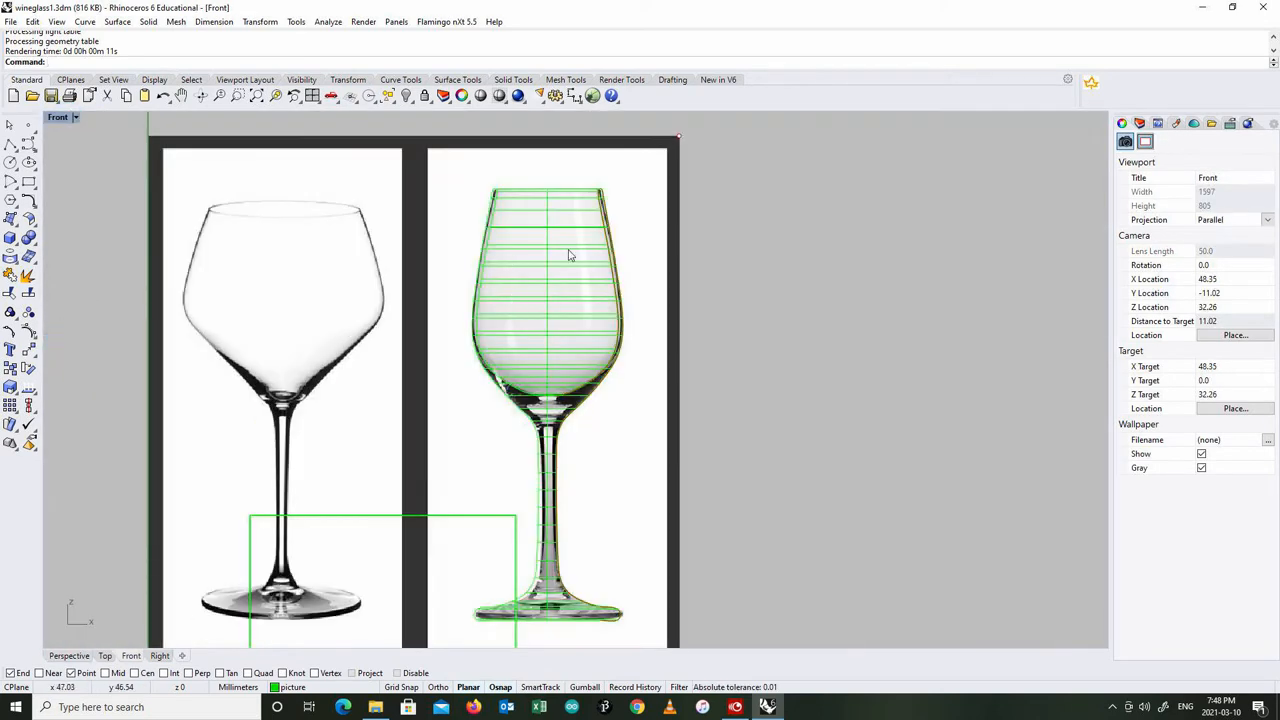
- Select the existing glass surface, picking Surface from the overlapping objects, so it can be hidden
left_click(570, 256)
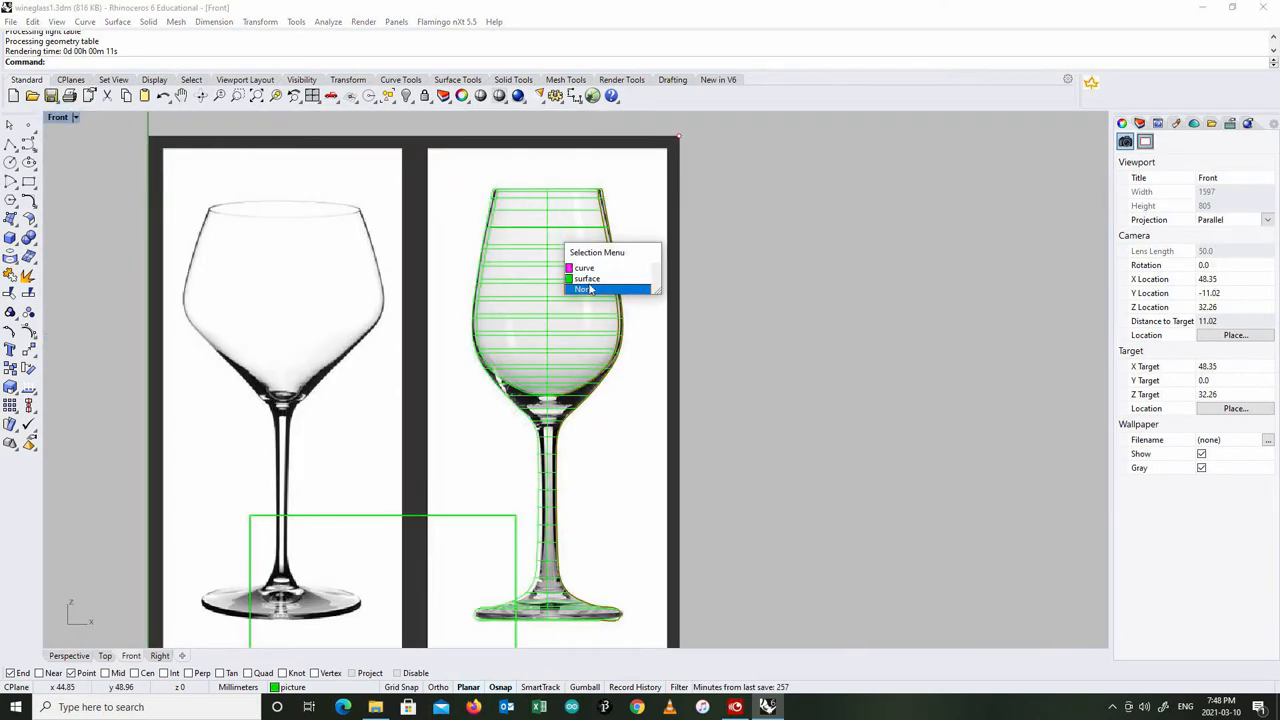
left_click(586, 278)
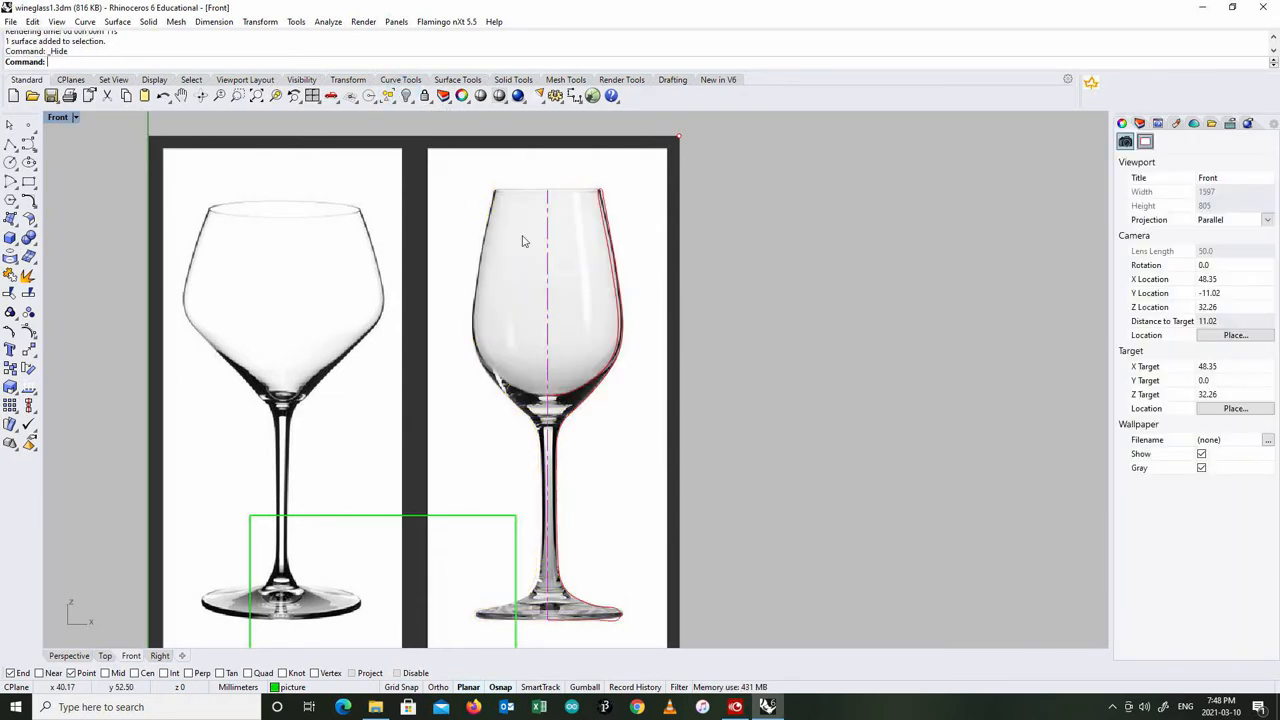
mouse_move(456, 520)
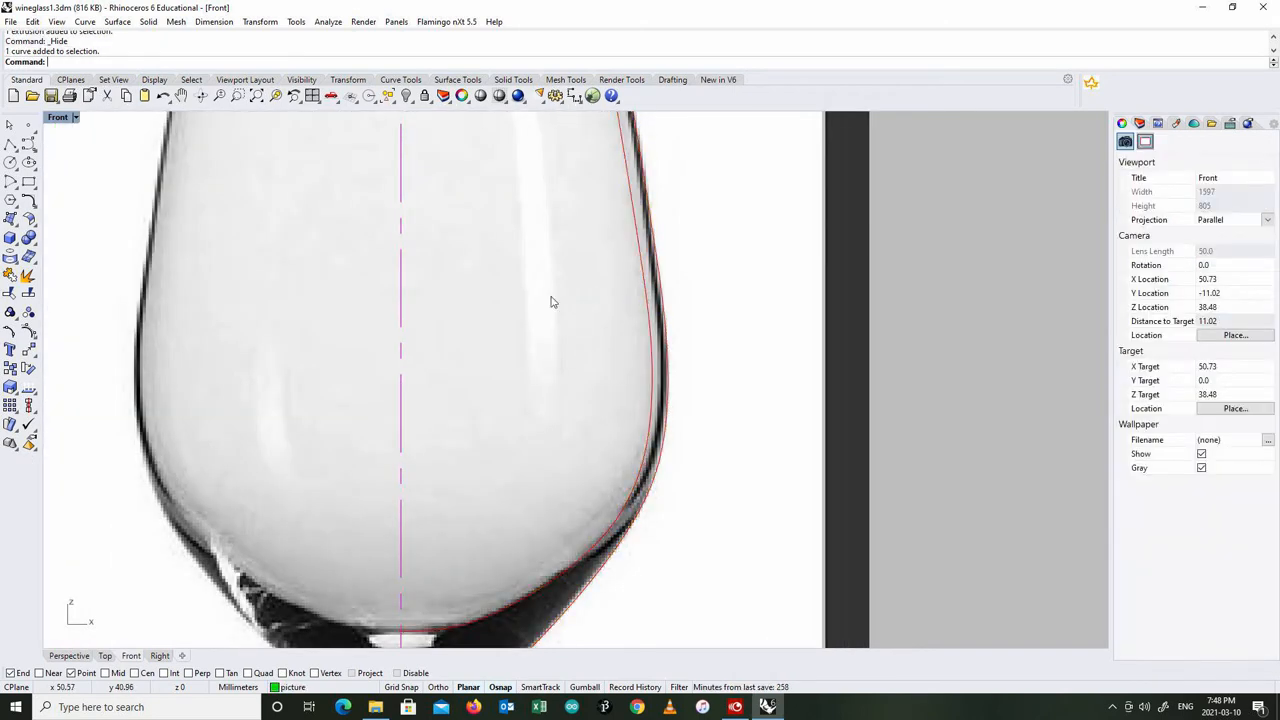
mouse_move(408, 318)
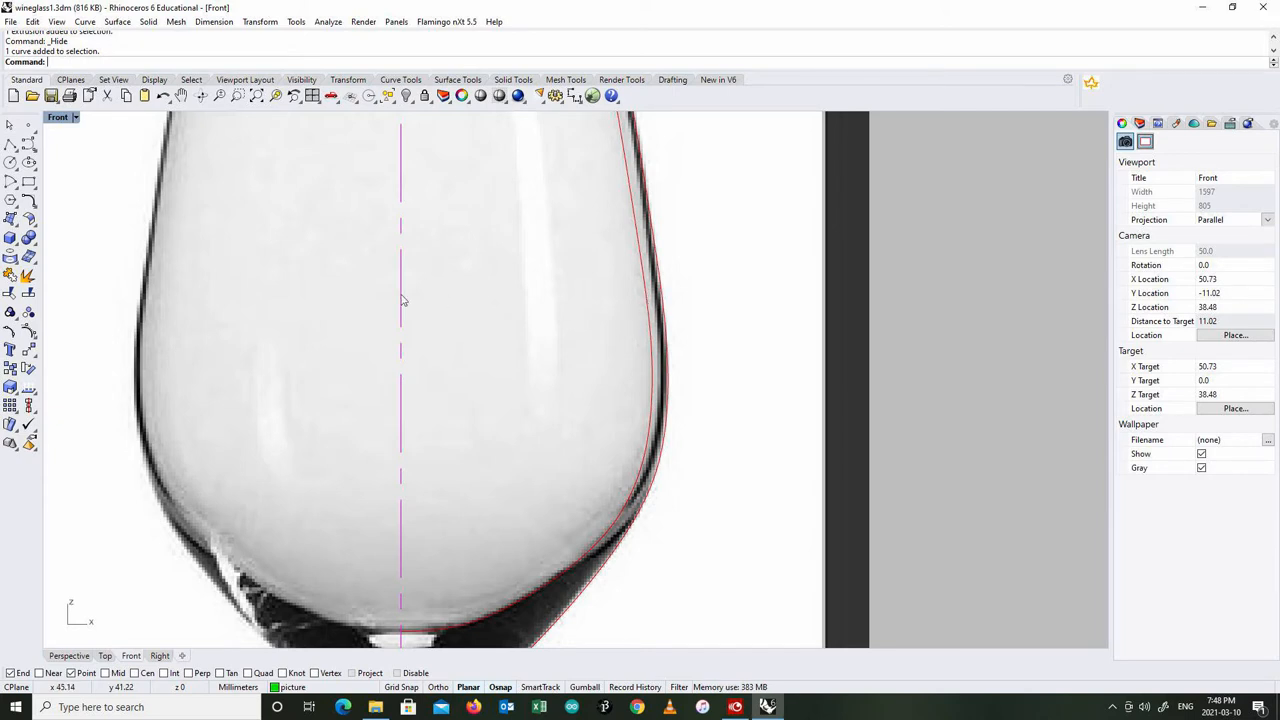
mouse_move(716, 308)
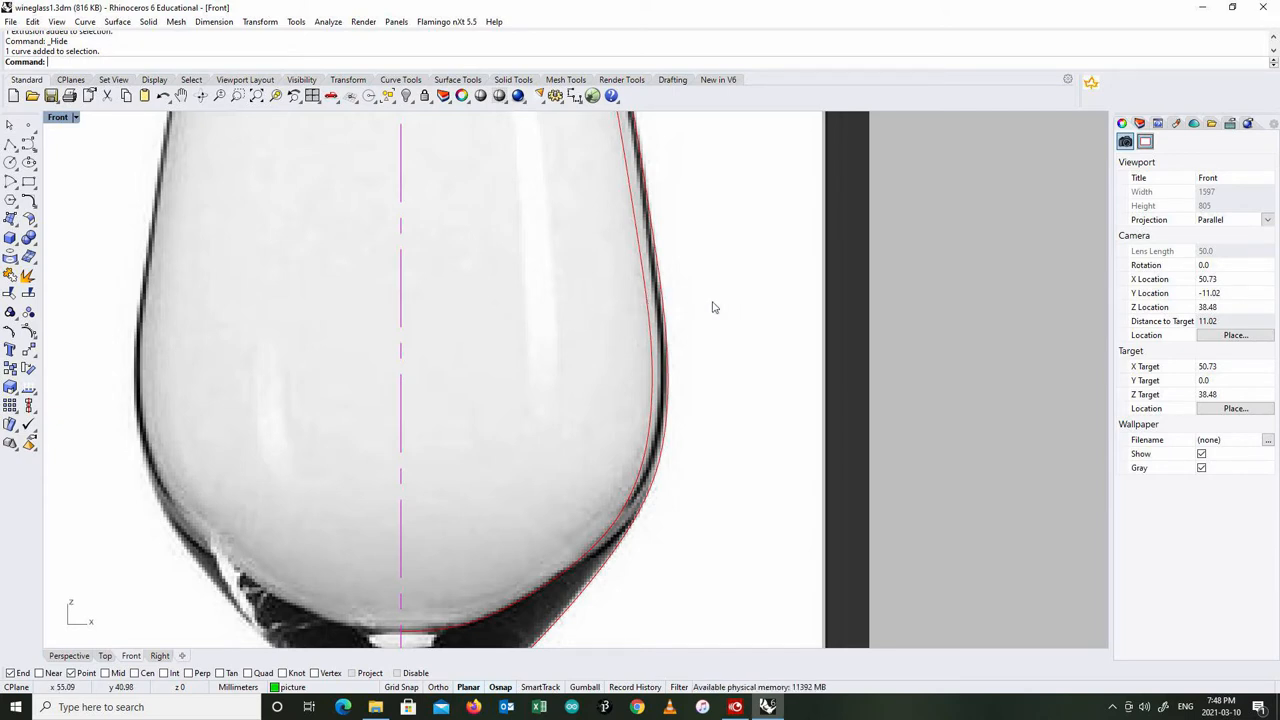
mouse_move(418, 300)
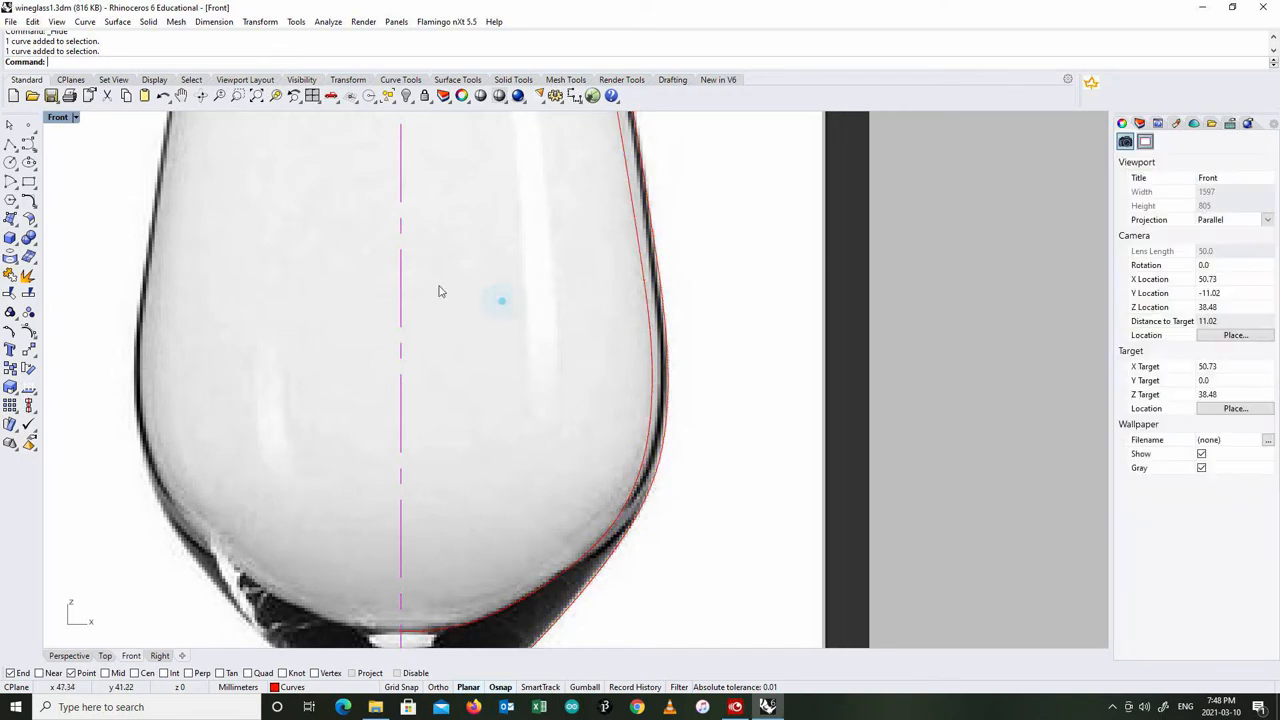
- Start a new straight line inside the glass bowl with the Line command
left_click(84, 20)
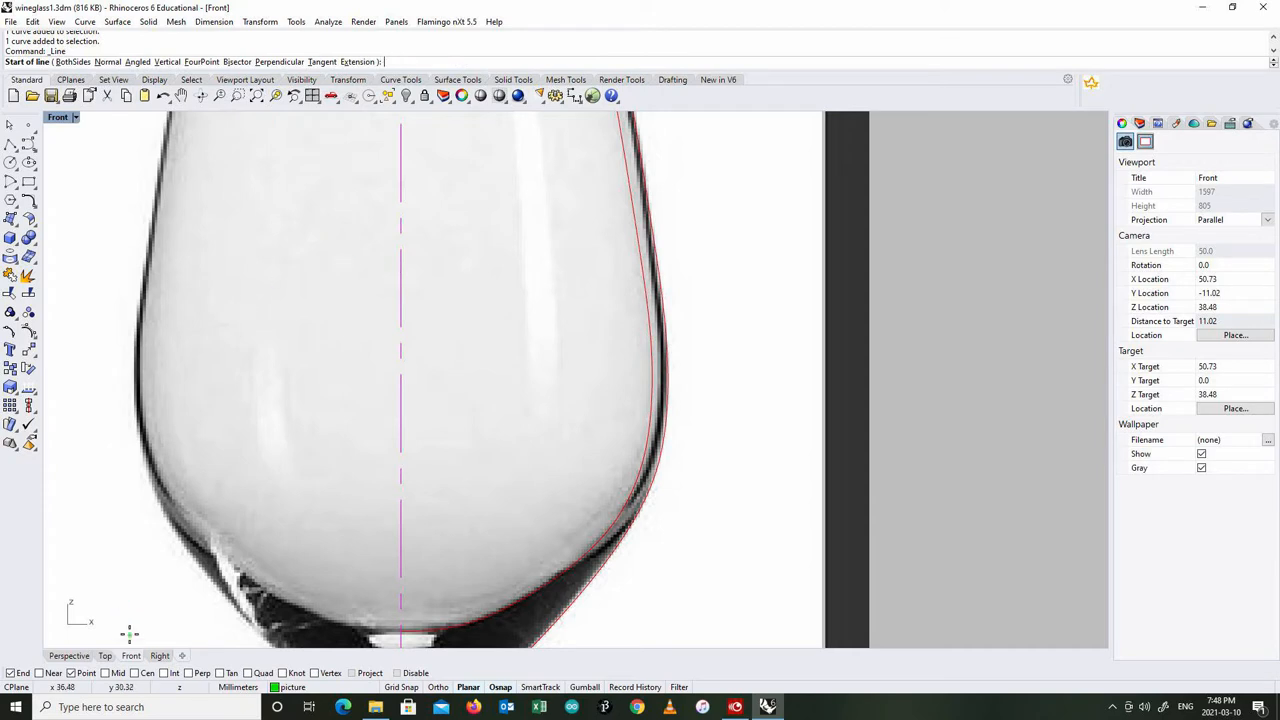
- Show the Layers panel and draw the horizontal liquid-level line from the axis to the glass profile
left_click(1144, 124)
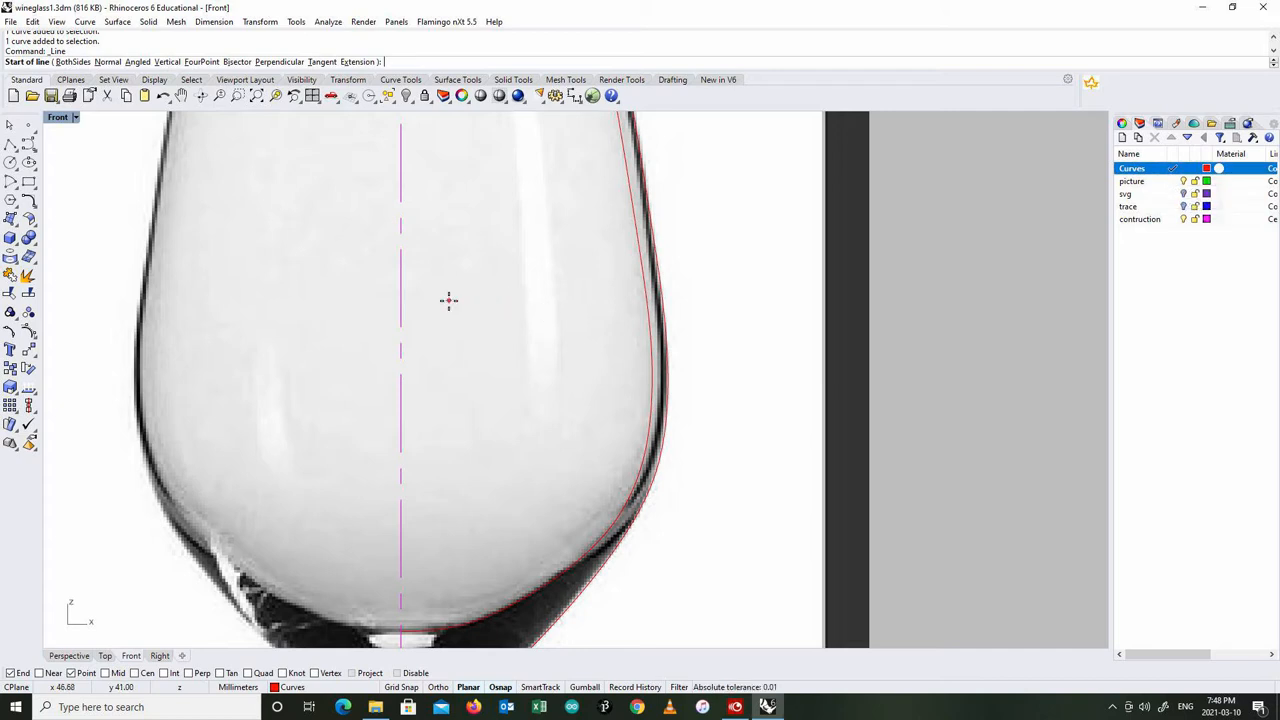
mouse_move(252, 456)
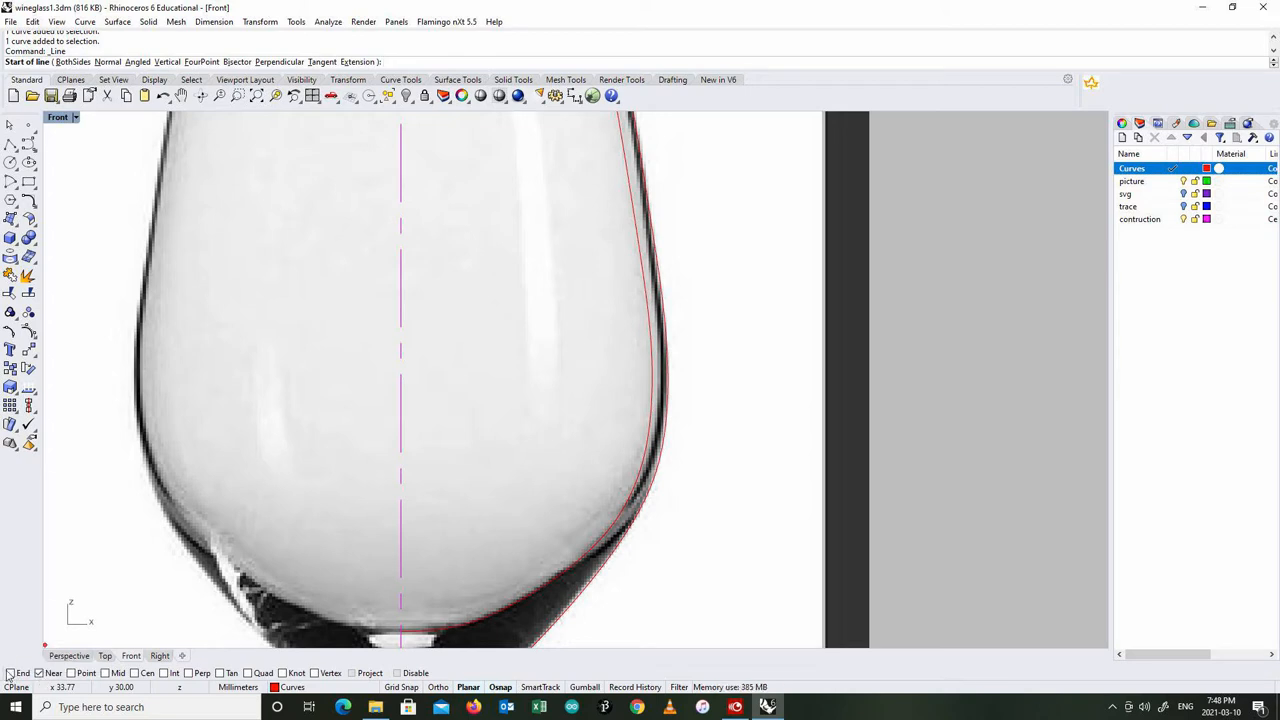
mouse_move(372, 256)
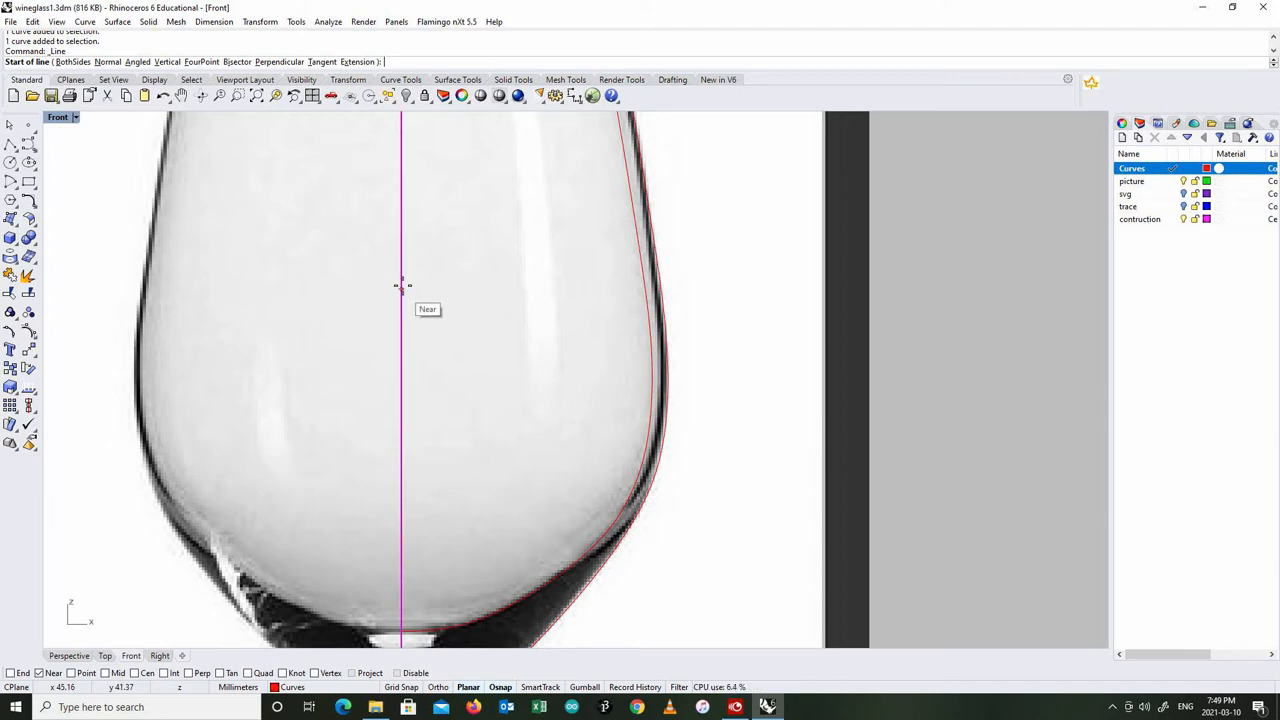
mouse_move(402, 252)
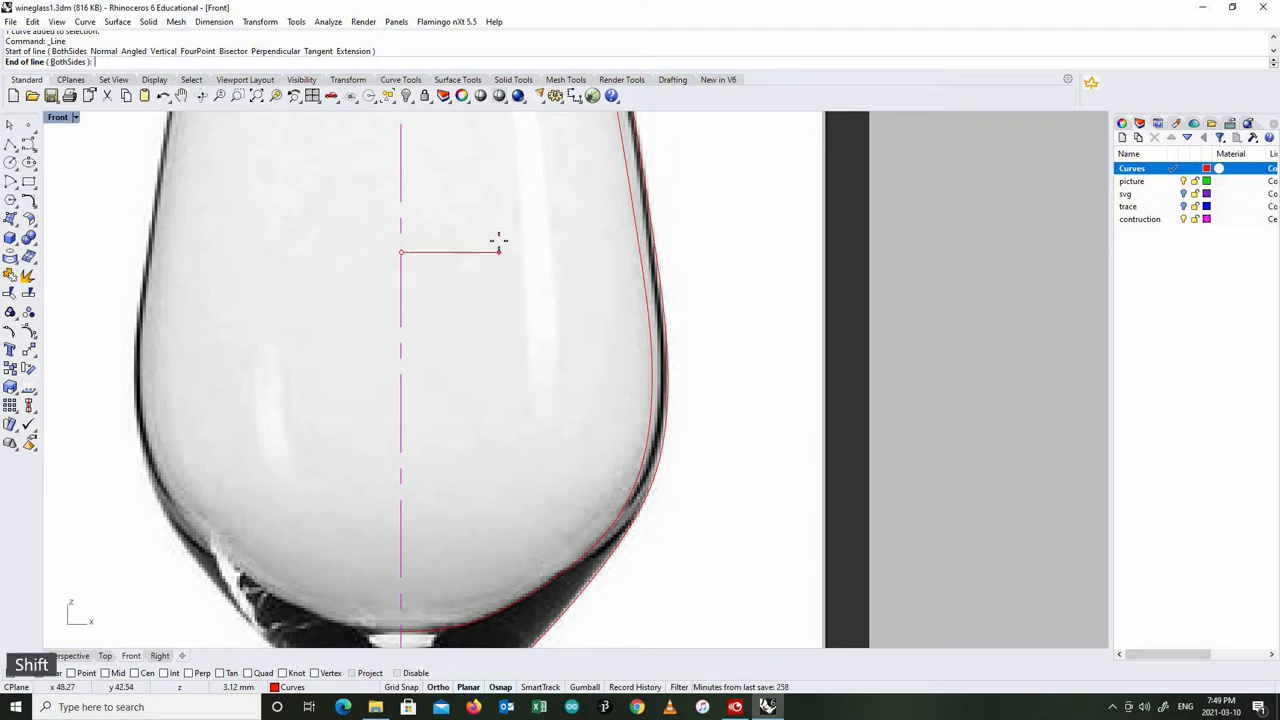
mouse_move(484, 248)
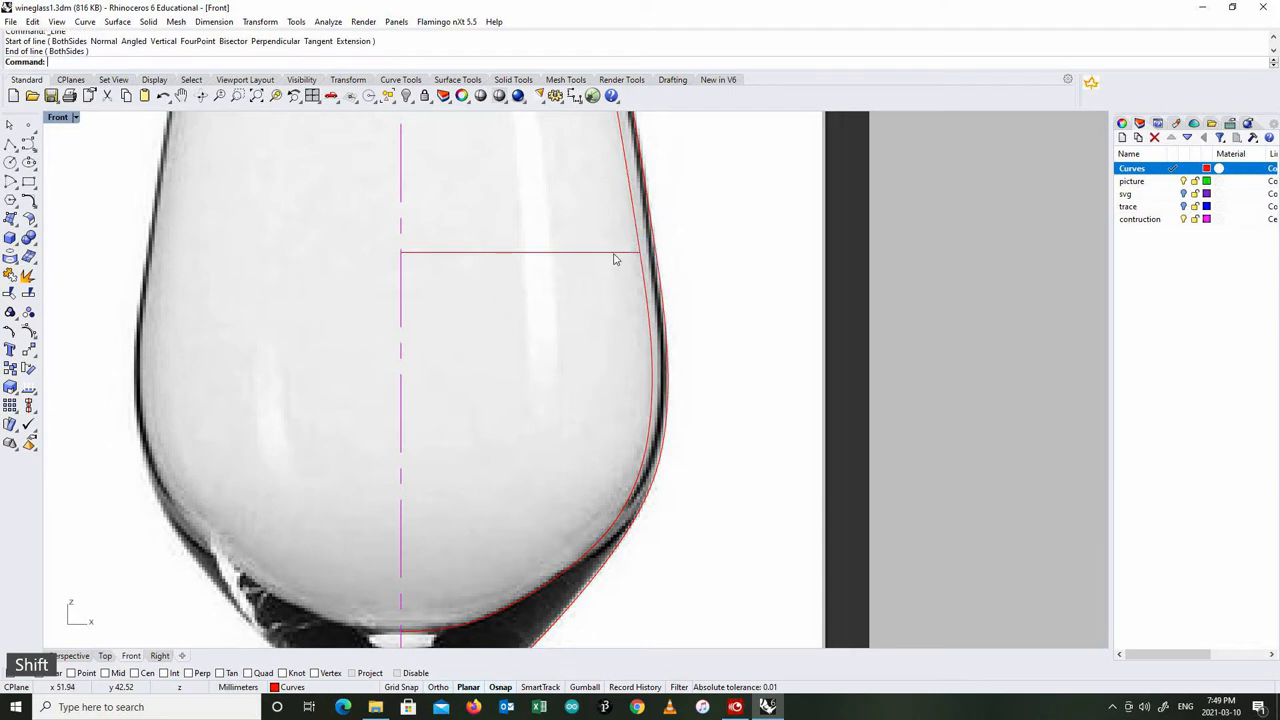
left_click(616, 248)
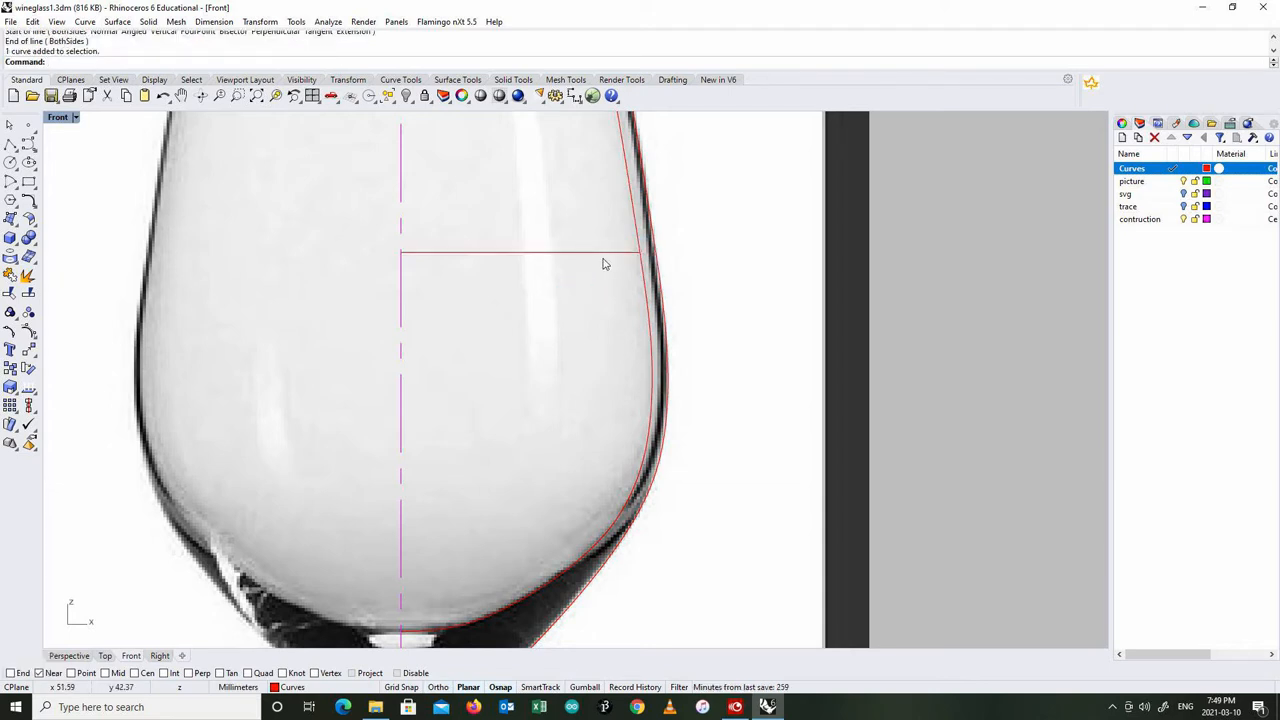
- Draw a second line, trim it against the profile and delete the leftover overshooting piece
left_click(502, 204)
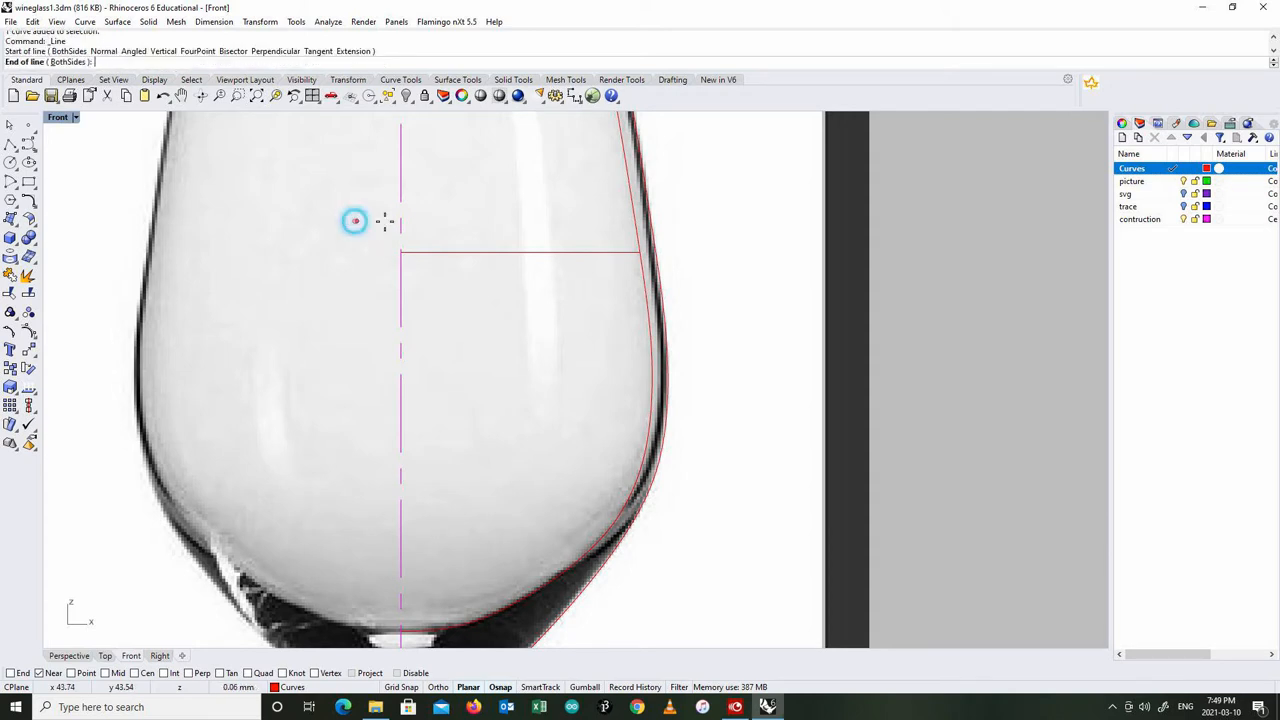
left_click(356, 220)
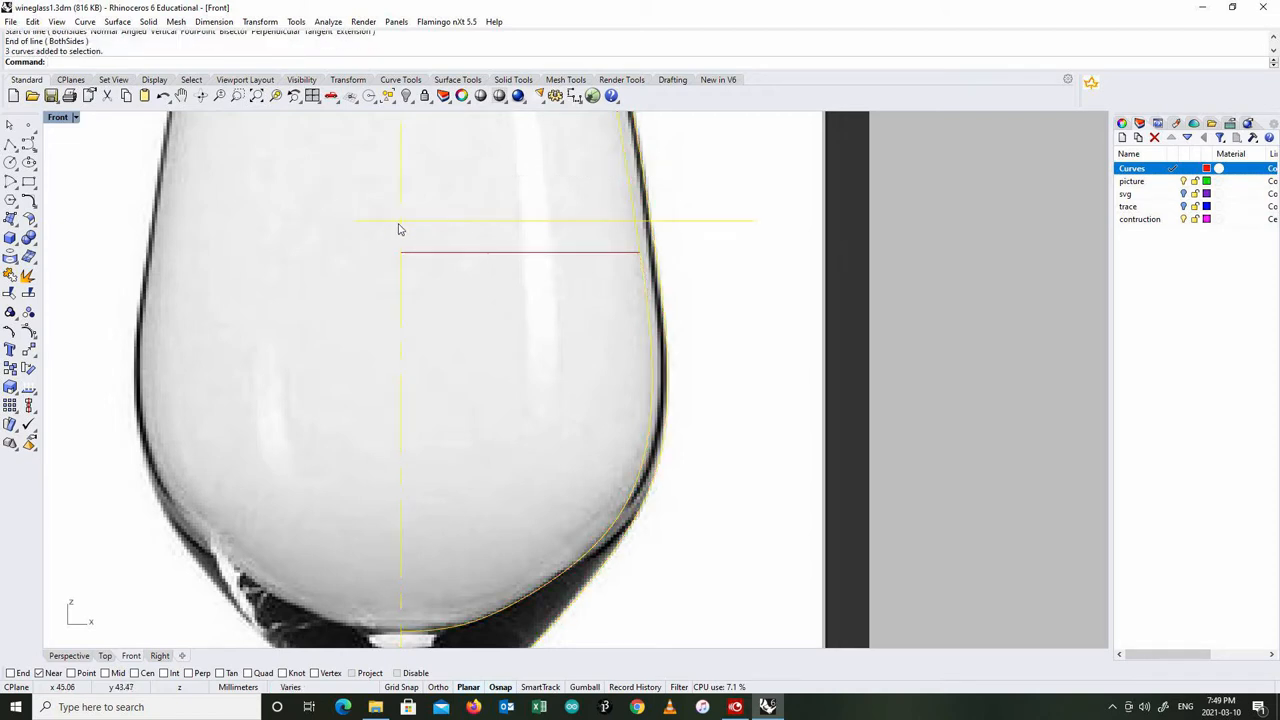
left_click(32, 20)
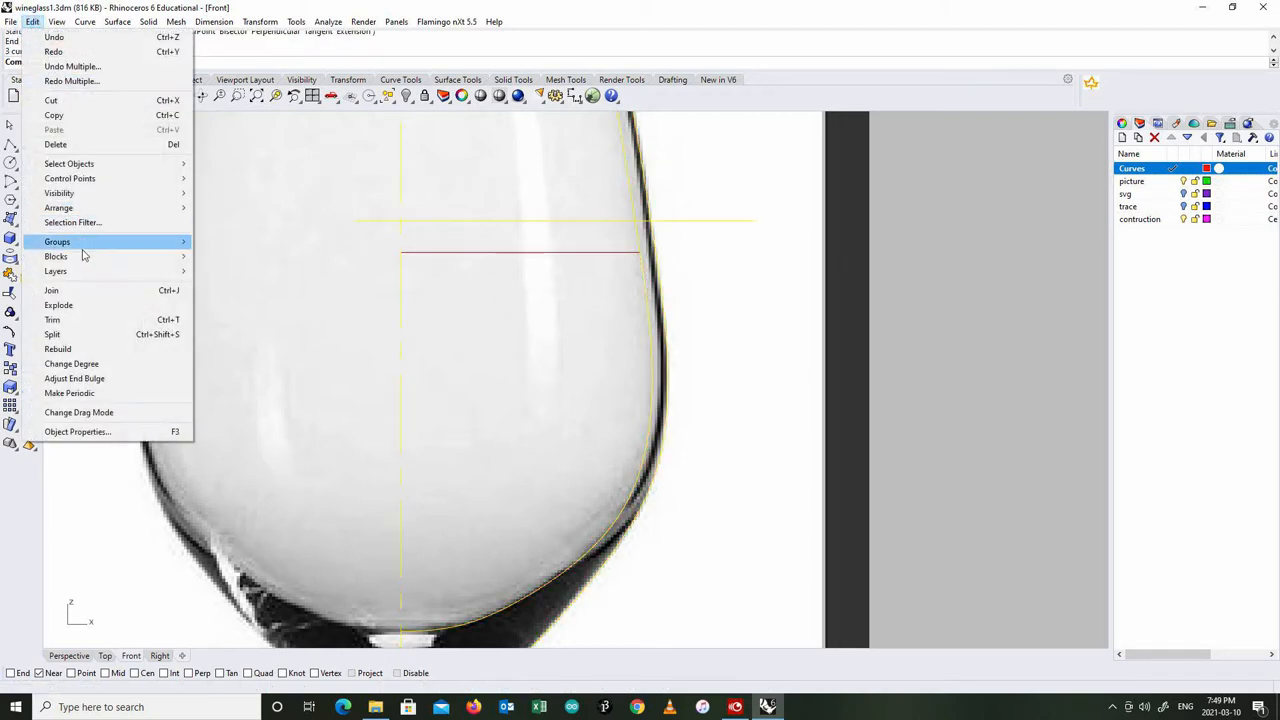
left_click(52, 320)
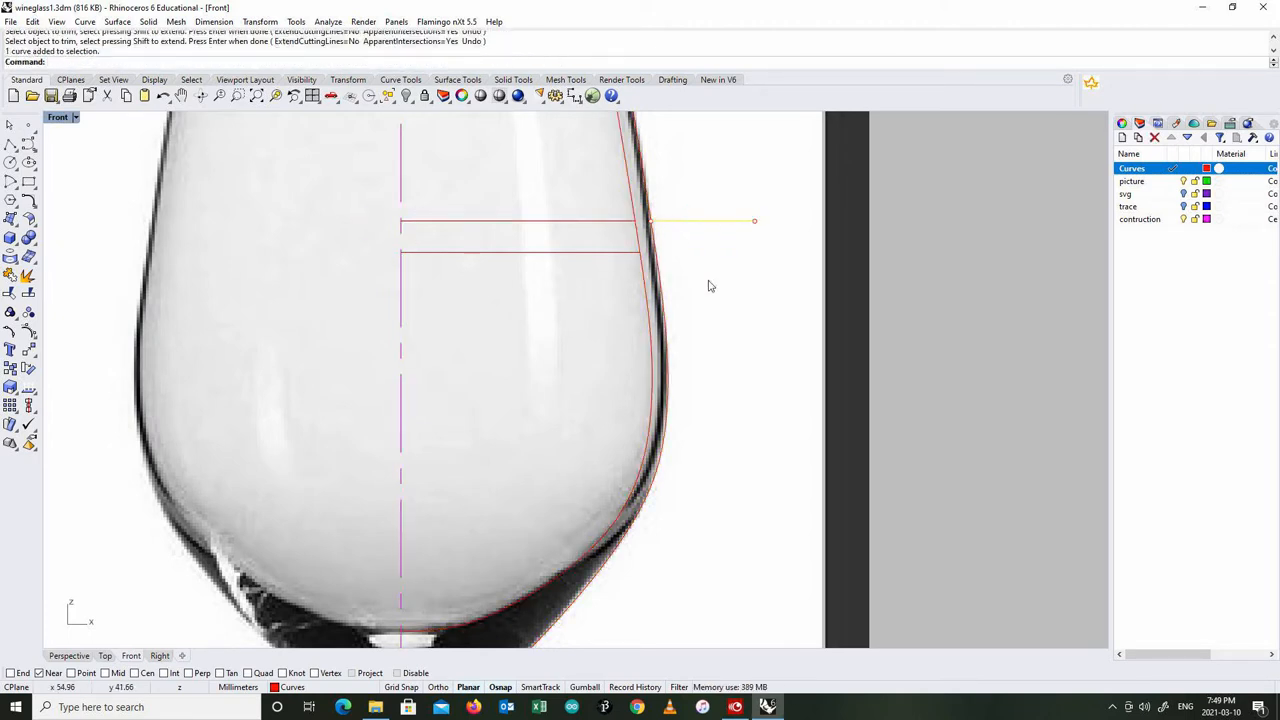
key("Delete")
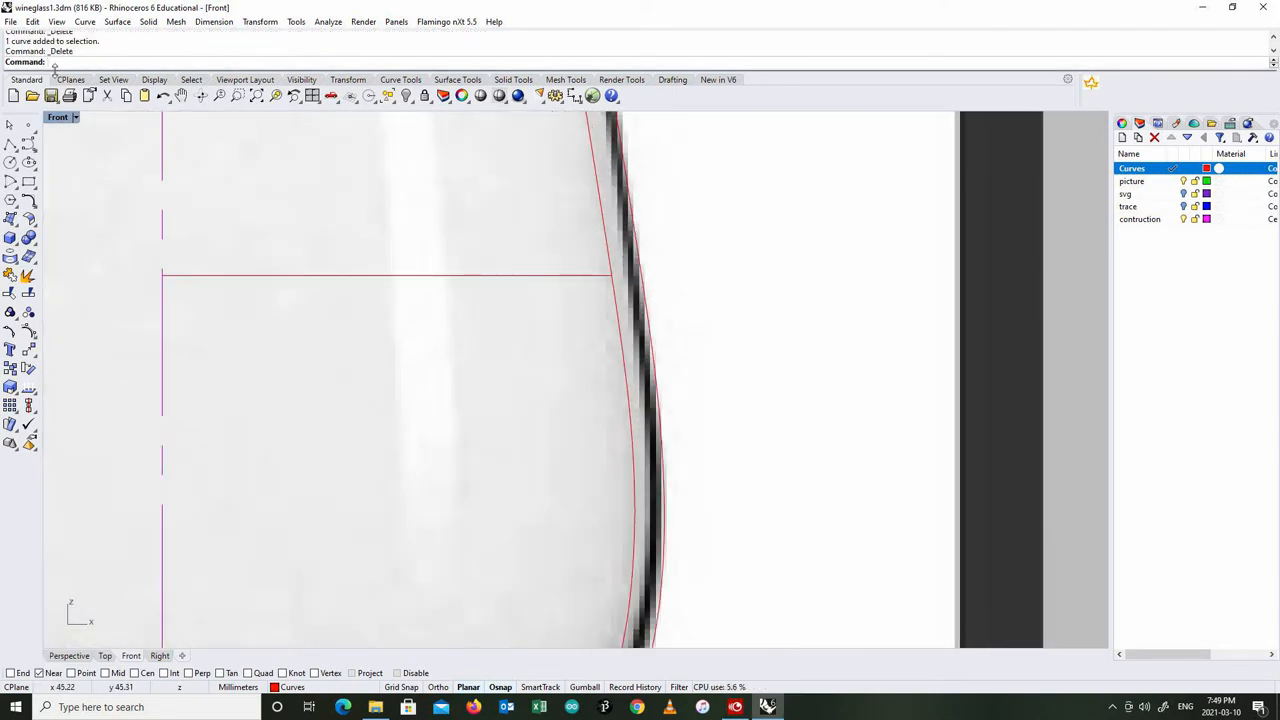
- Draw a control-point curve from the axis along the liquid level to where it meets the glass wall
left_click(84, 20)
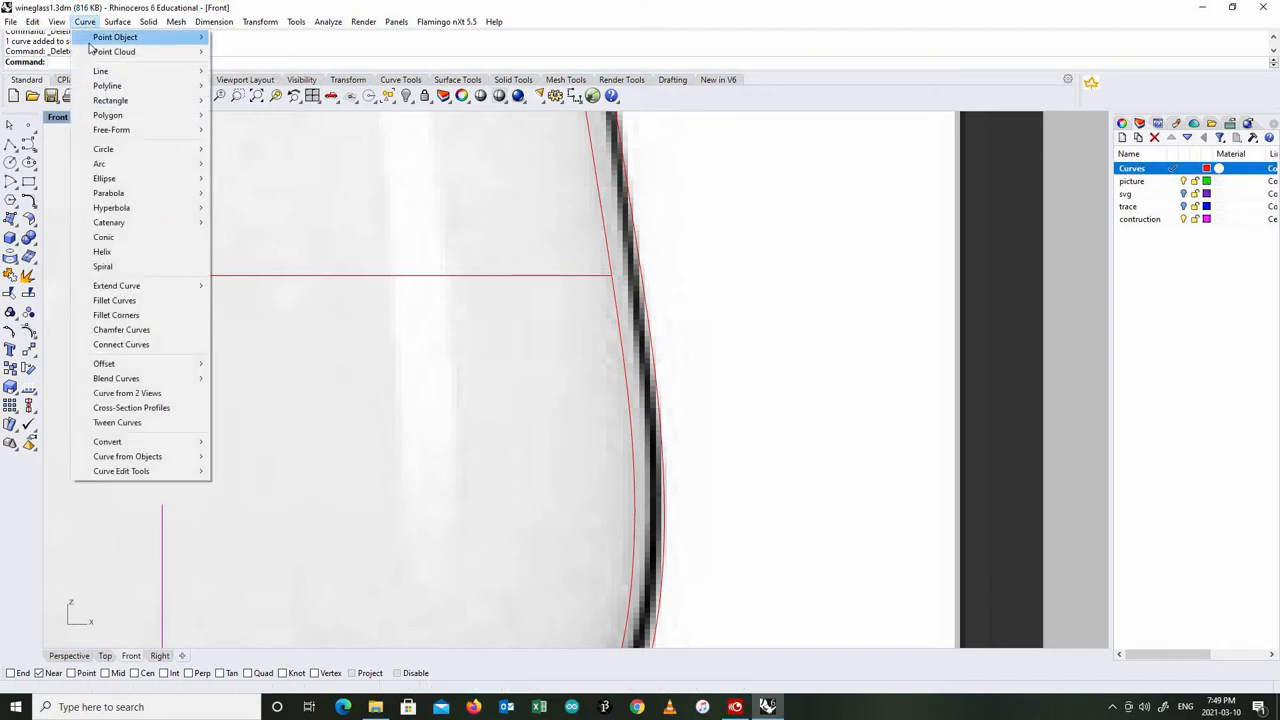
mouse_move(112, 128)
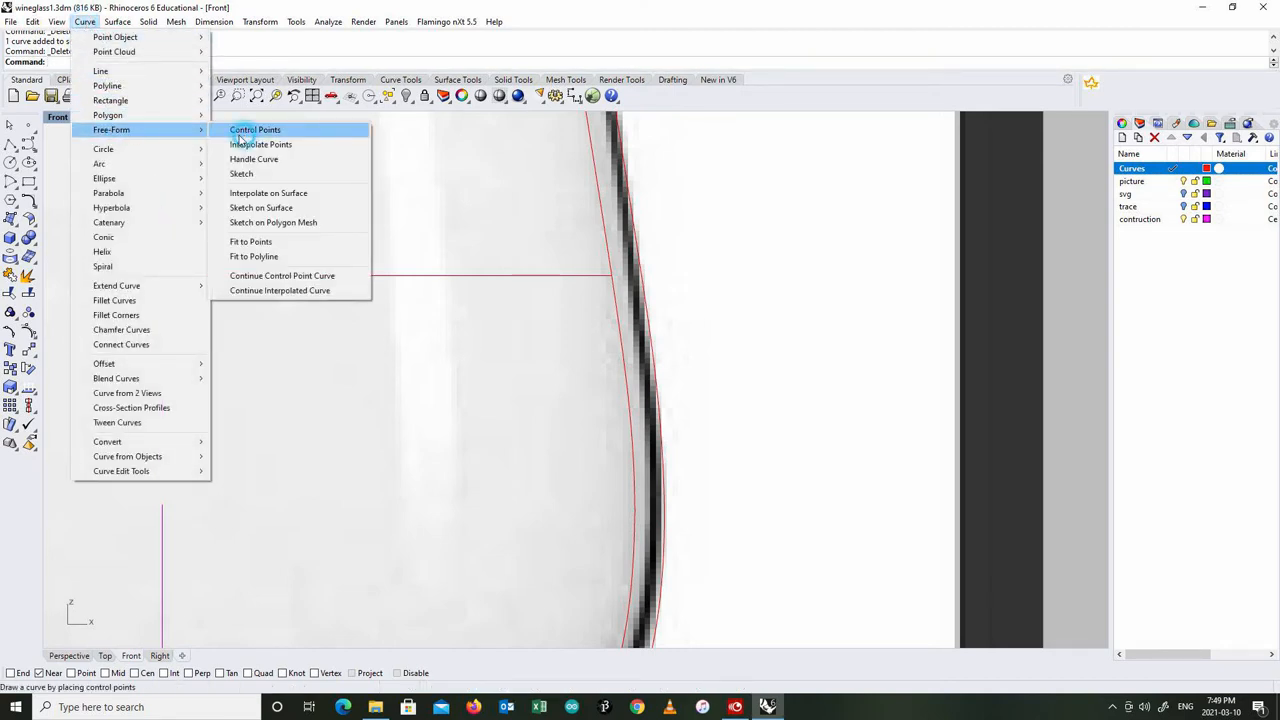
left_click(254, 128)
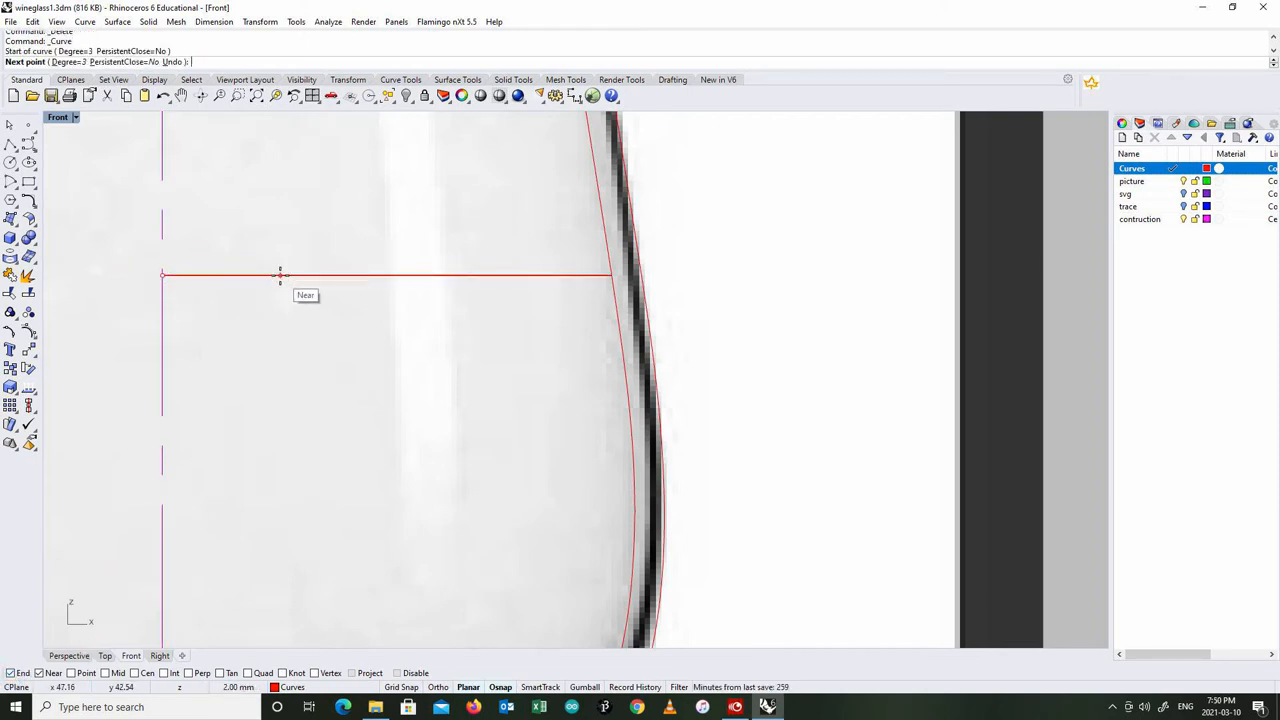
left_click(552, 276)
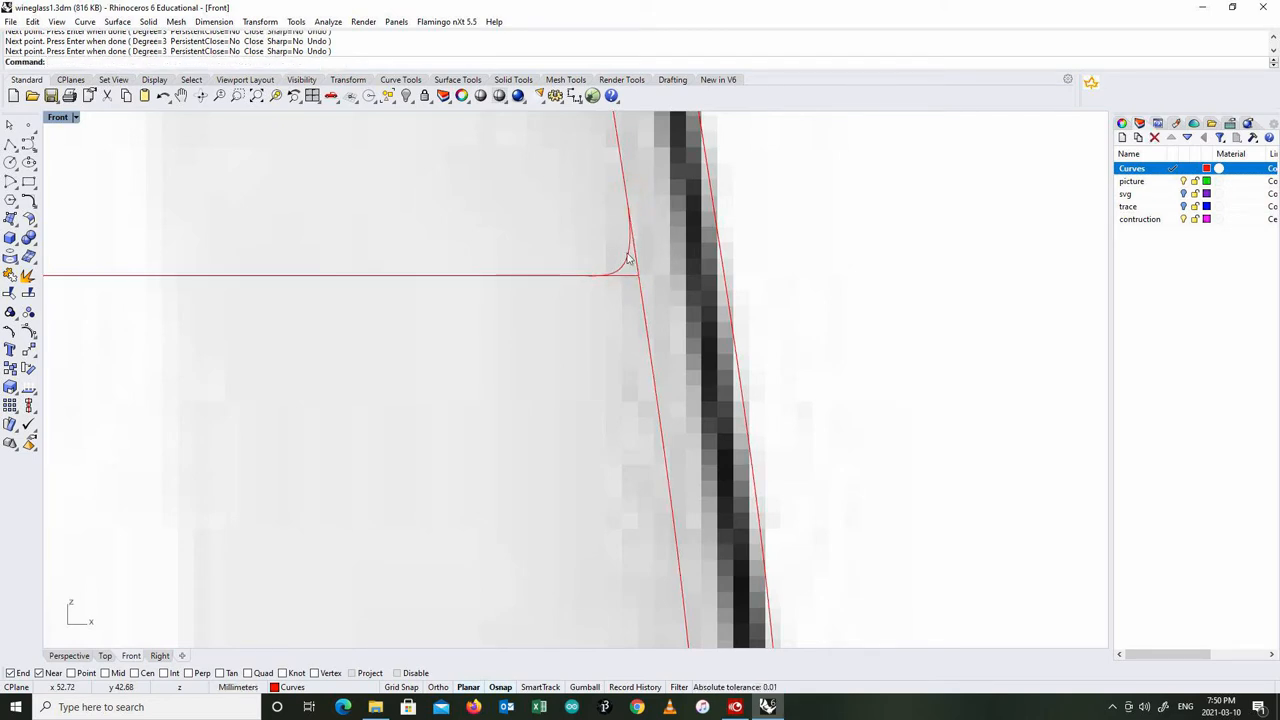
left_click(624, 258)
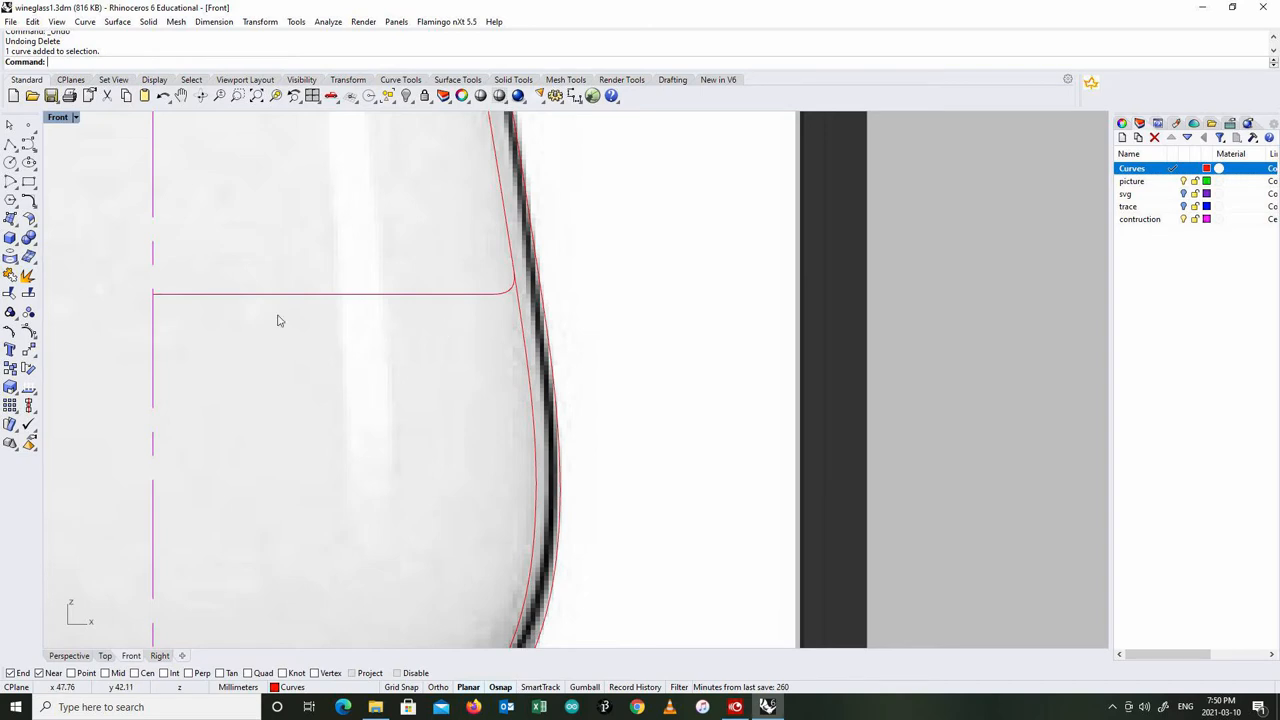
- Split the glass wall profile curve at the end point of the liquid-level curve
left_click(512, 262)
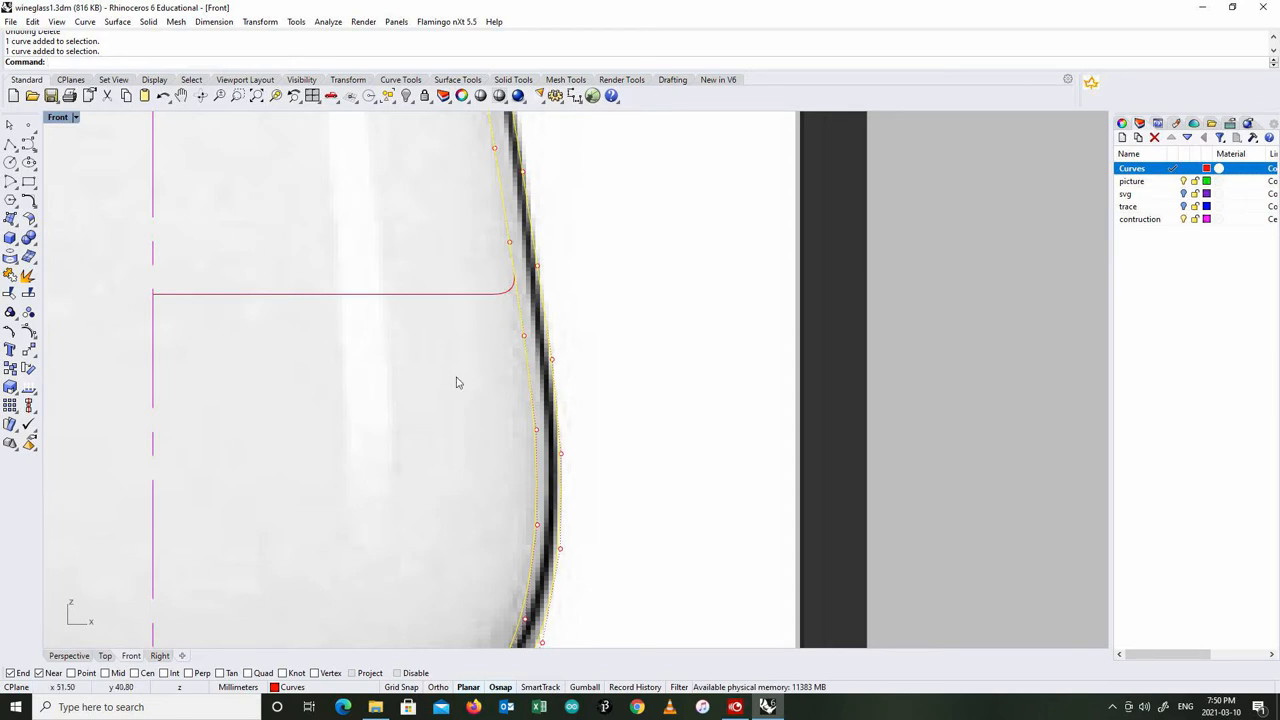
mouse_move(520, 352)
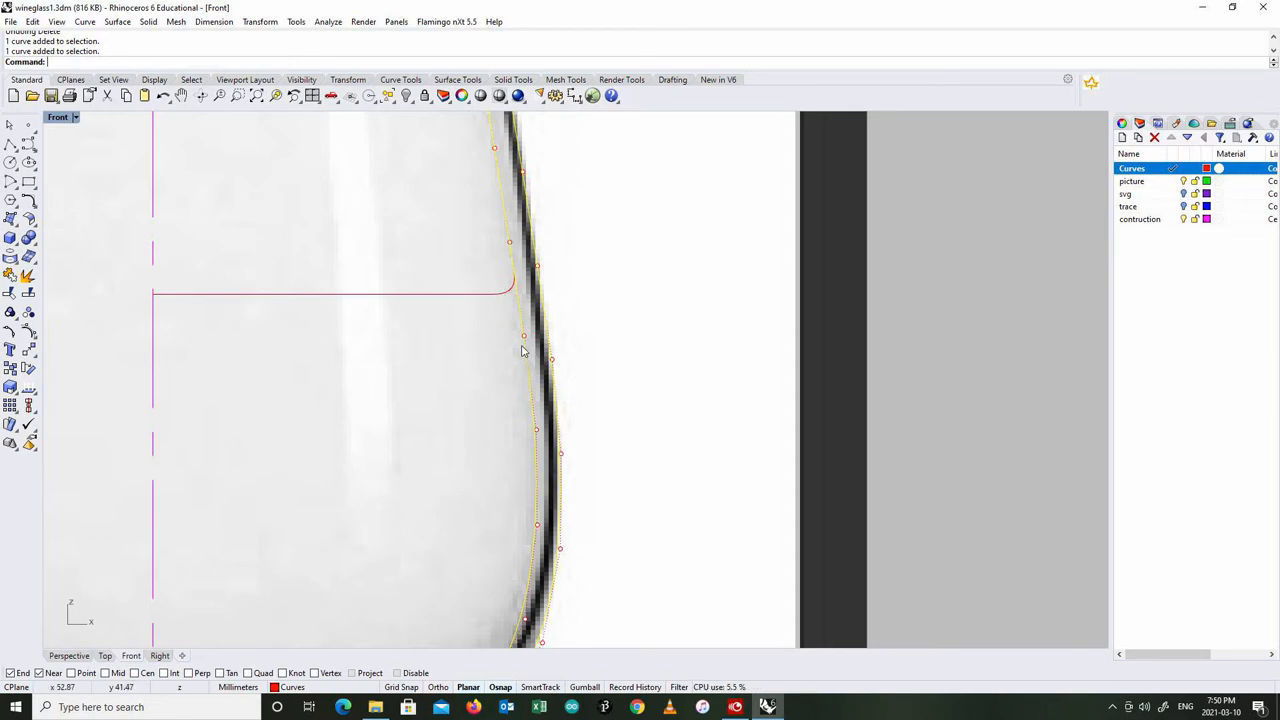
mouse_move(462, 336)
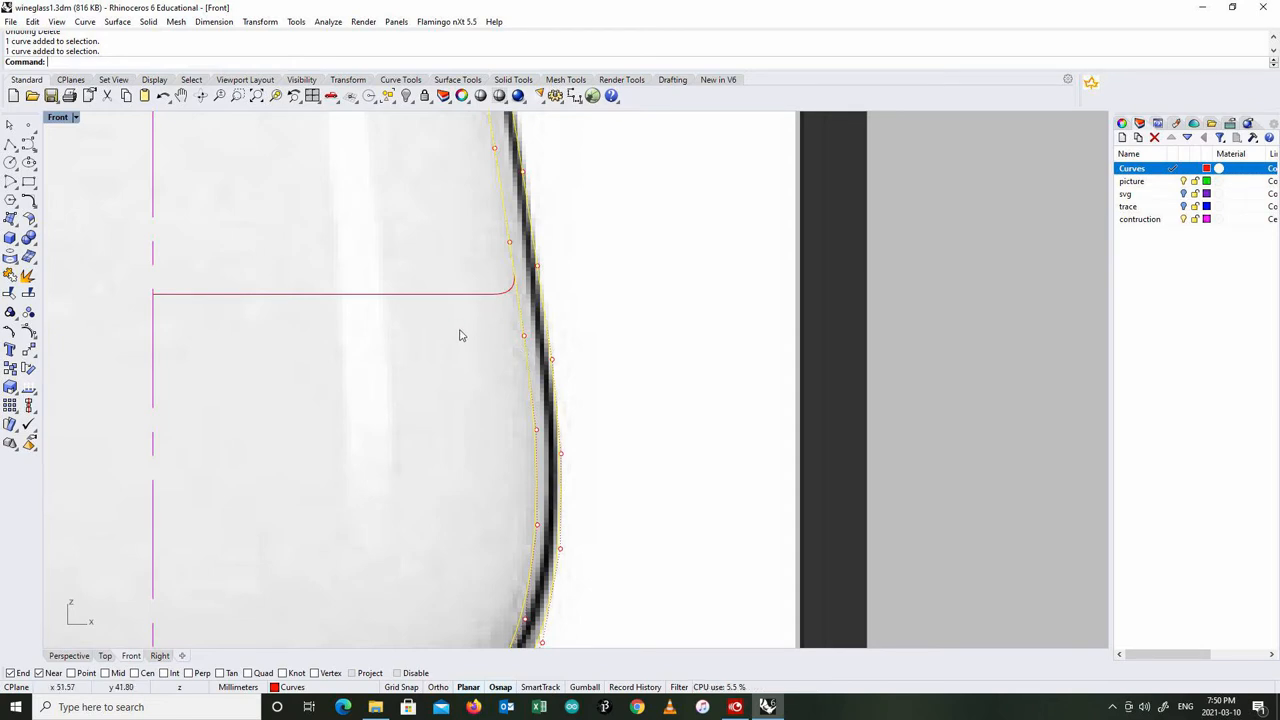
left_click(32, 20)
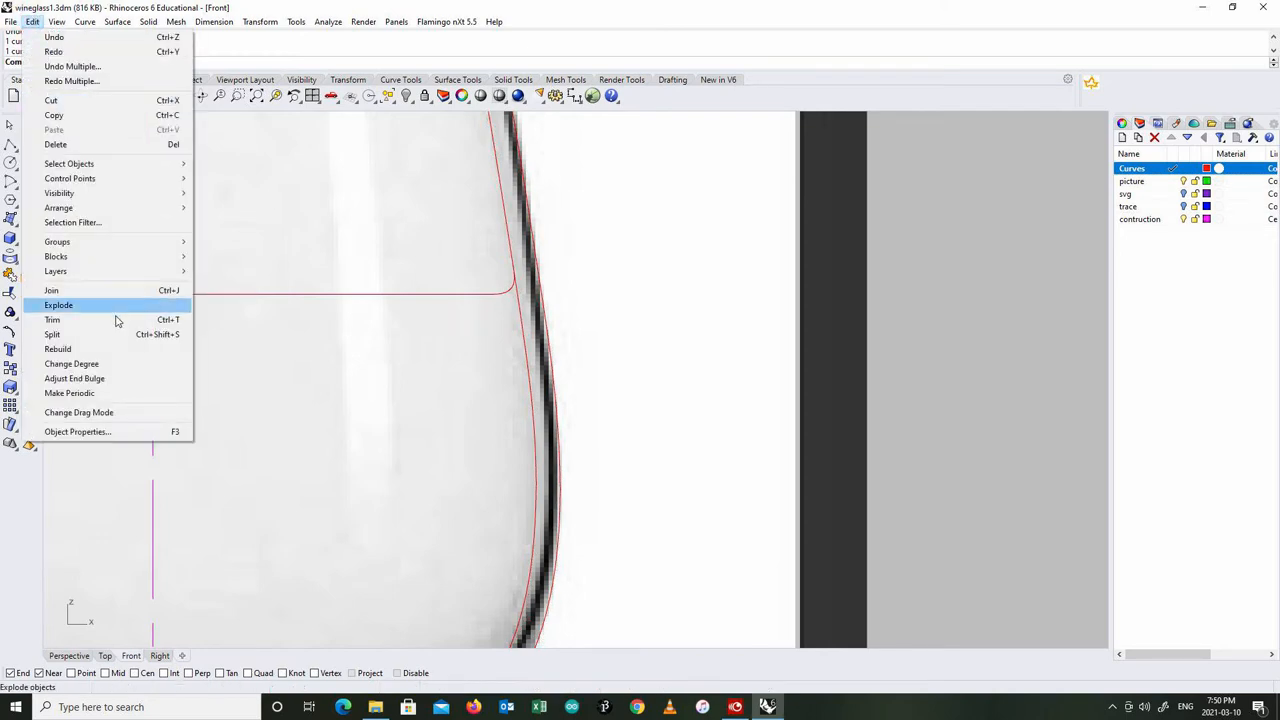
left_click(52, 334)
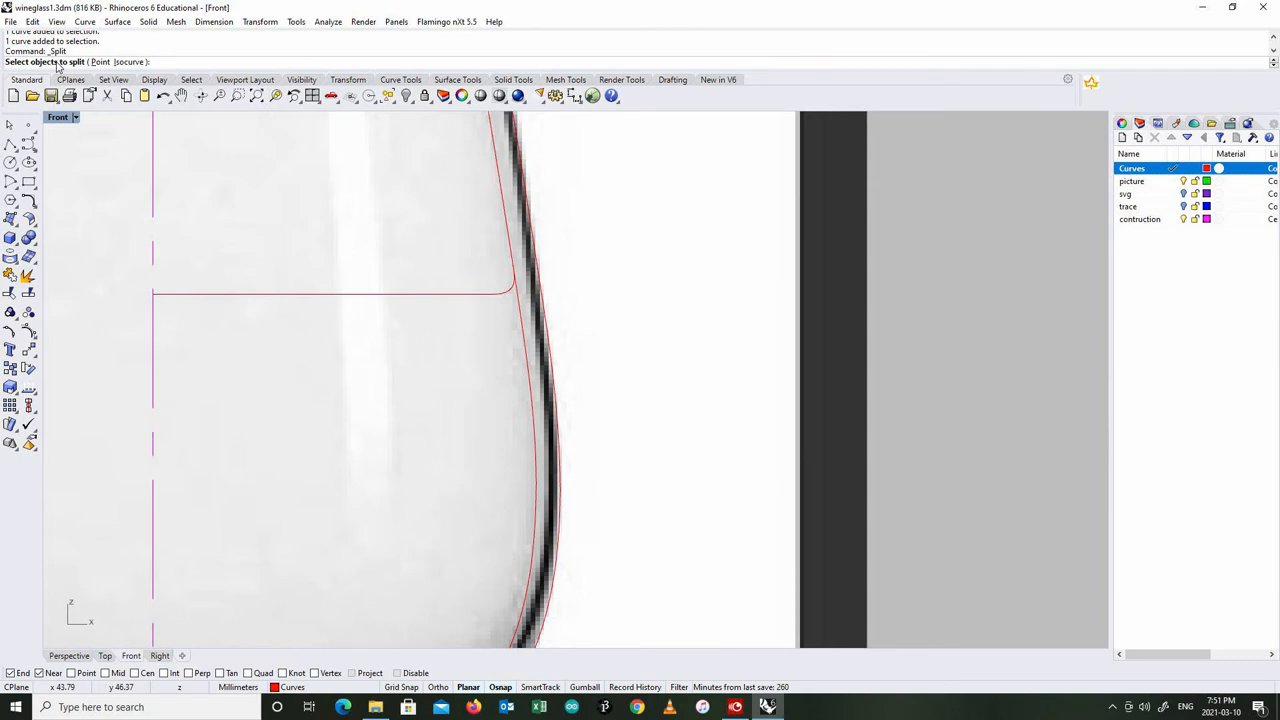
mouse_move(504, 218)
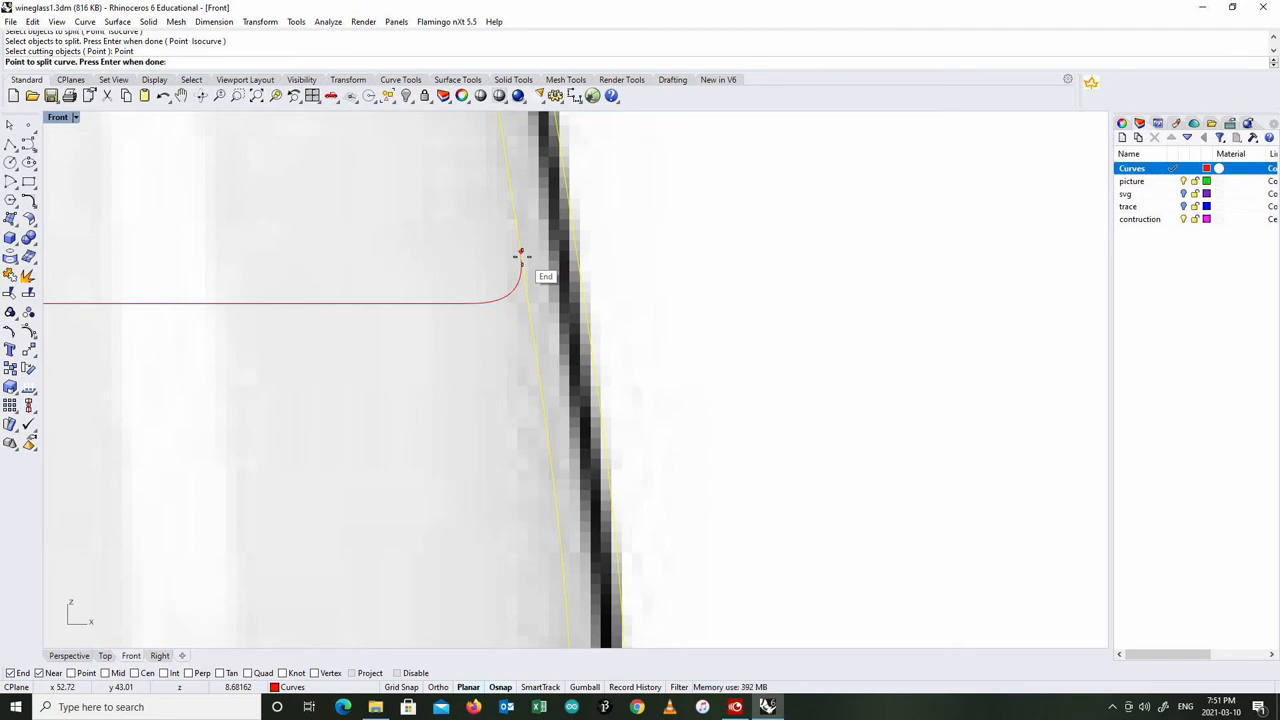
left_click(520, 254)
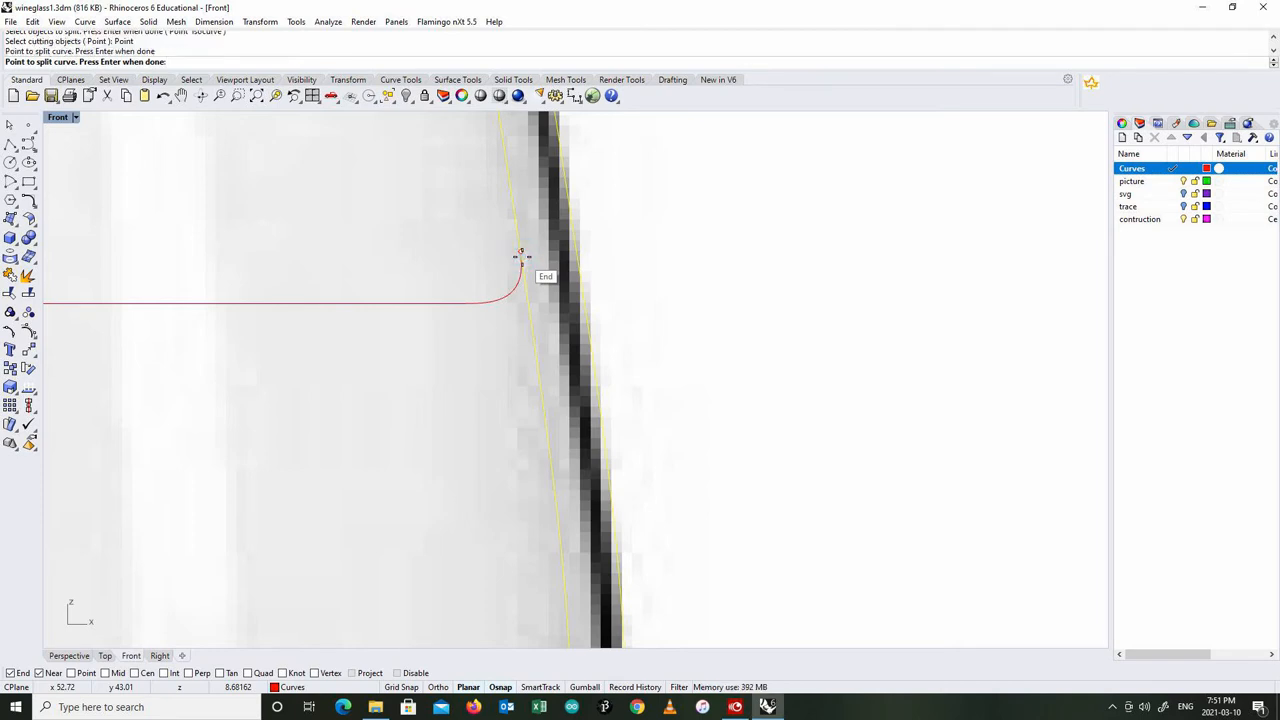
left_click(520, 252)
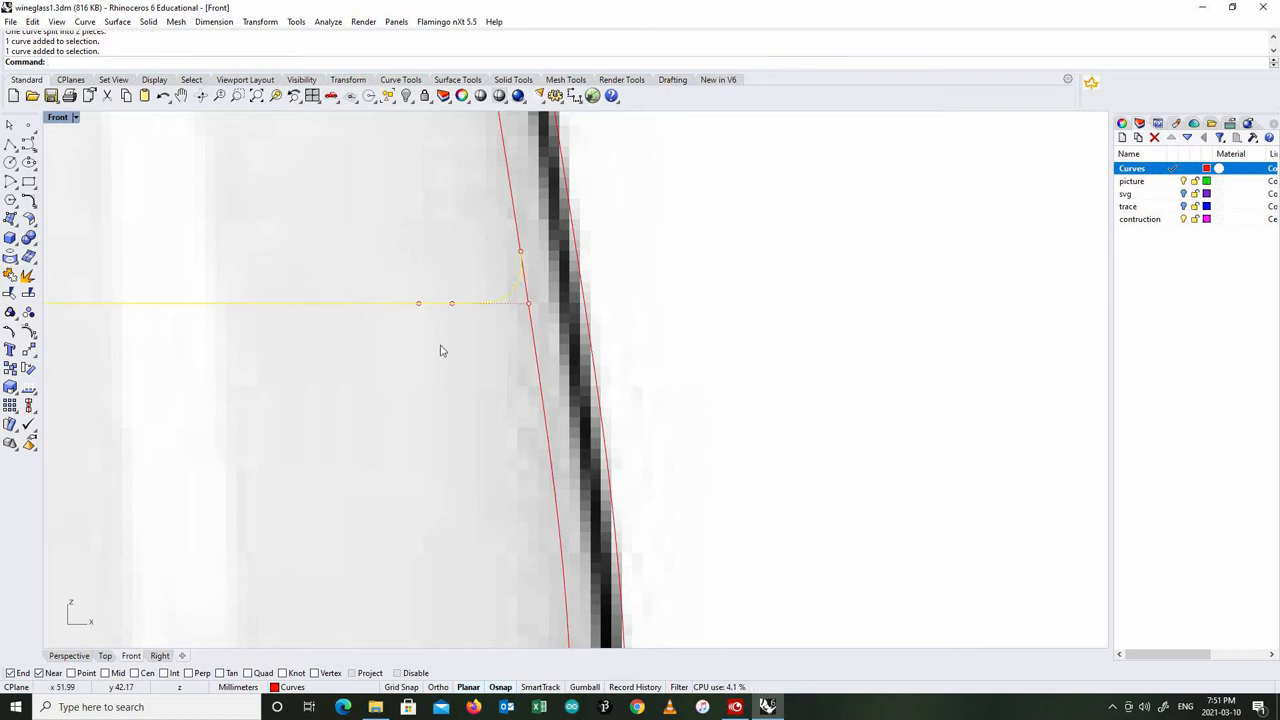
- Join the liquid-level curve and lower wall piece into one open curve and select it to check
left_click(508, 294)
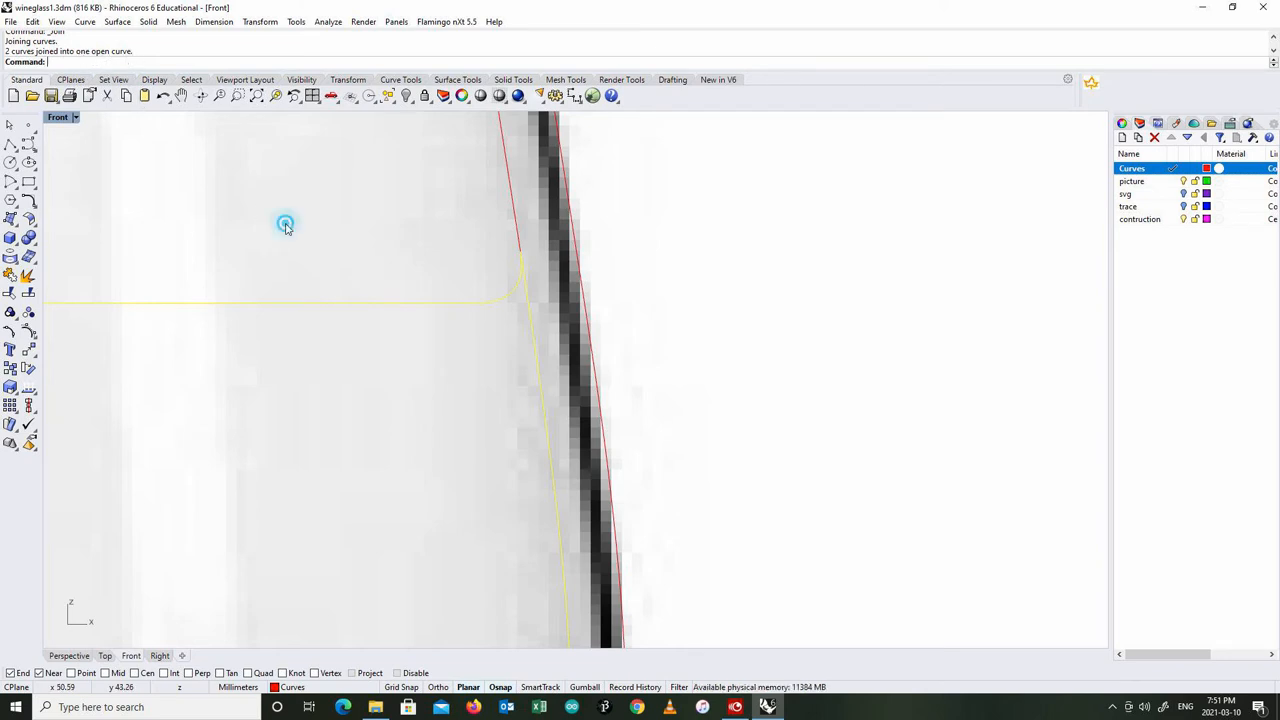
left_click(286, 224)
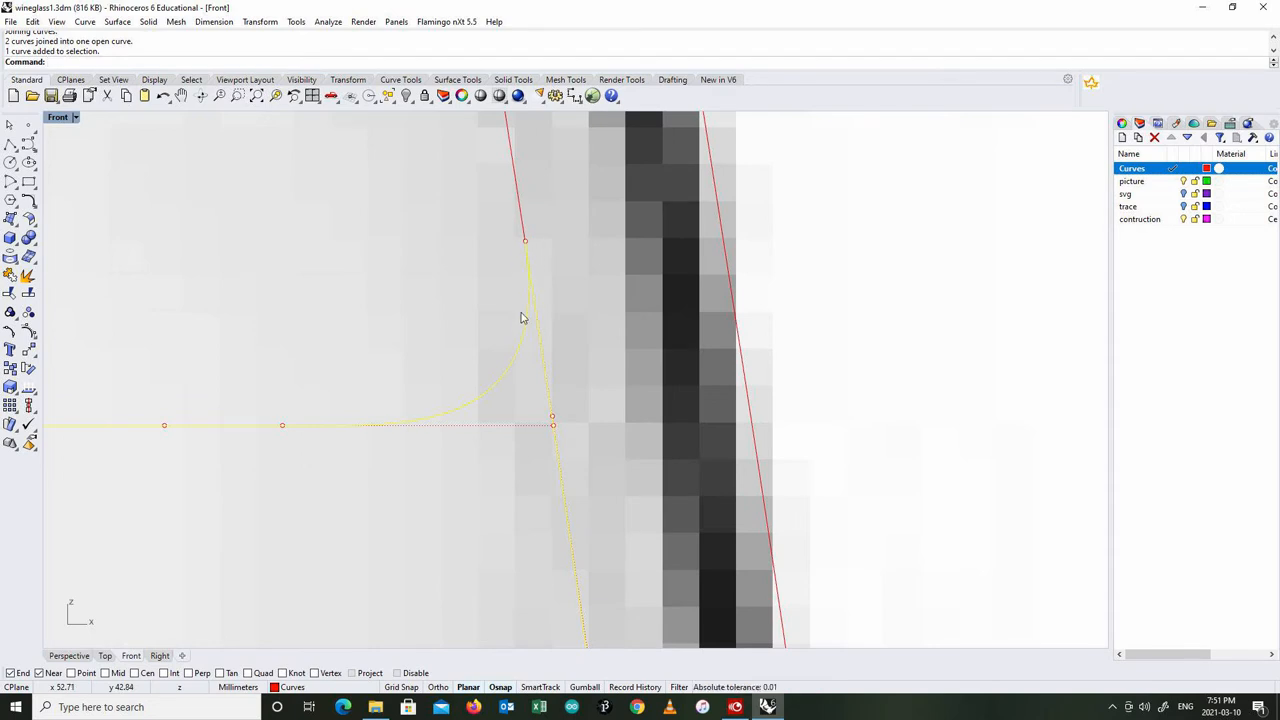
mouse_move(538, 292)
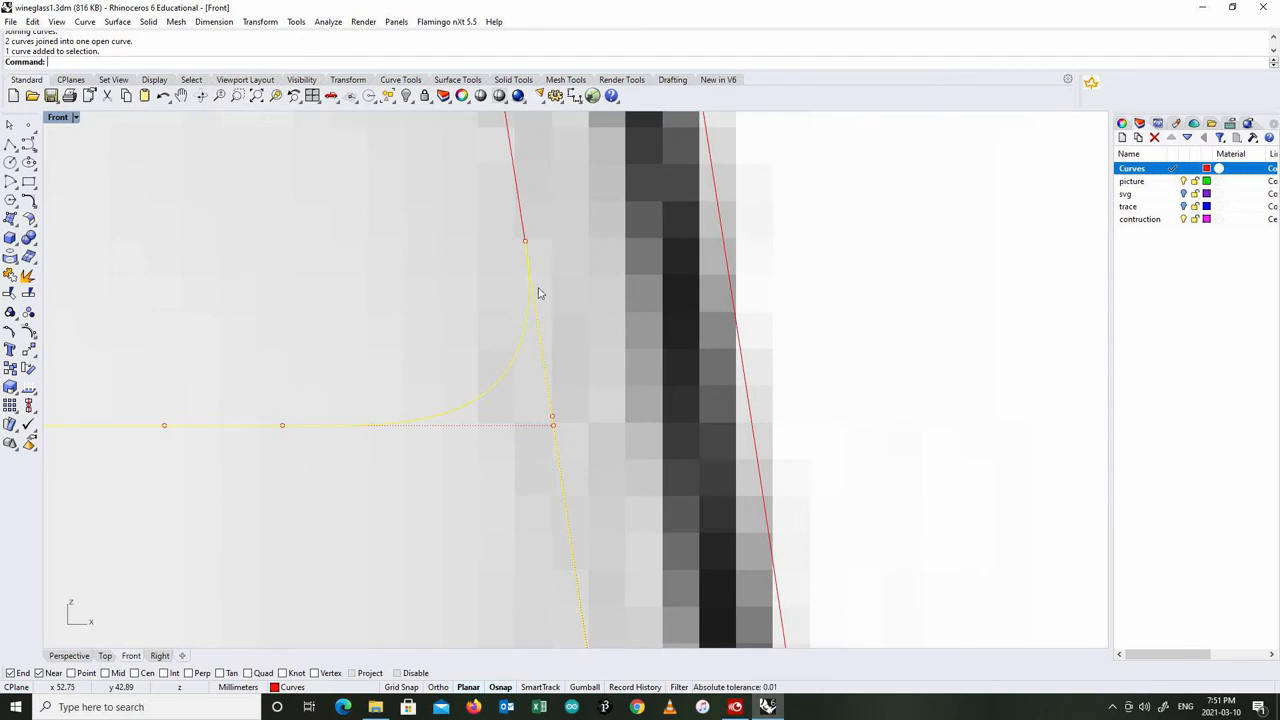
mouse_move(452, 280)
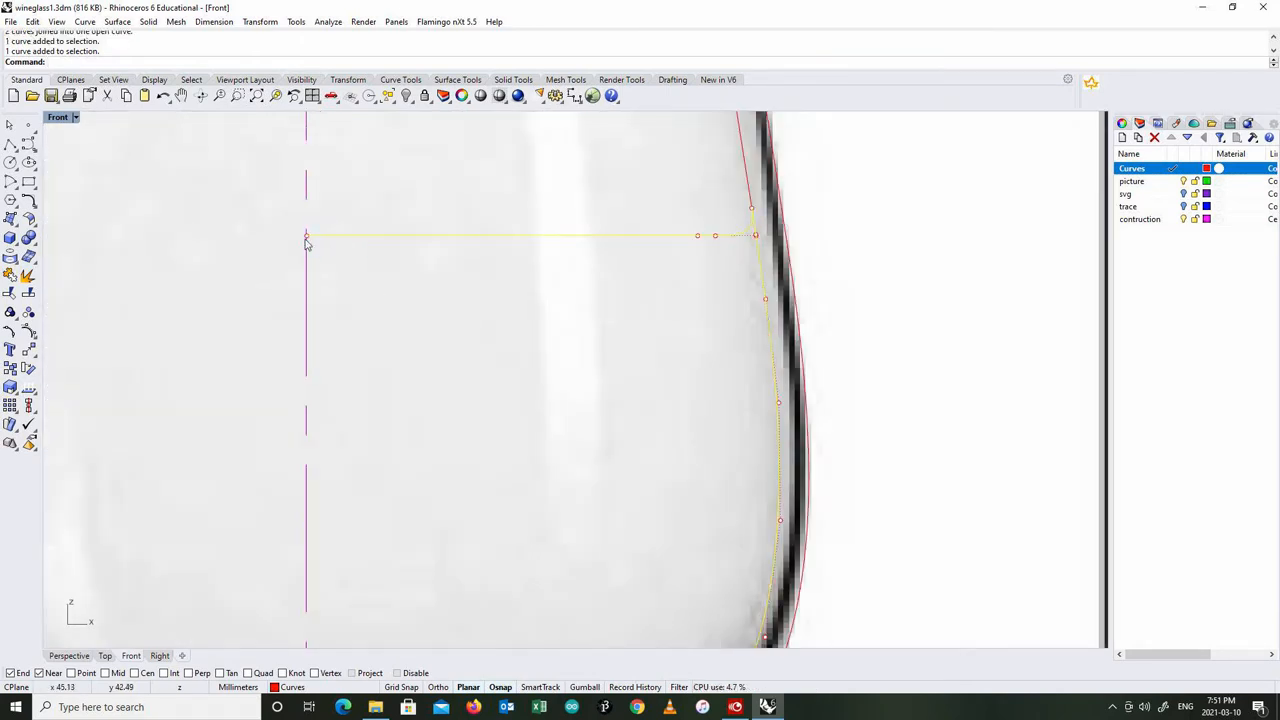
mouse_move(384, 288)
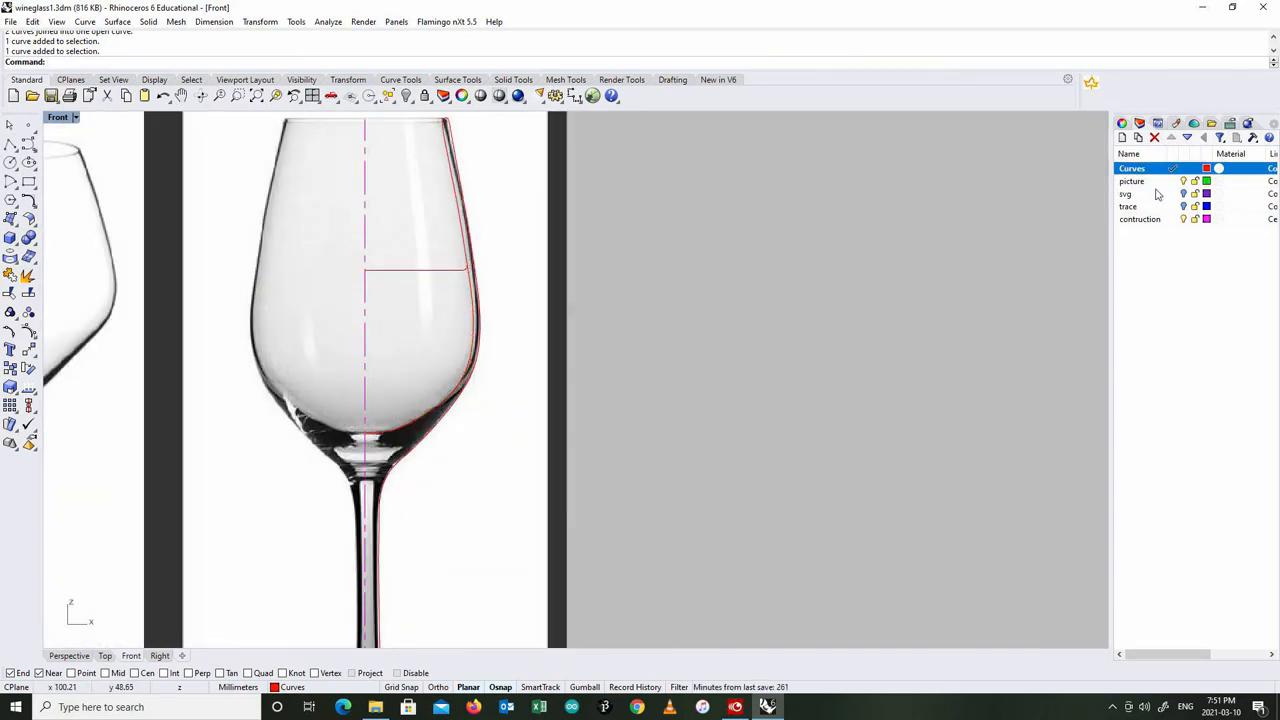
- Create a new layer named wine and revolve the liquid outline around the axis as a full circle
left_click(1132, 180)
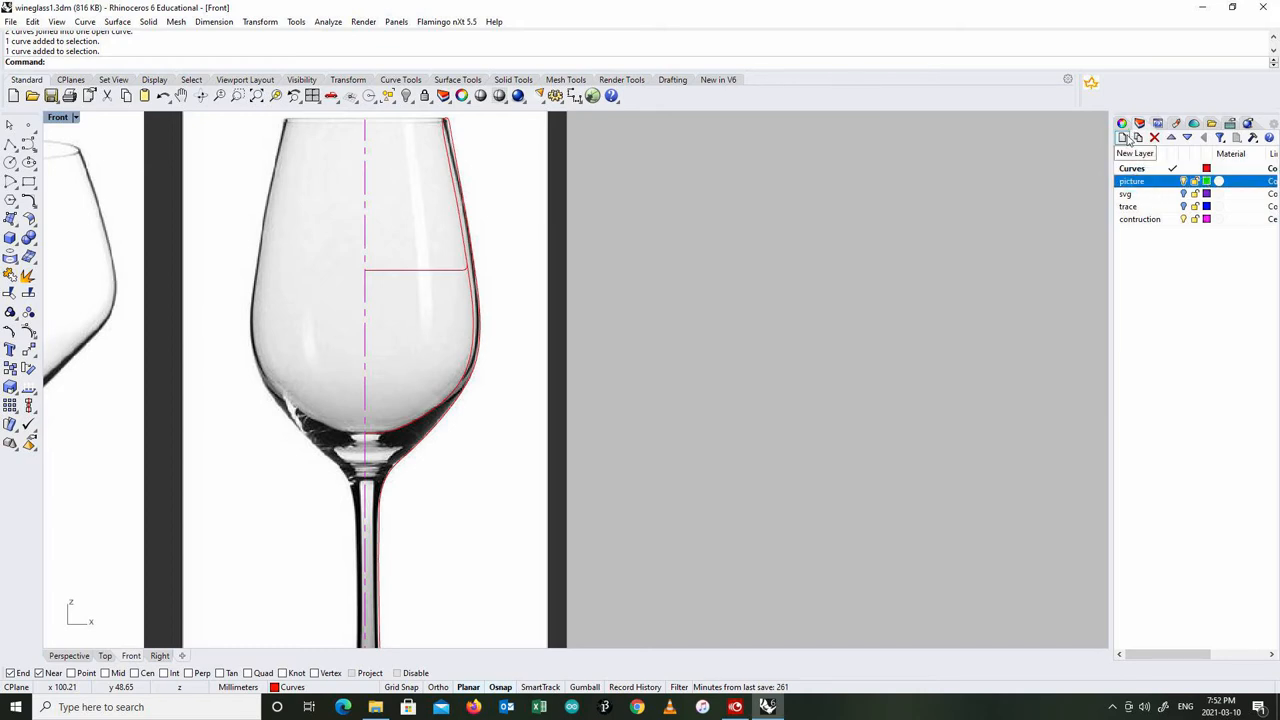
left_click(1122, 136)
type("wine")
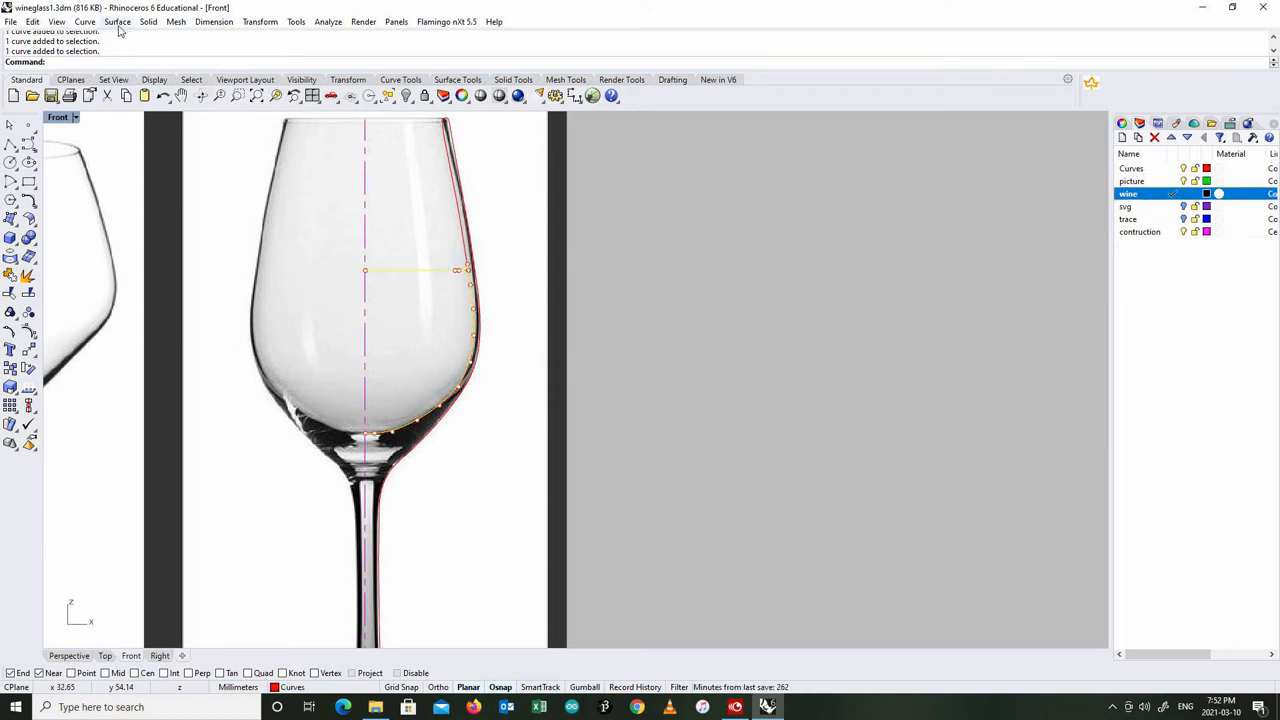
left_click(116, 20)
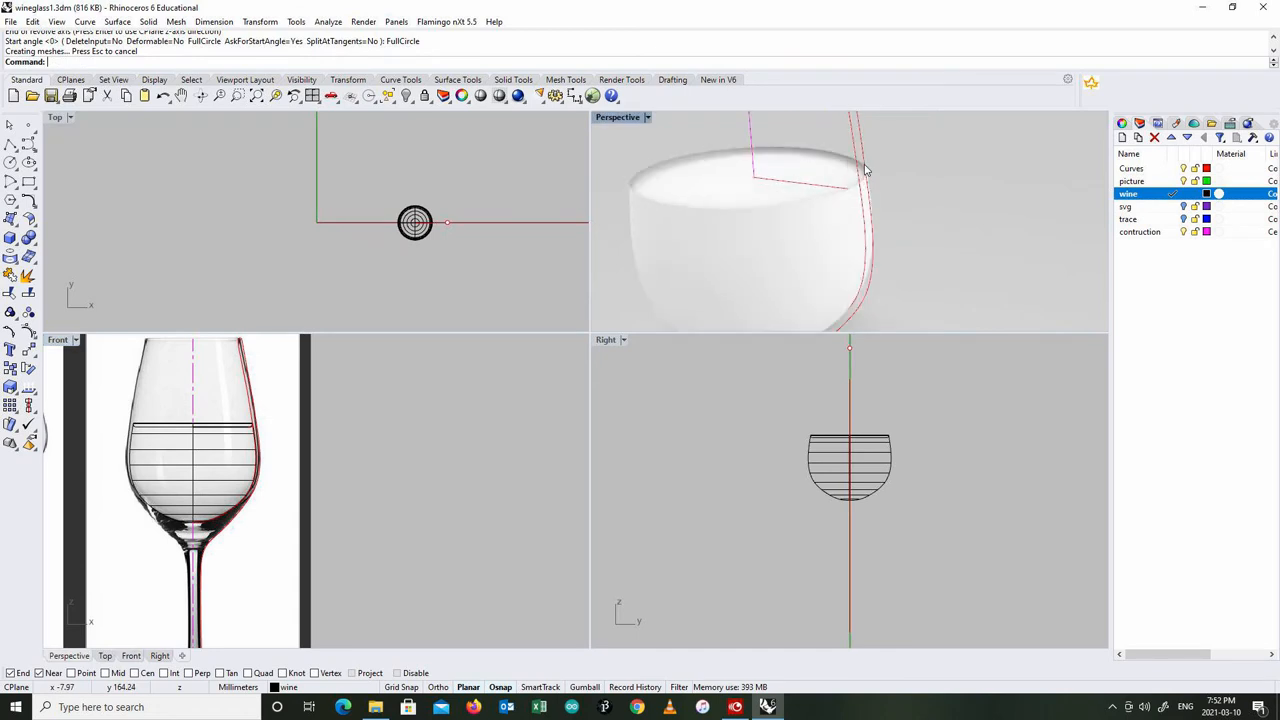
- Maximise the Perspective viewport in Shaded display and orbit around the revolved wine shape
double_click(616, 116)
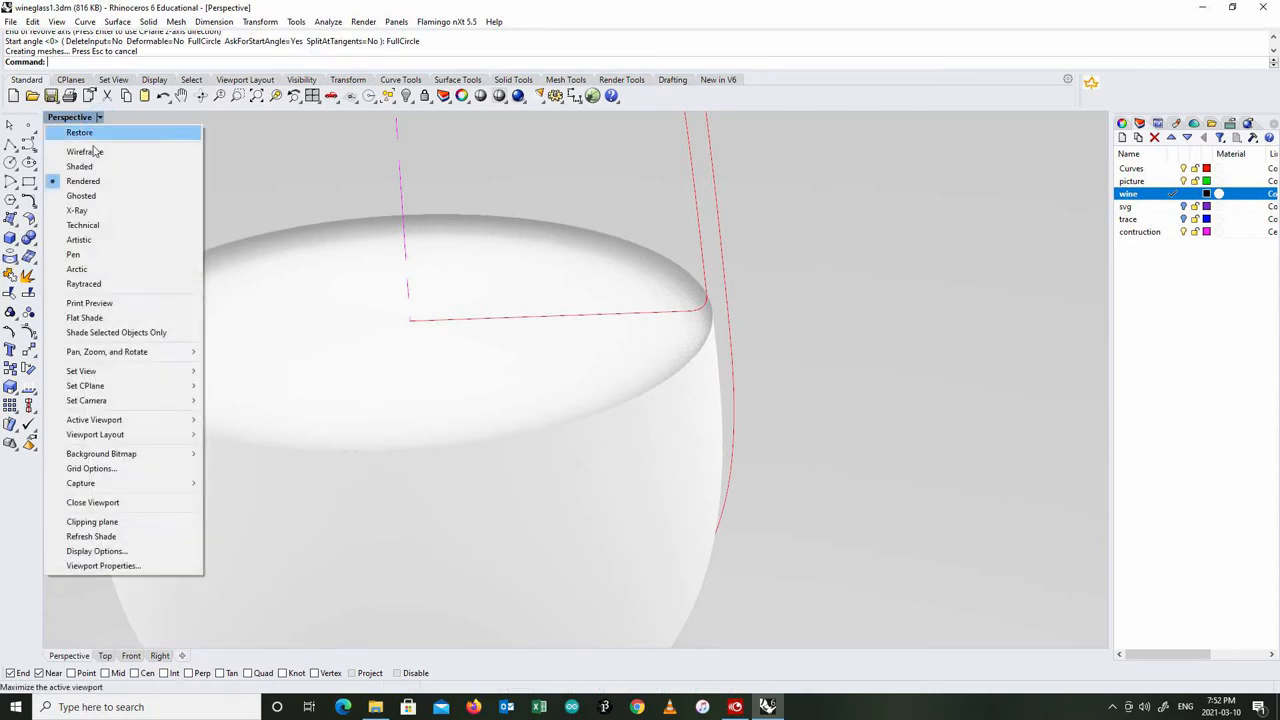
left_click(80, 166)
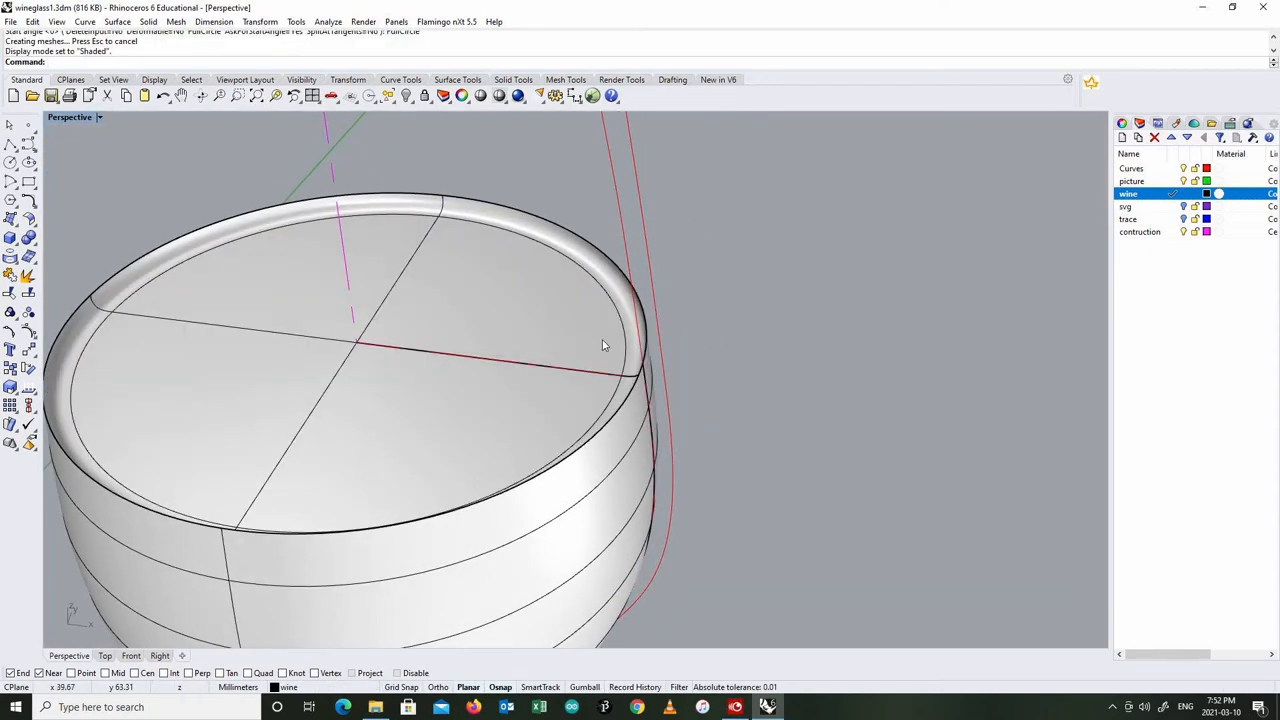
scroll("up", 3)
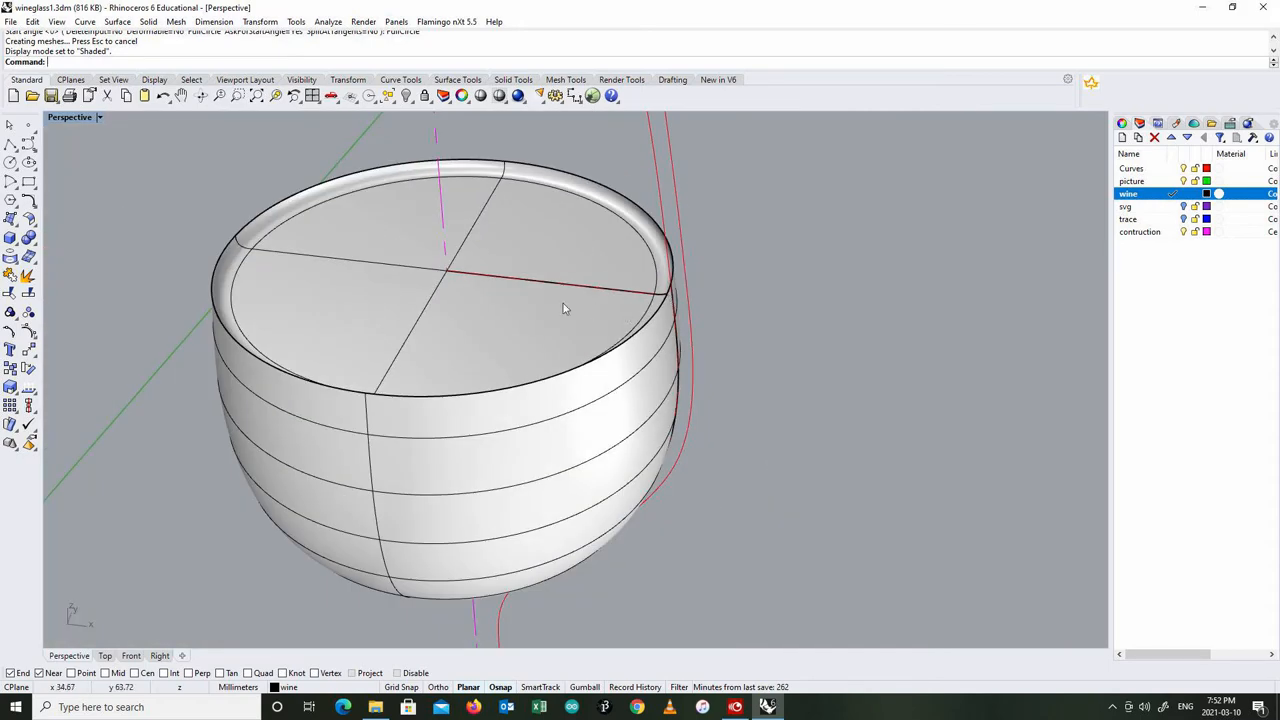
left_click_drag(560, 310, 720, 290)
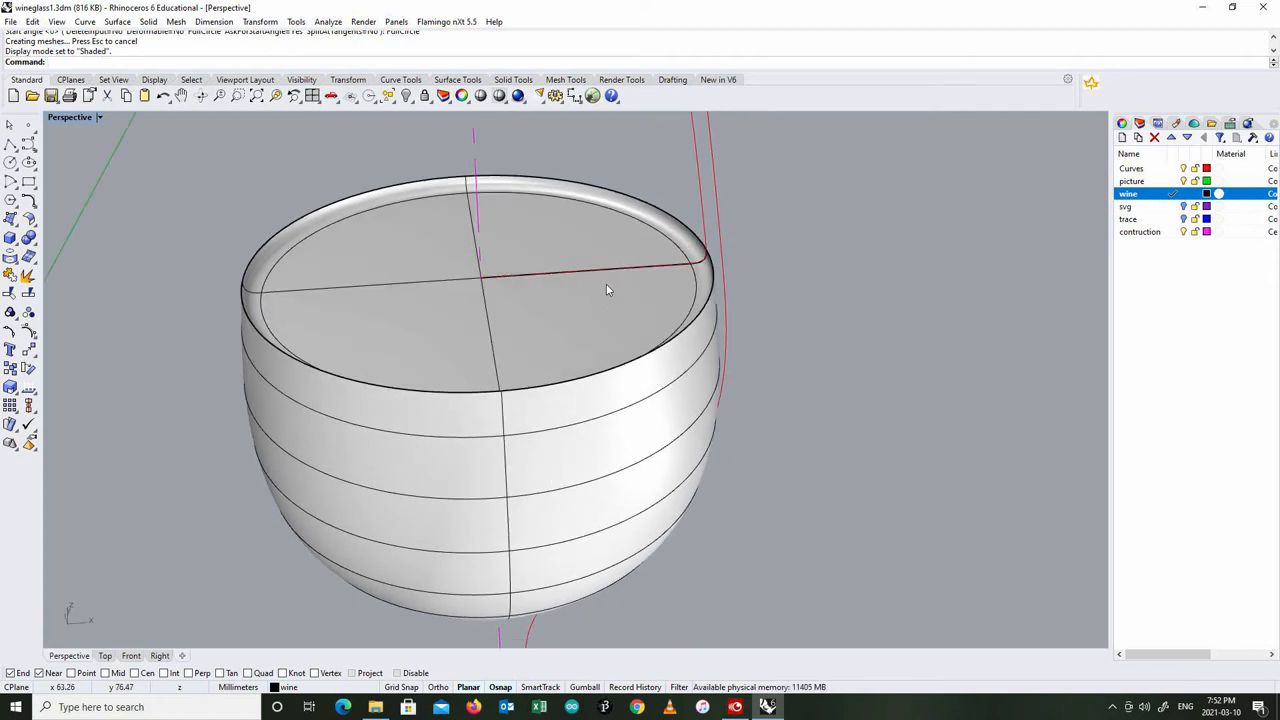
left_click_drag(604, 290, 544, 248)
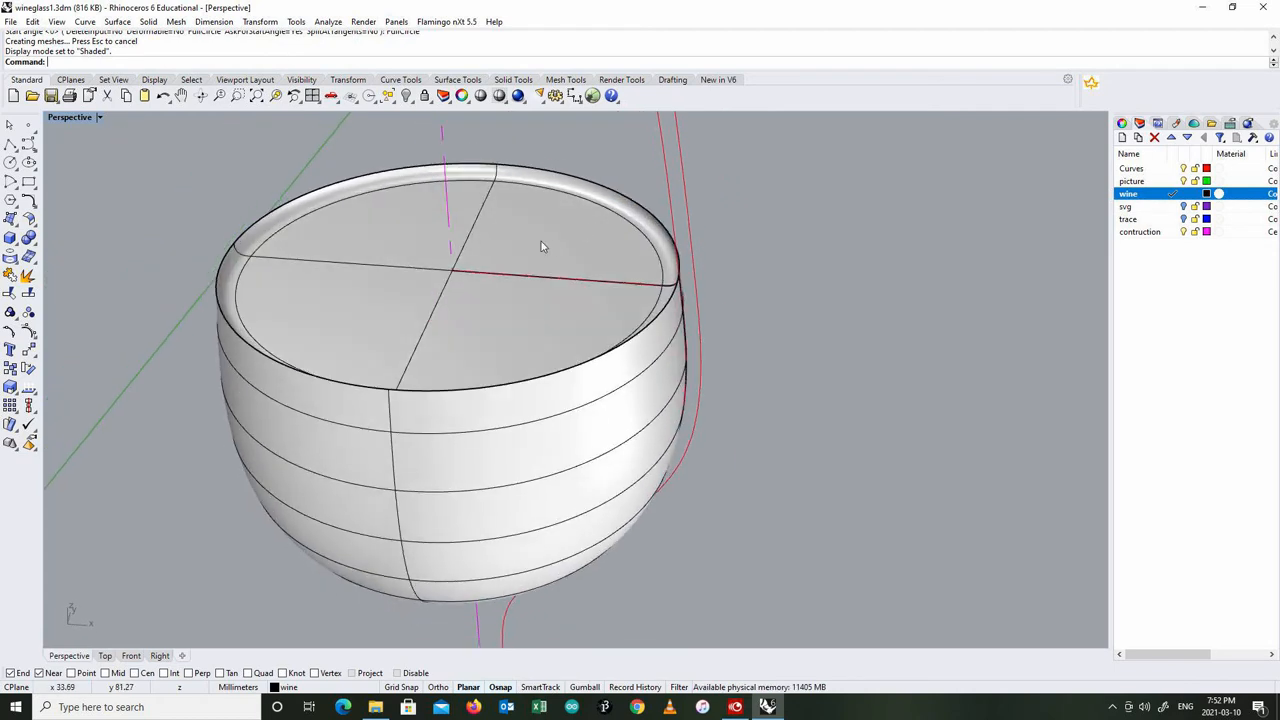
mouse_move(630, 236)
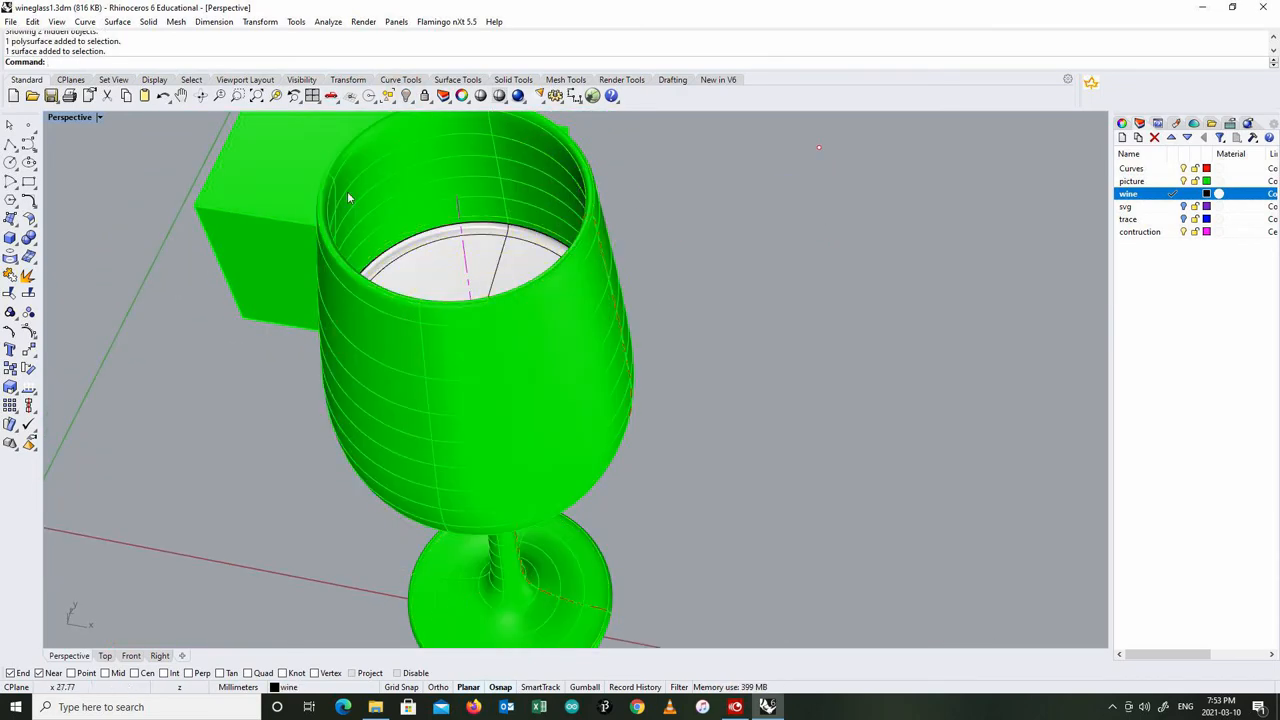
- Switch the Perspective viewport to Rendered display and pick the glass among the overlapping objects
left_click(98, 116)
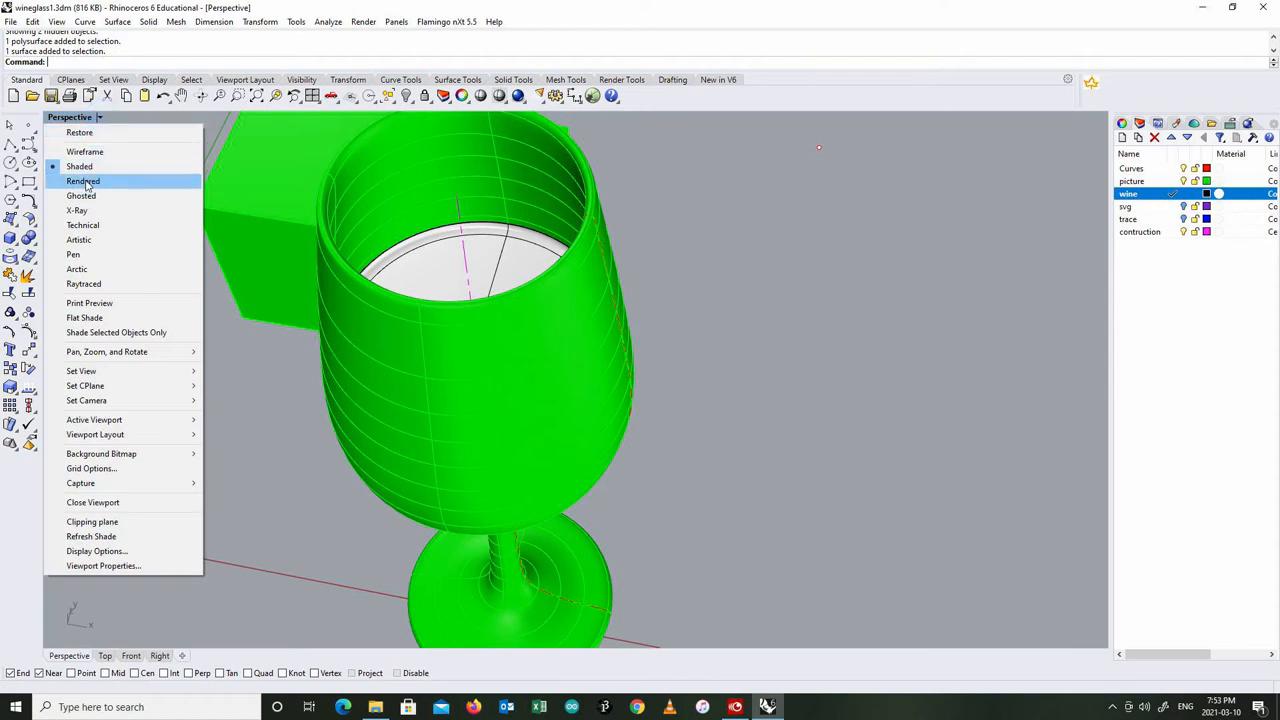
left_click(84, 180)
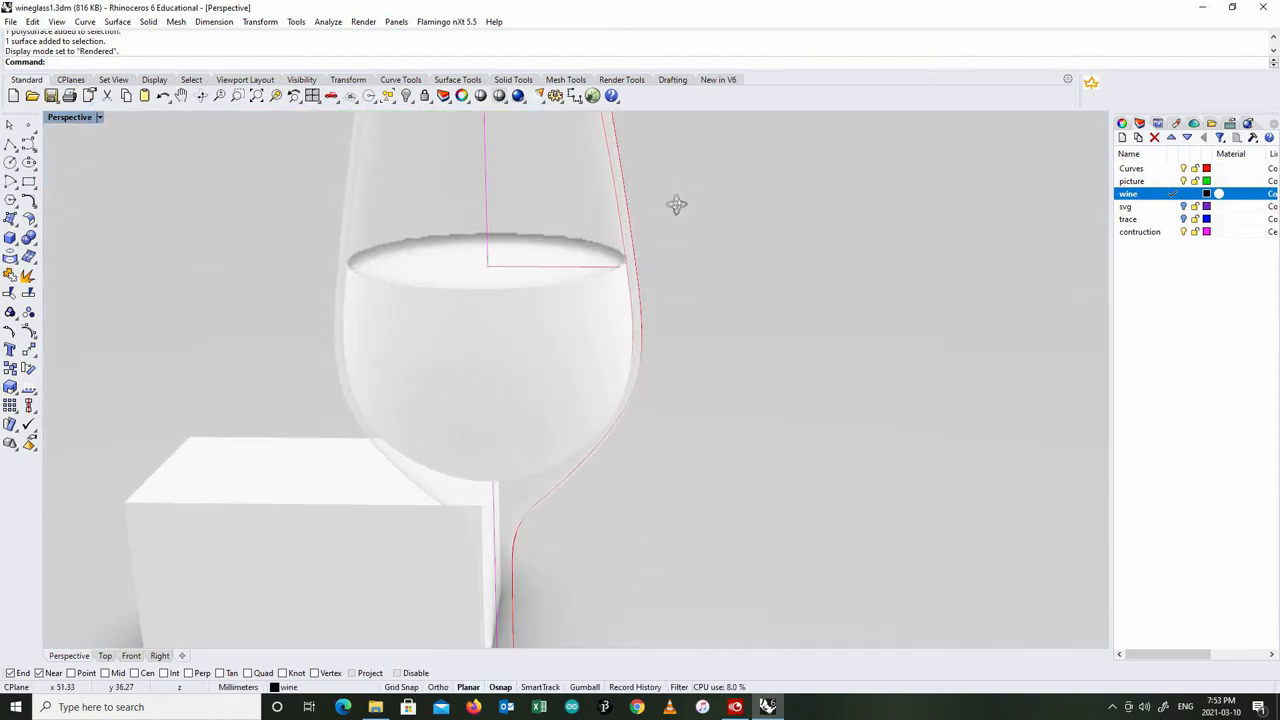
mouse_move(596, 186)
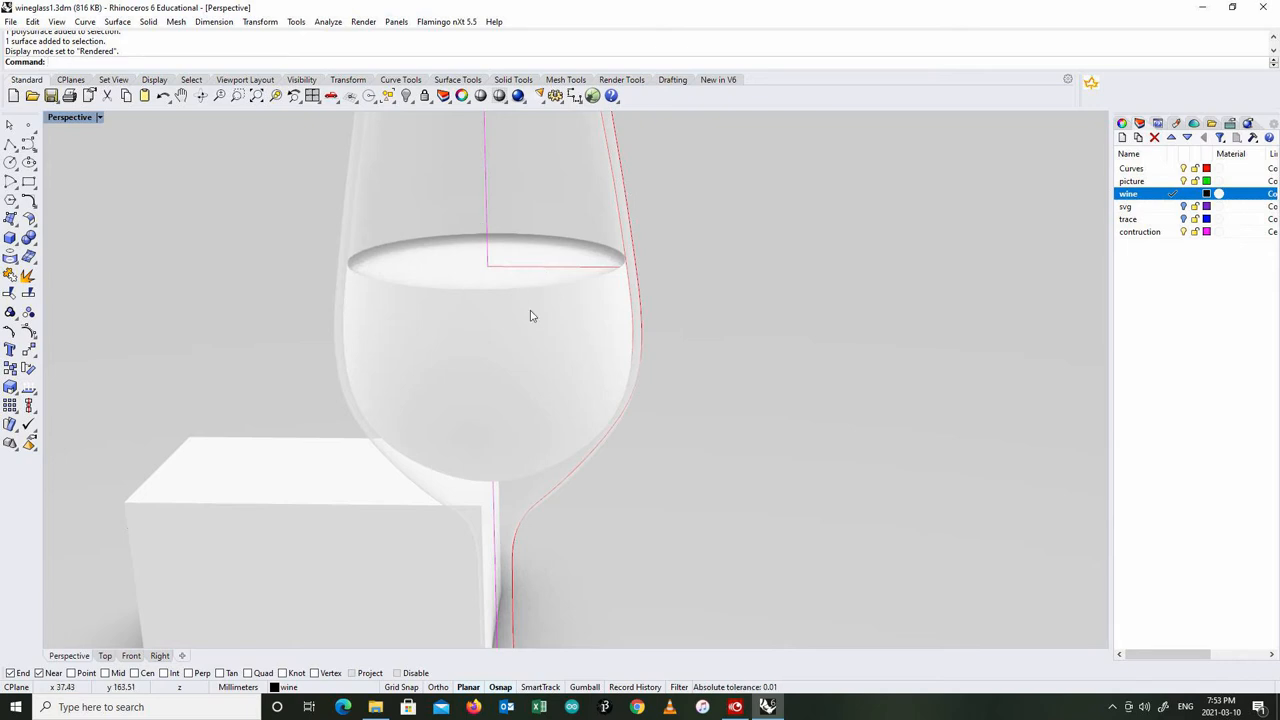
left_click(532, 316)
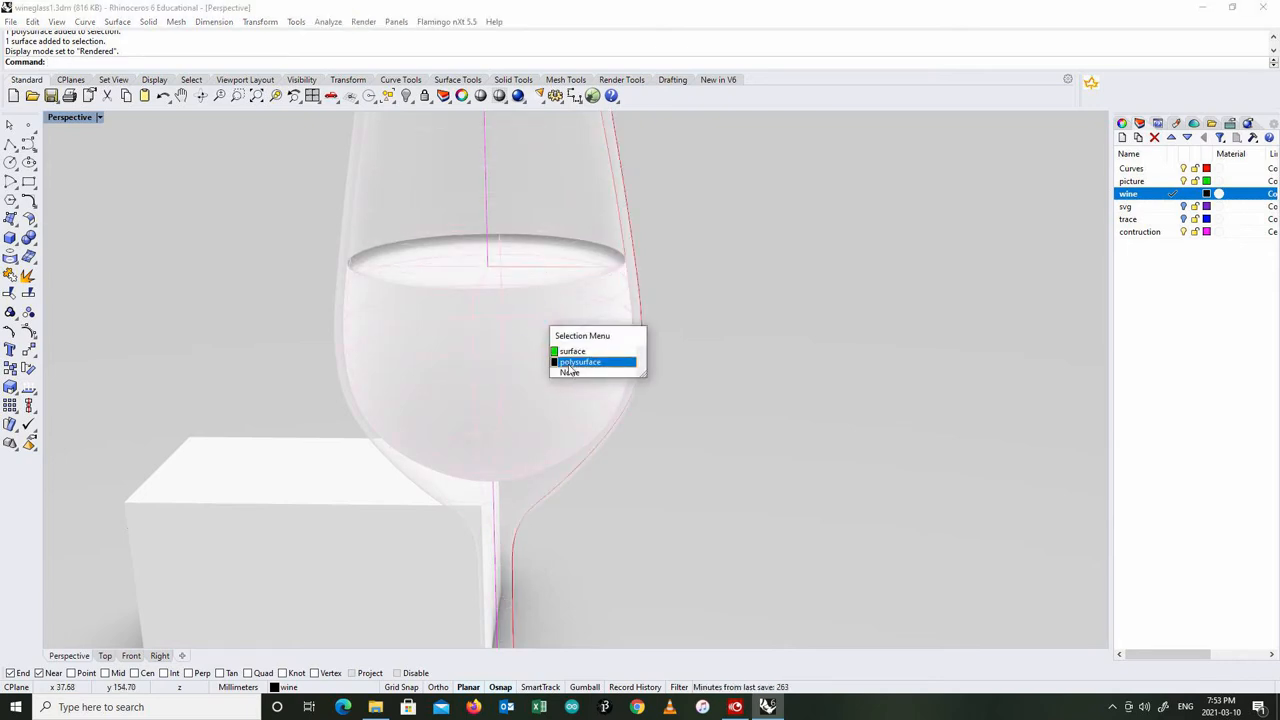
mouse_move(572, 352)
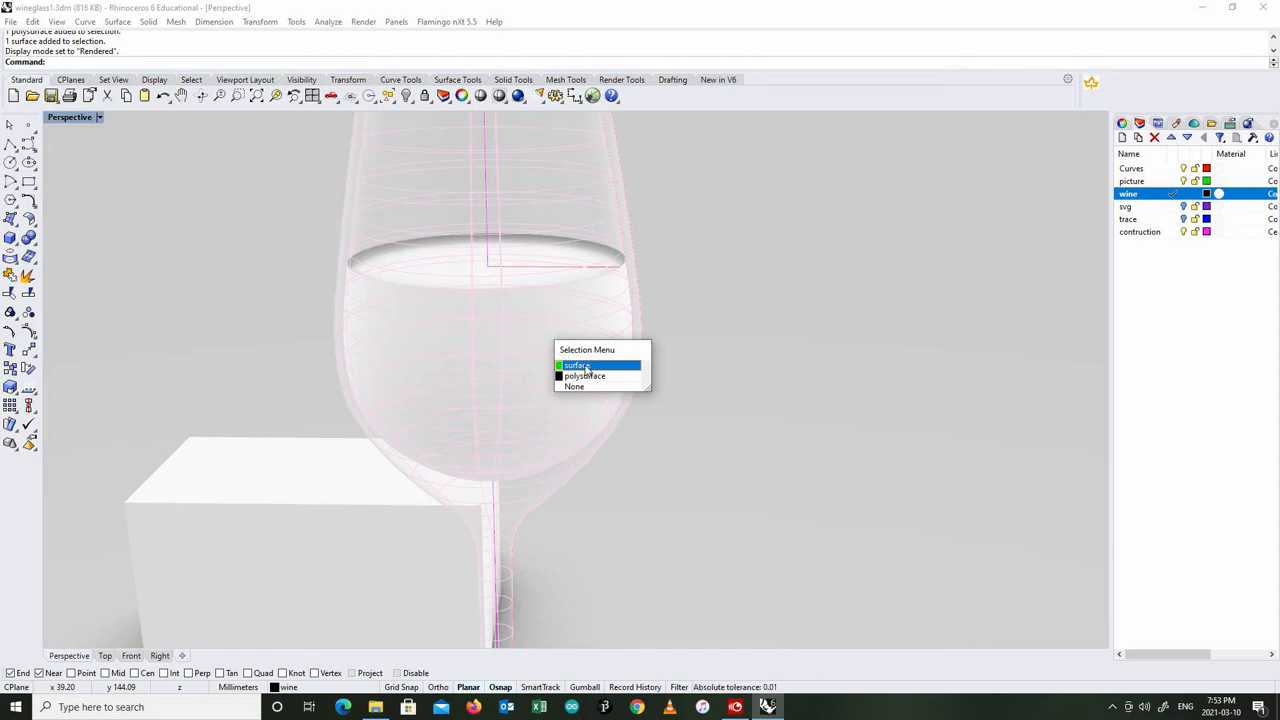
mouse_move(584, 376)
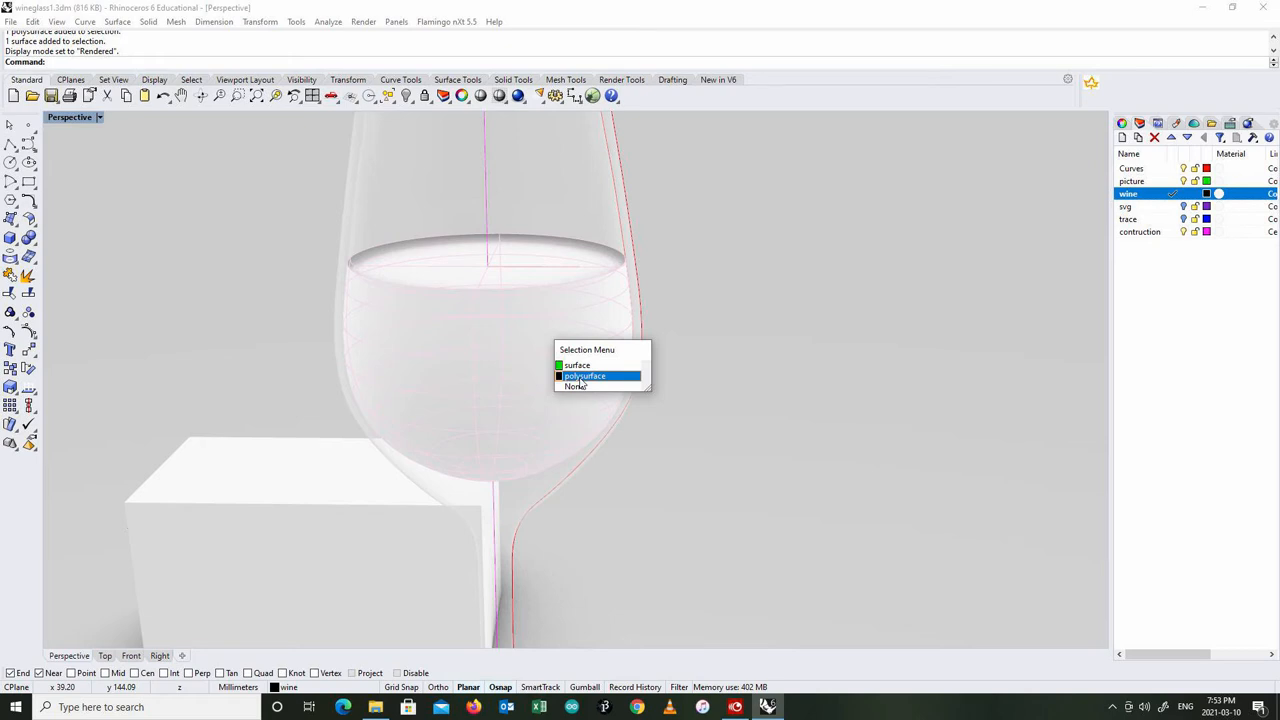
mouse_move(576, 364)
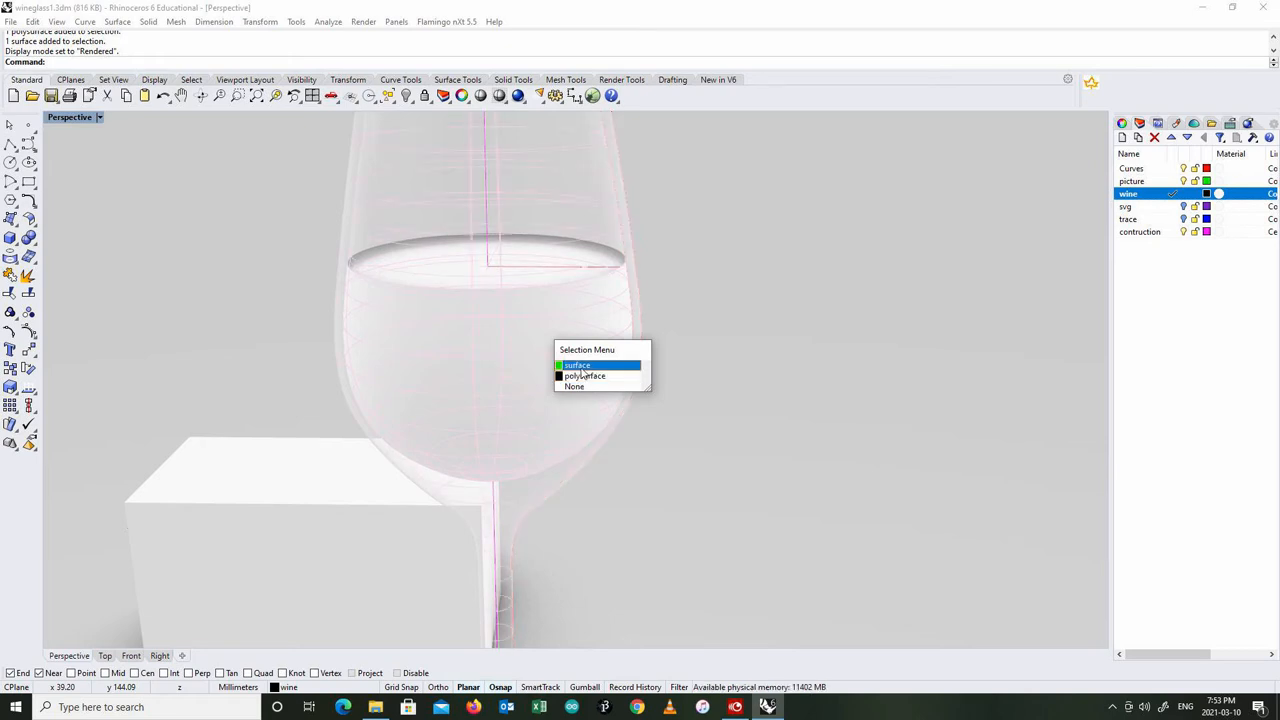
mouse_move(584, 376)
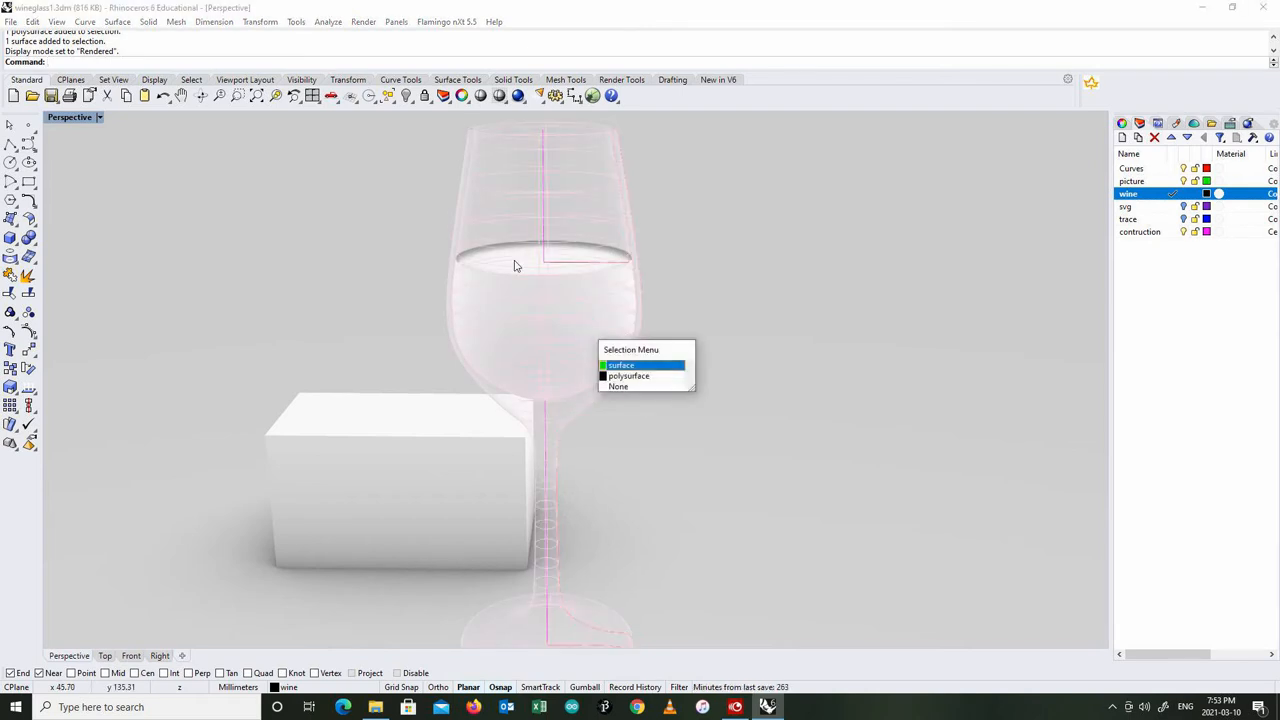
left_click(620, 364)
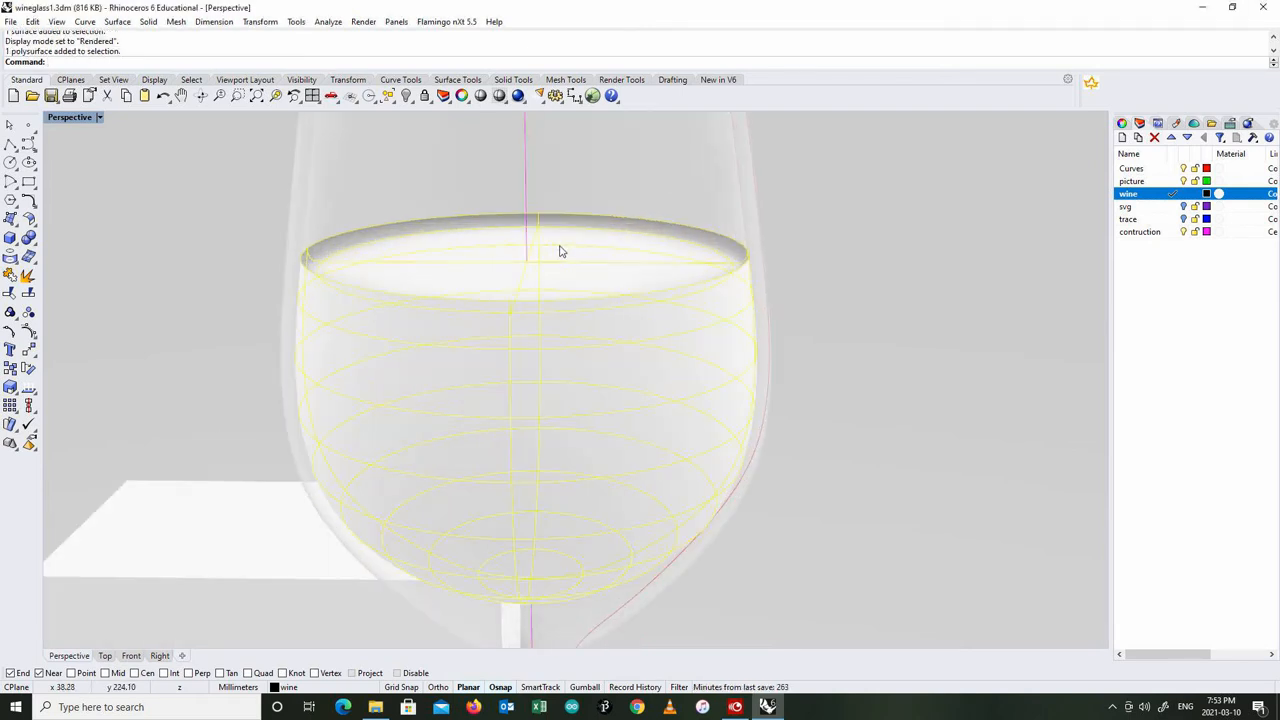
mouse_move(340, 256)
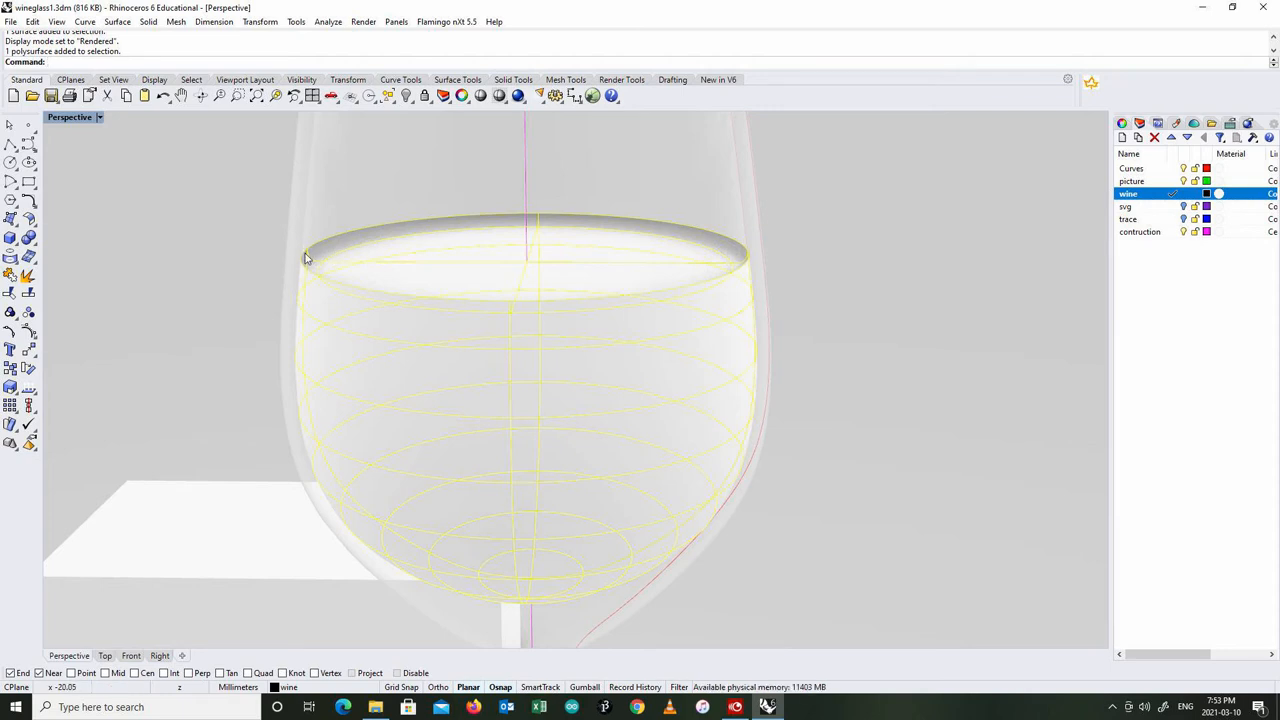
mouse_move(316, 270)
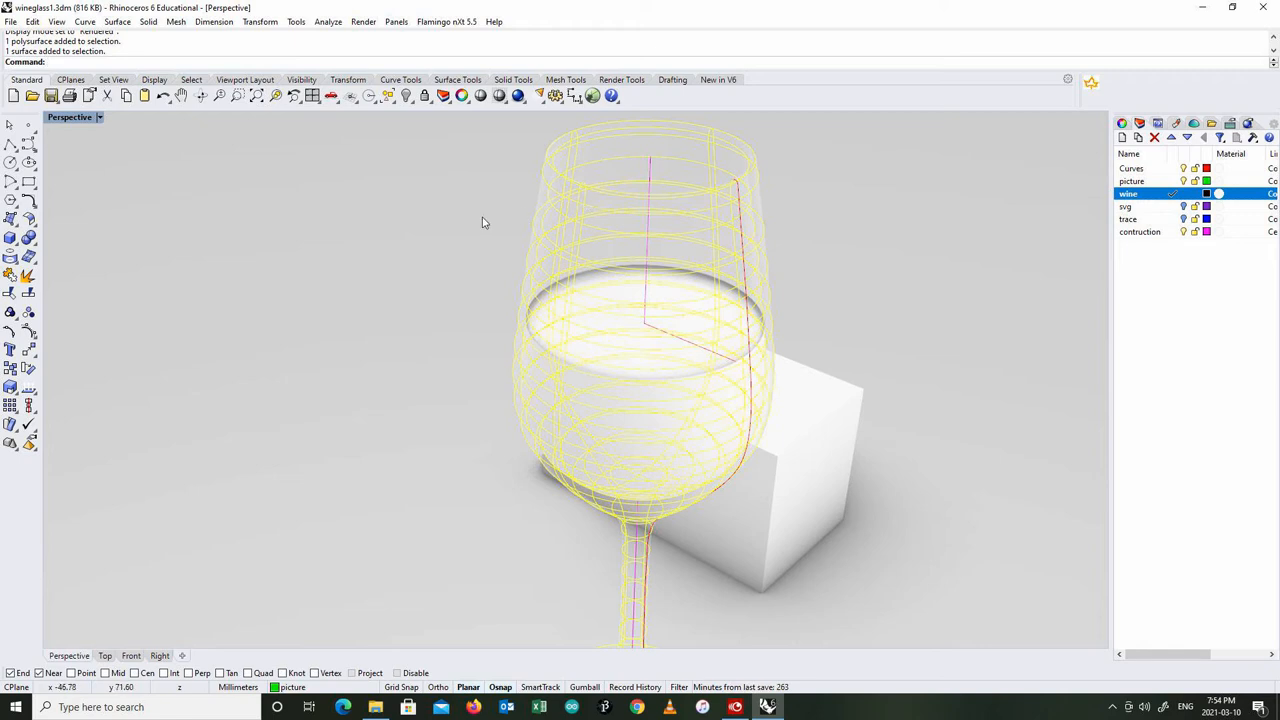
left_click(84, 20)
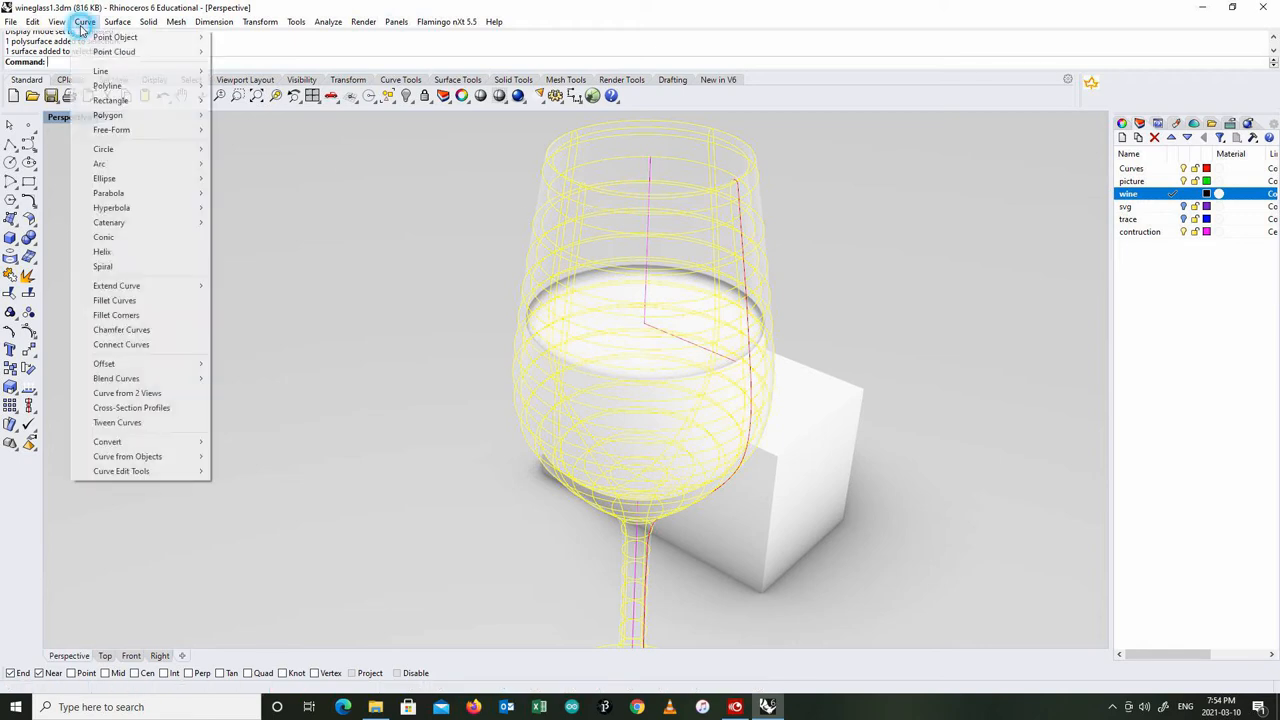
left_click(32, 20)
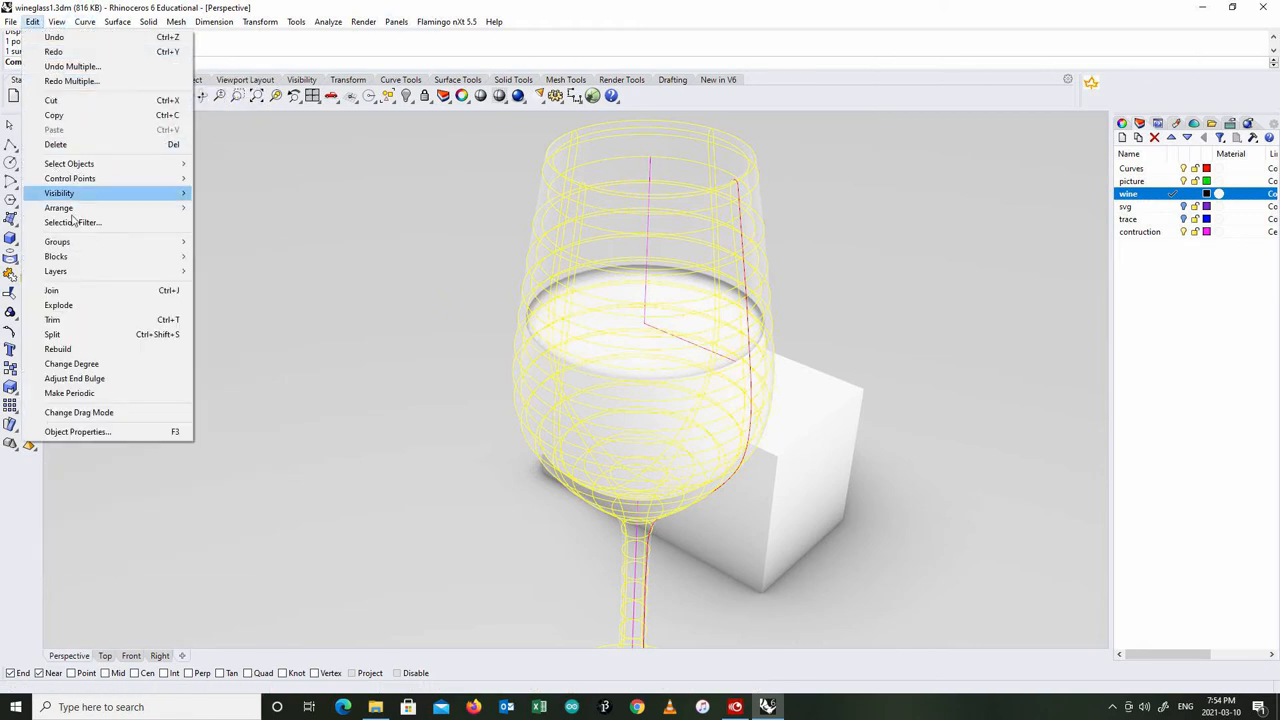
left_click(70, 178)
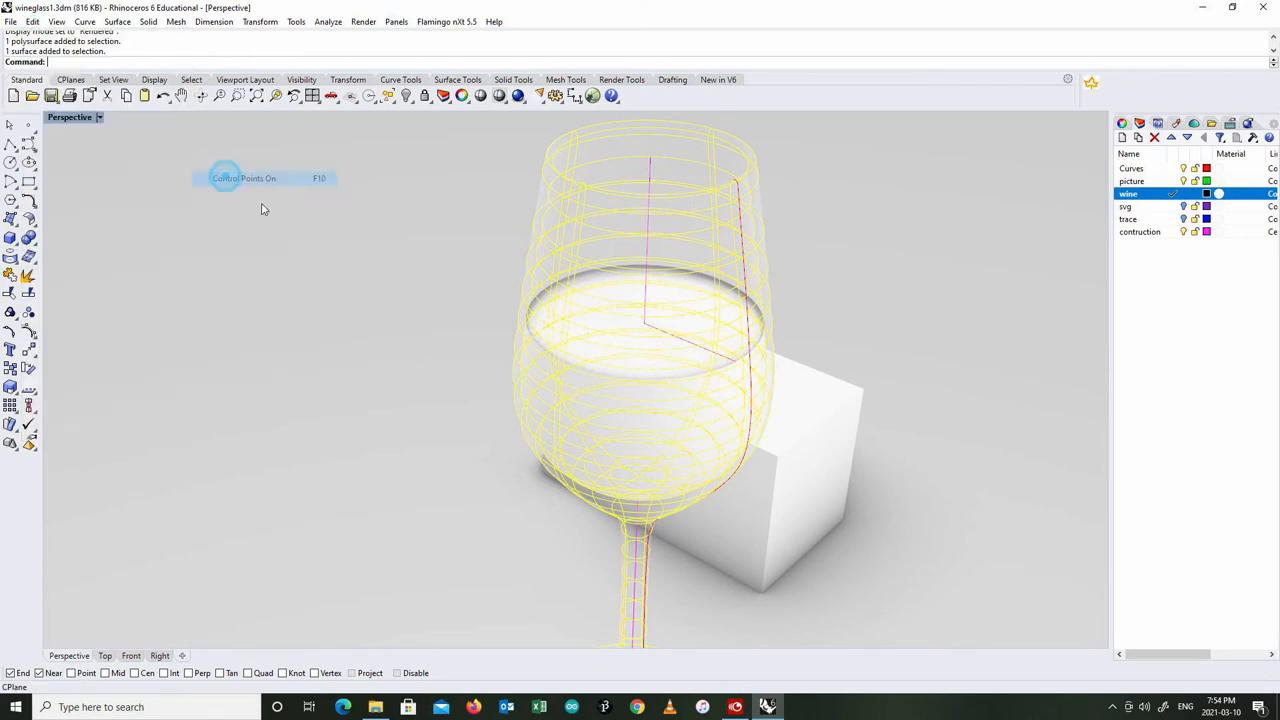
left_click(244, 178)
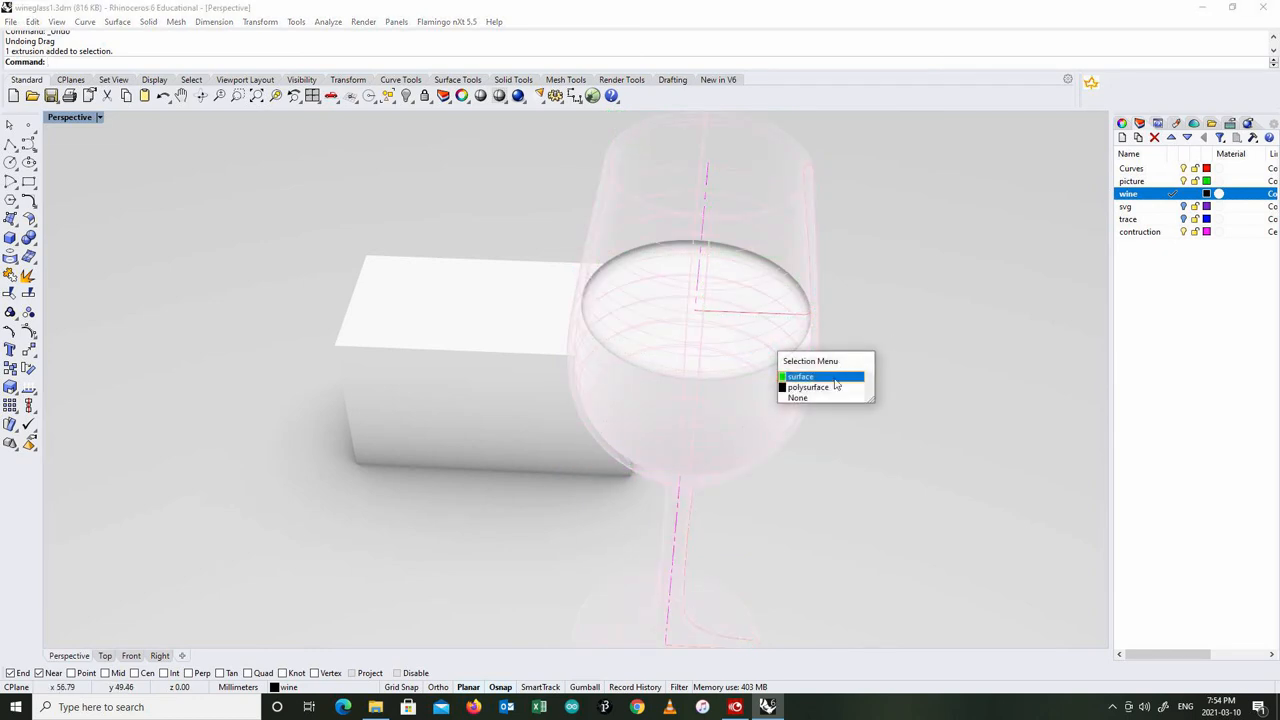
- Select the liquid polysurface among the overlapping objects and show its object properties
left_click(32, 20)
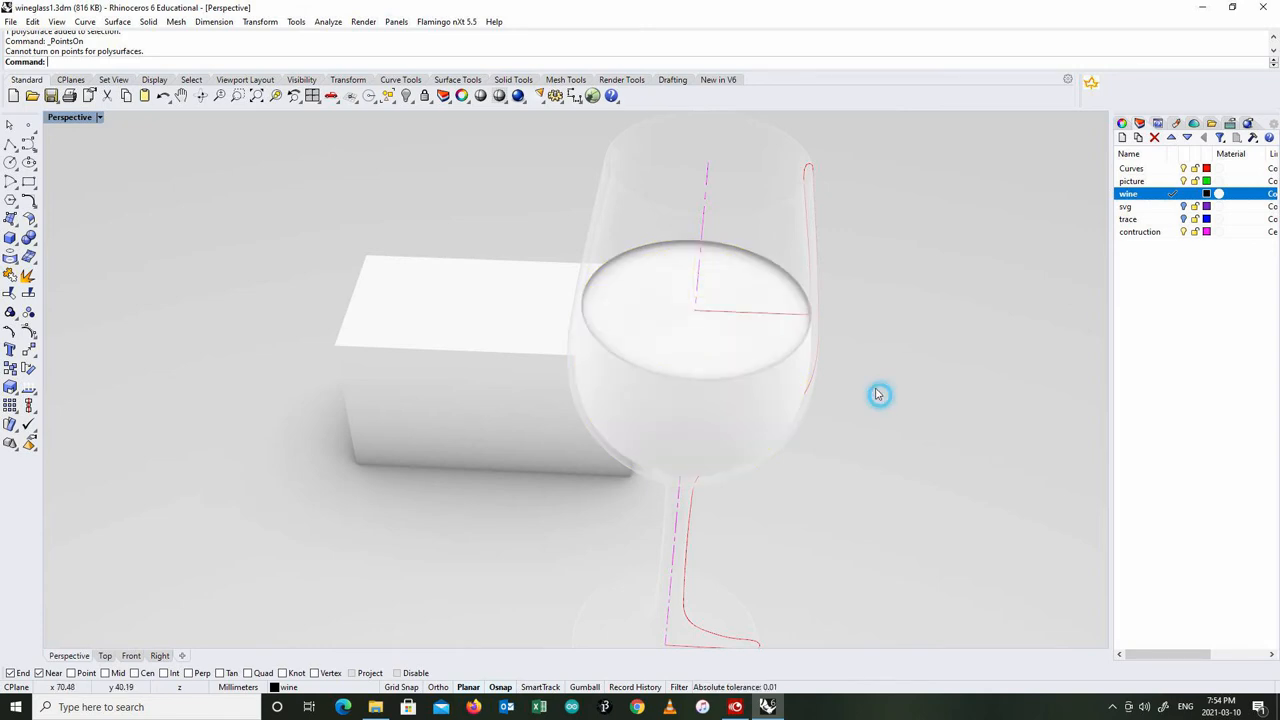
mouse_move(800, 344)
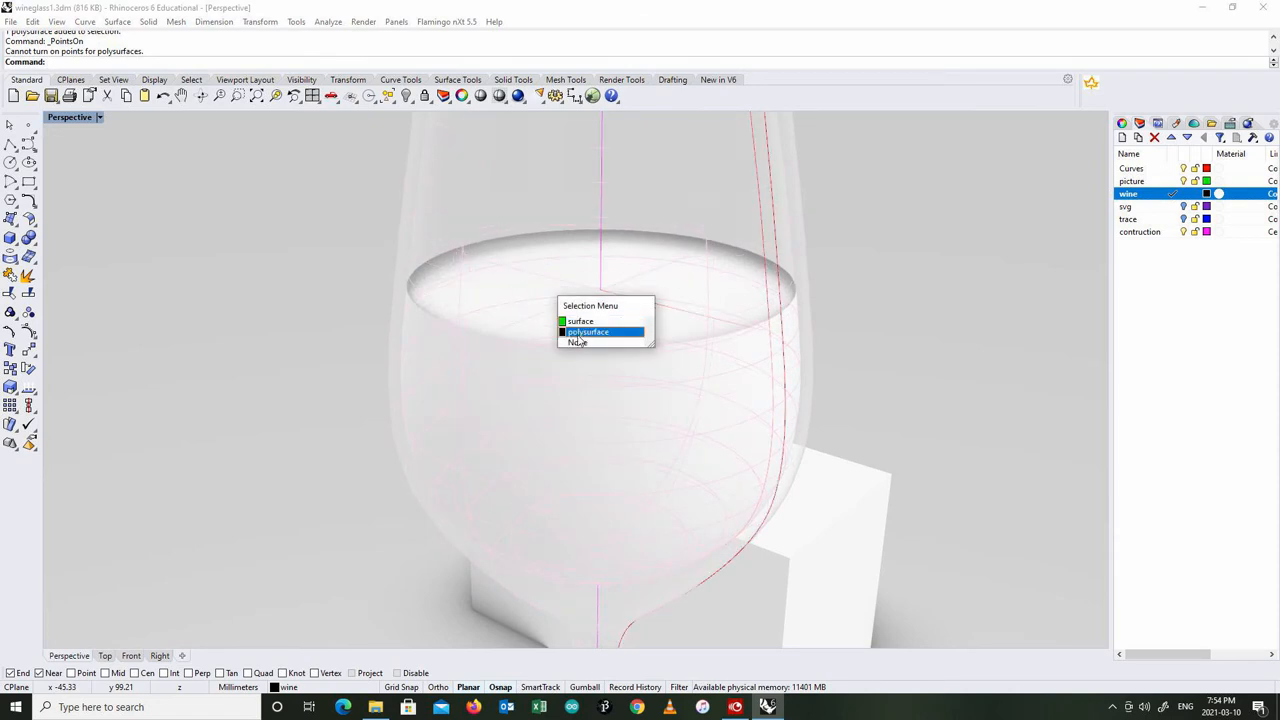
left_click(588, 332)
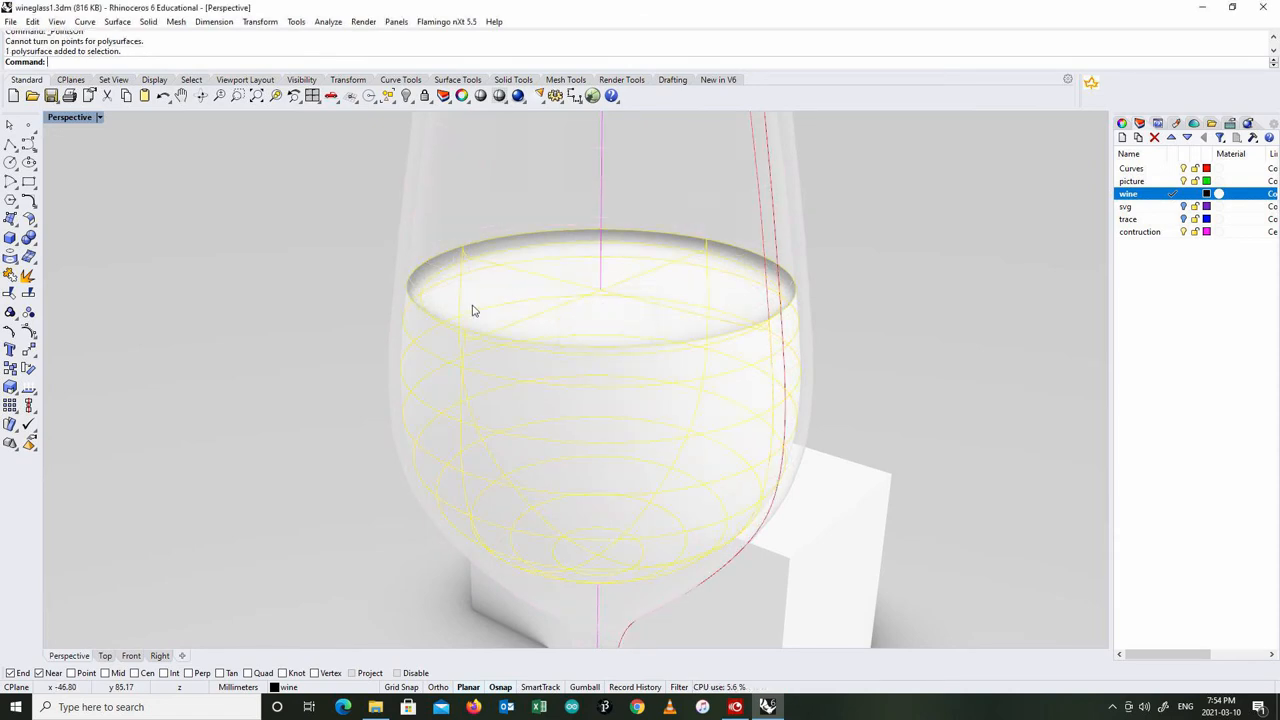
mouse_move(548, 320)
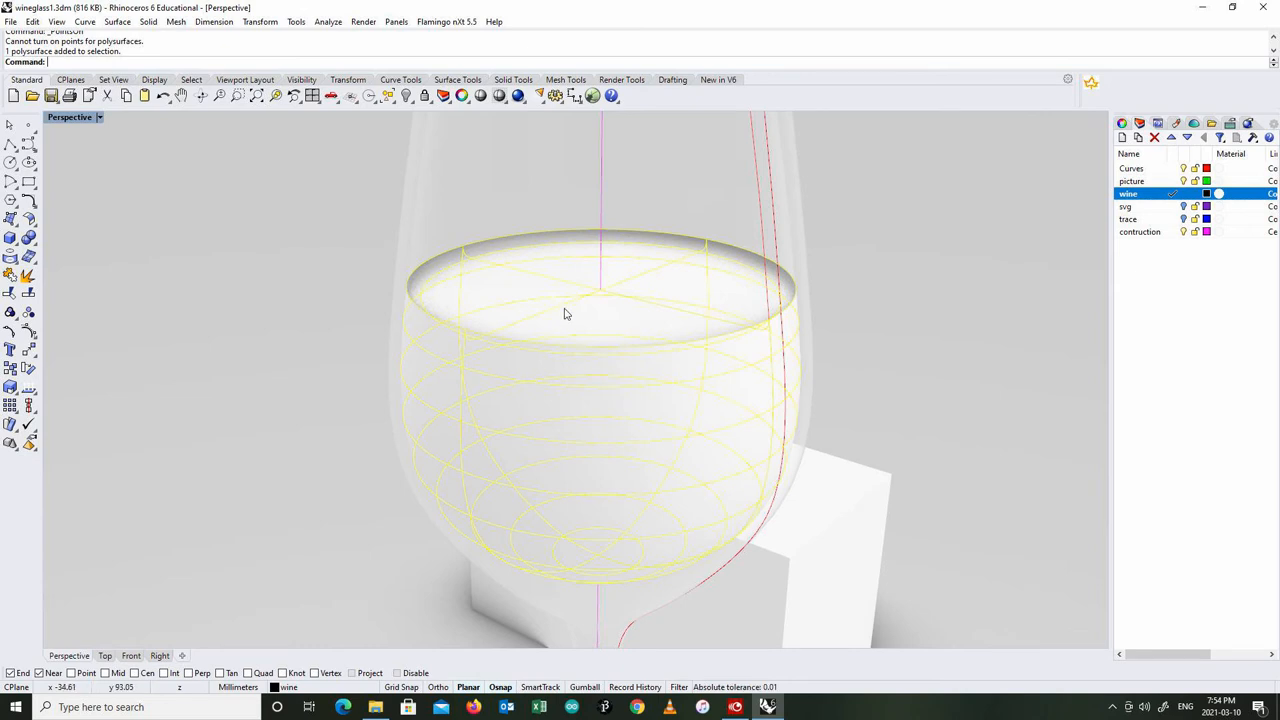
mouse_move(404, 248)
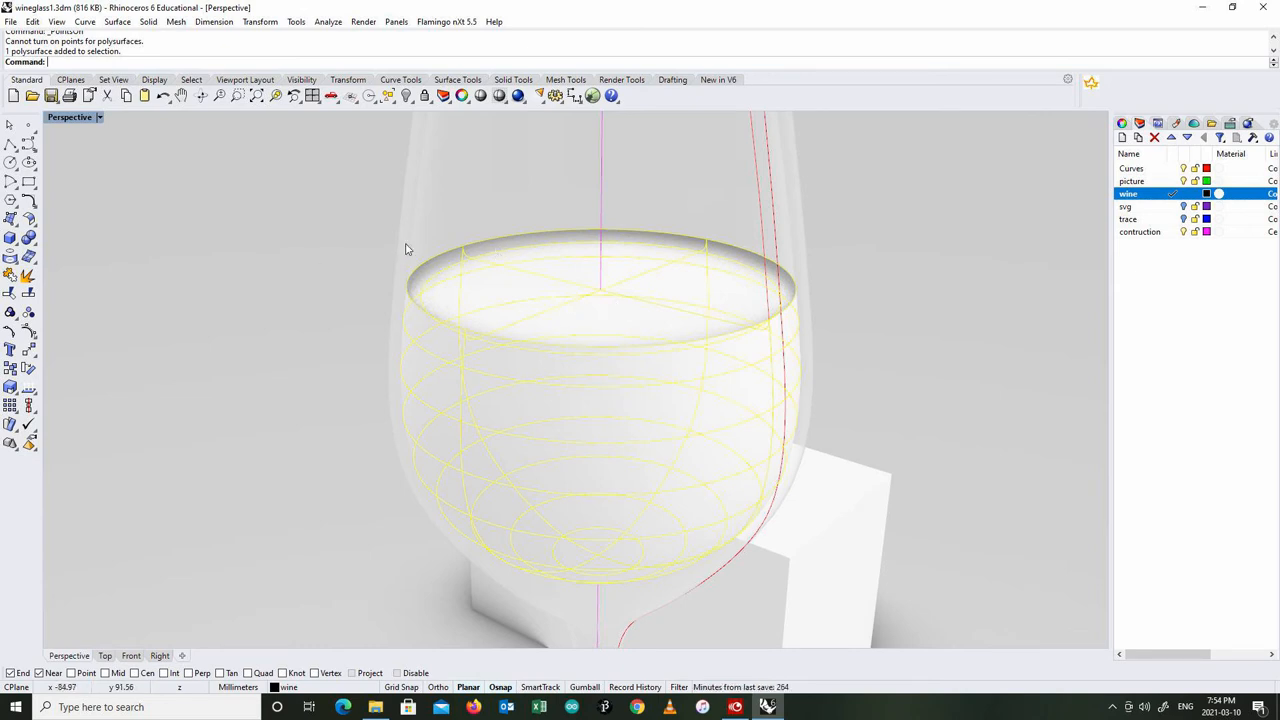
left_click(1124, 140)
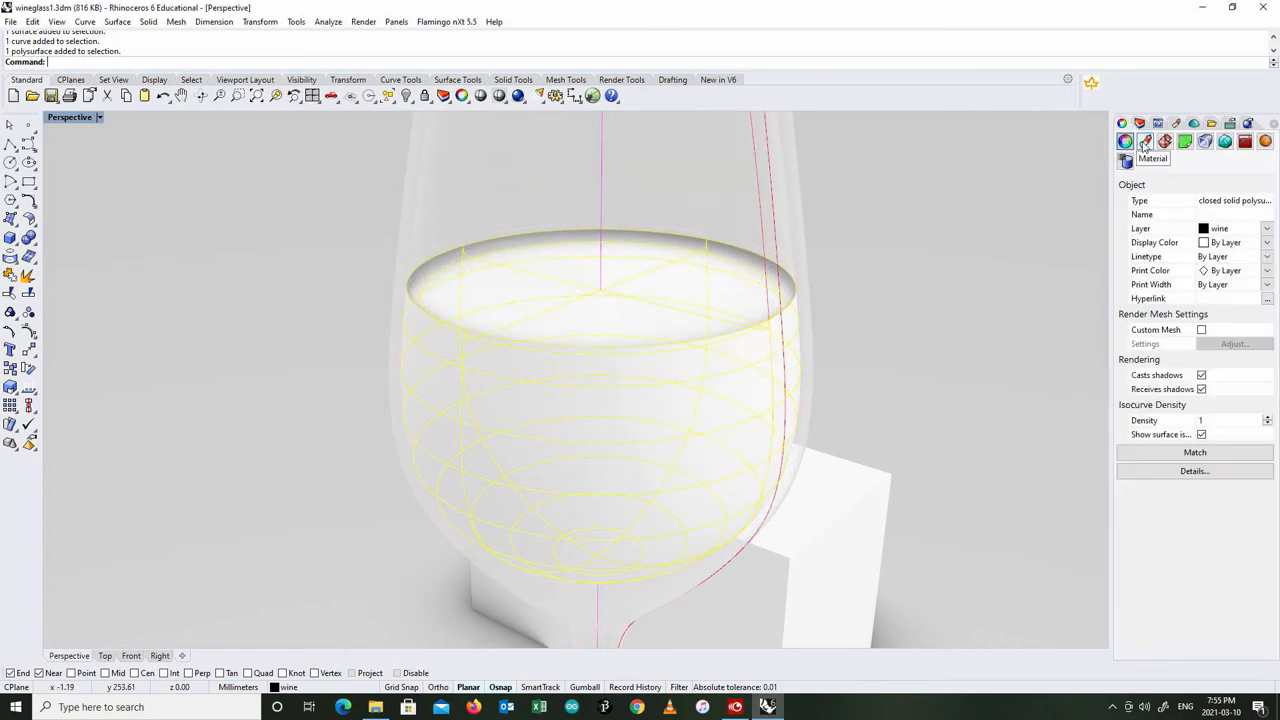
- Assign the liquid a new material of type Gem with Gems Type set to Ruby
left_click(1144, 140)
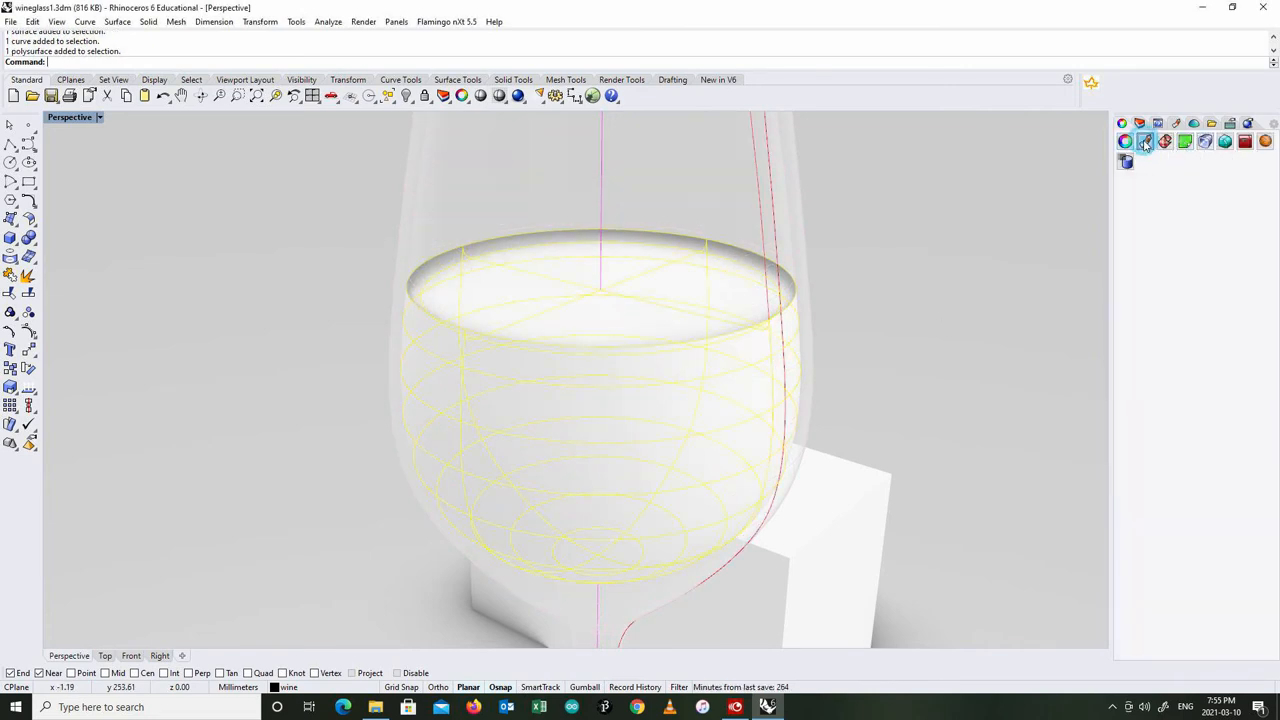
left_click(1144, 140)
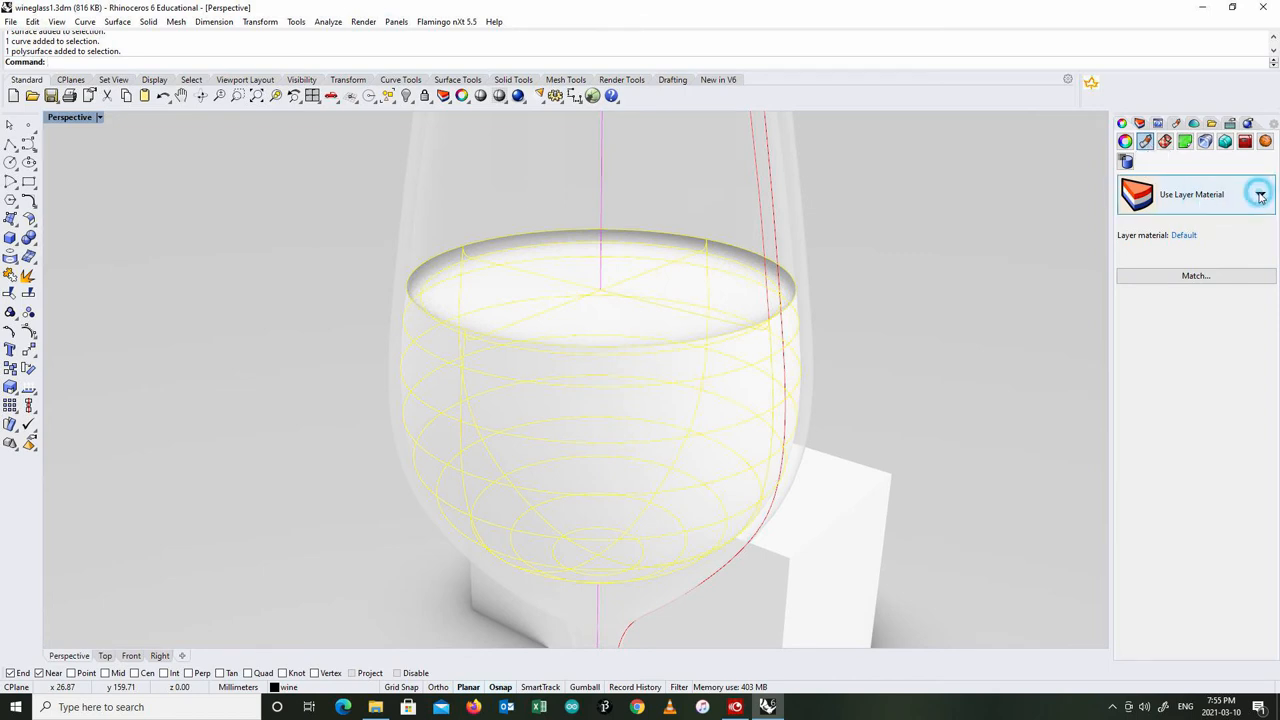
left_click(1260, 194)
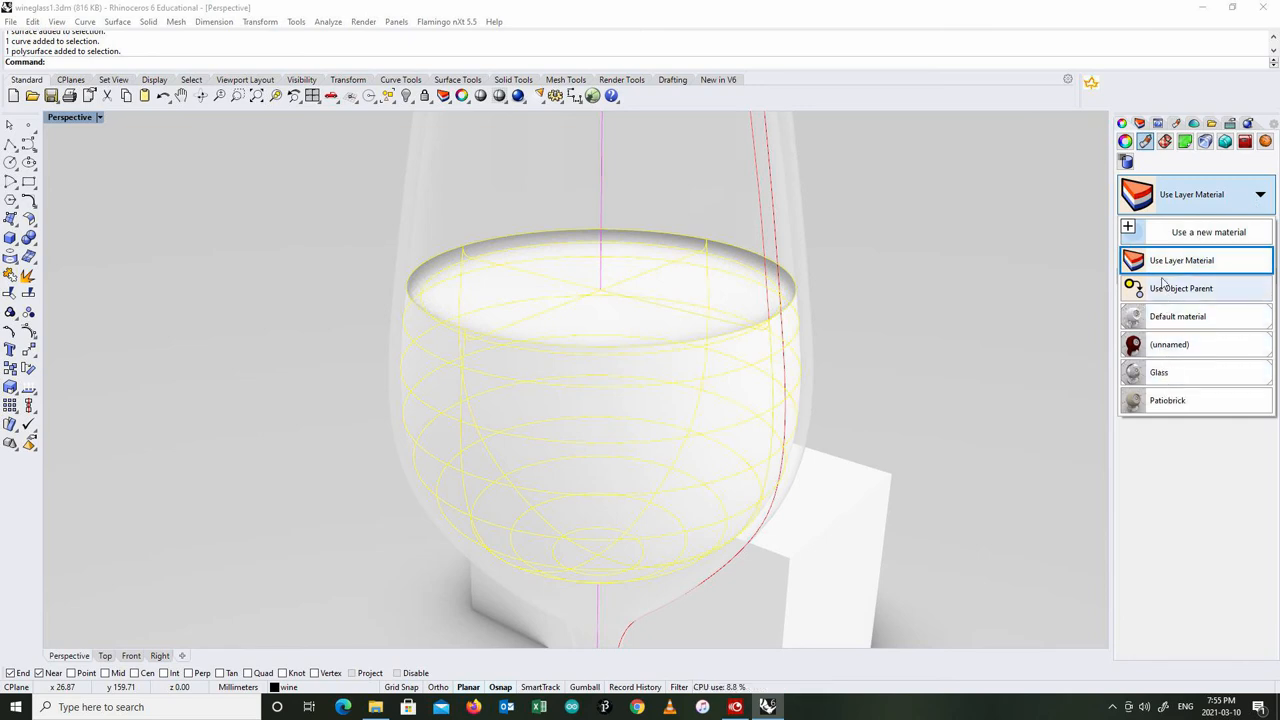
left_click(1208, 232)
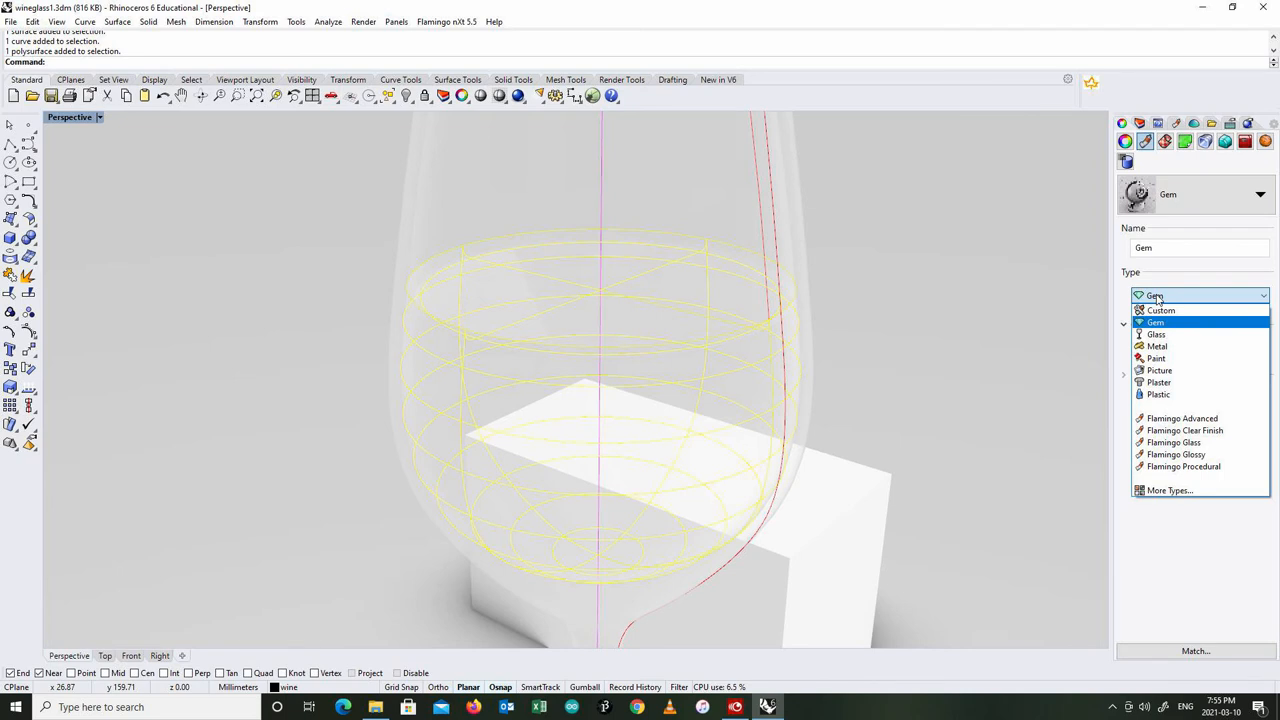
left_click(1156, 322)
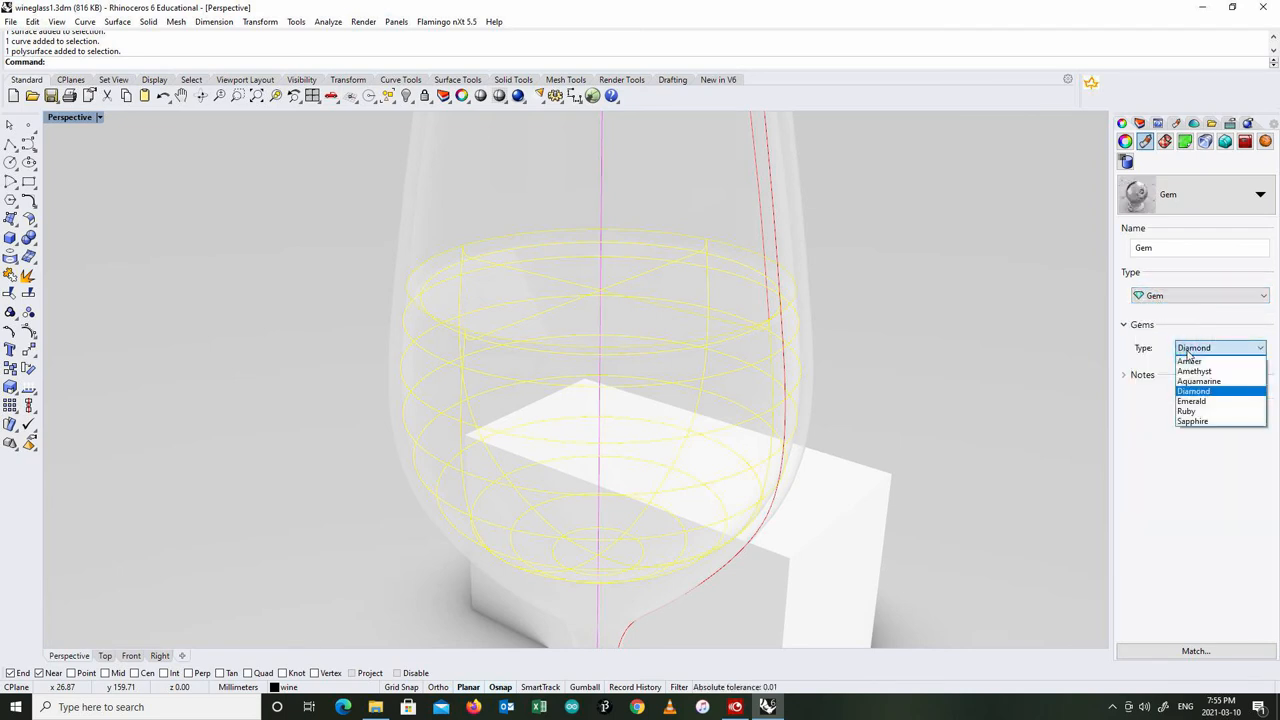
left_click(1188, 412)
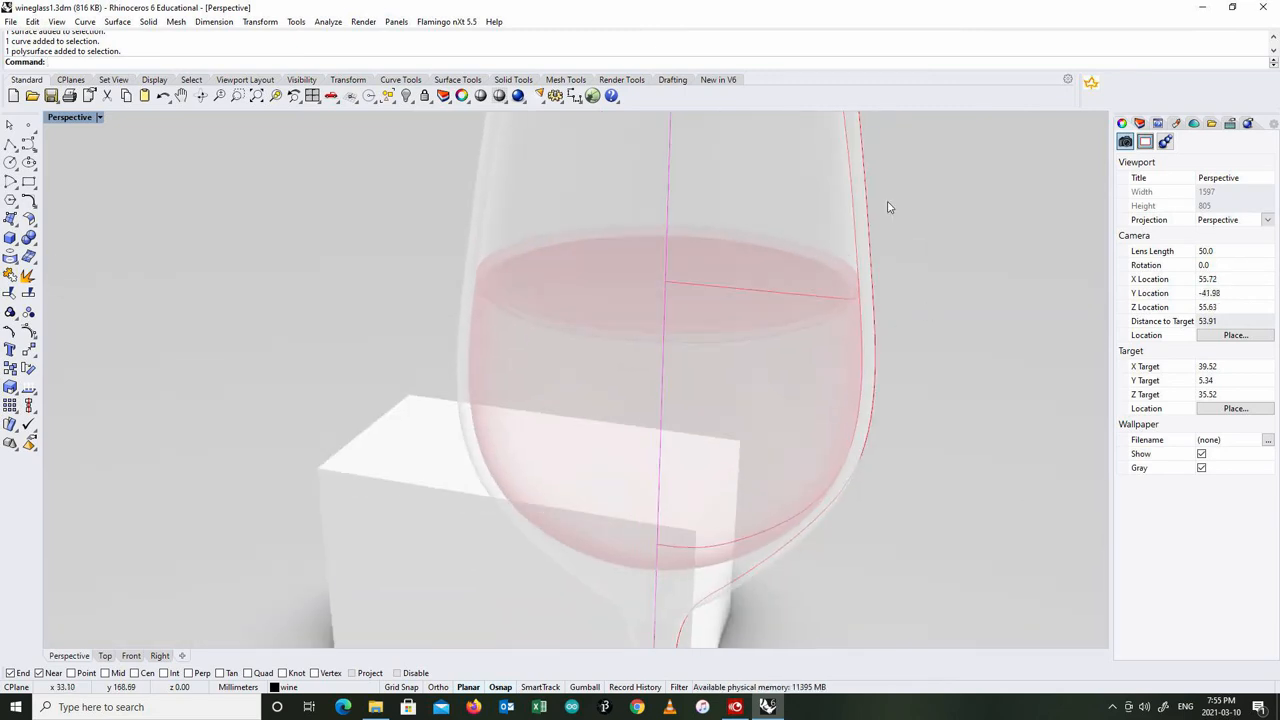
- Uncheck On in the Ground Plane settings so the scene renders without a ground plane
left_click(1194, 124)
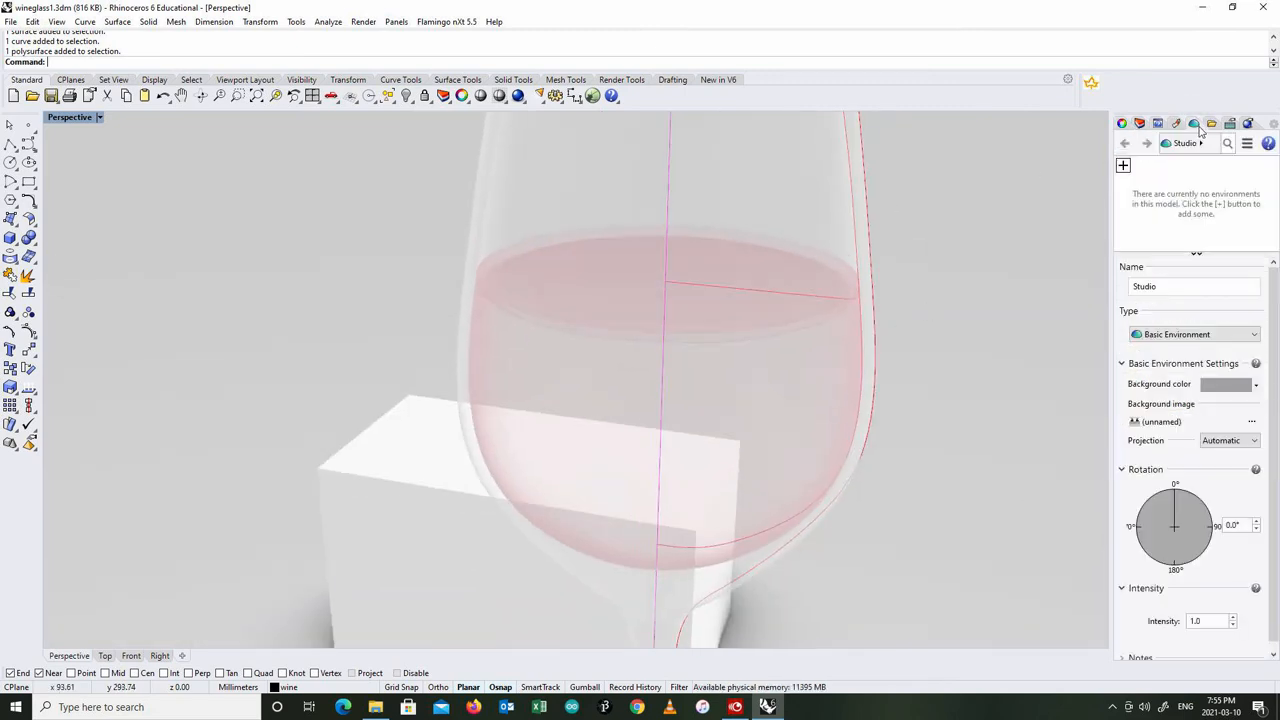
left_click(1230, 124)
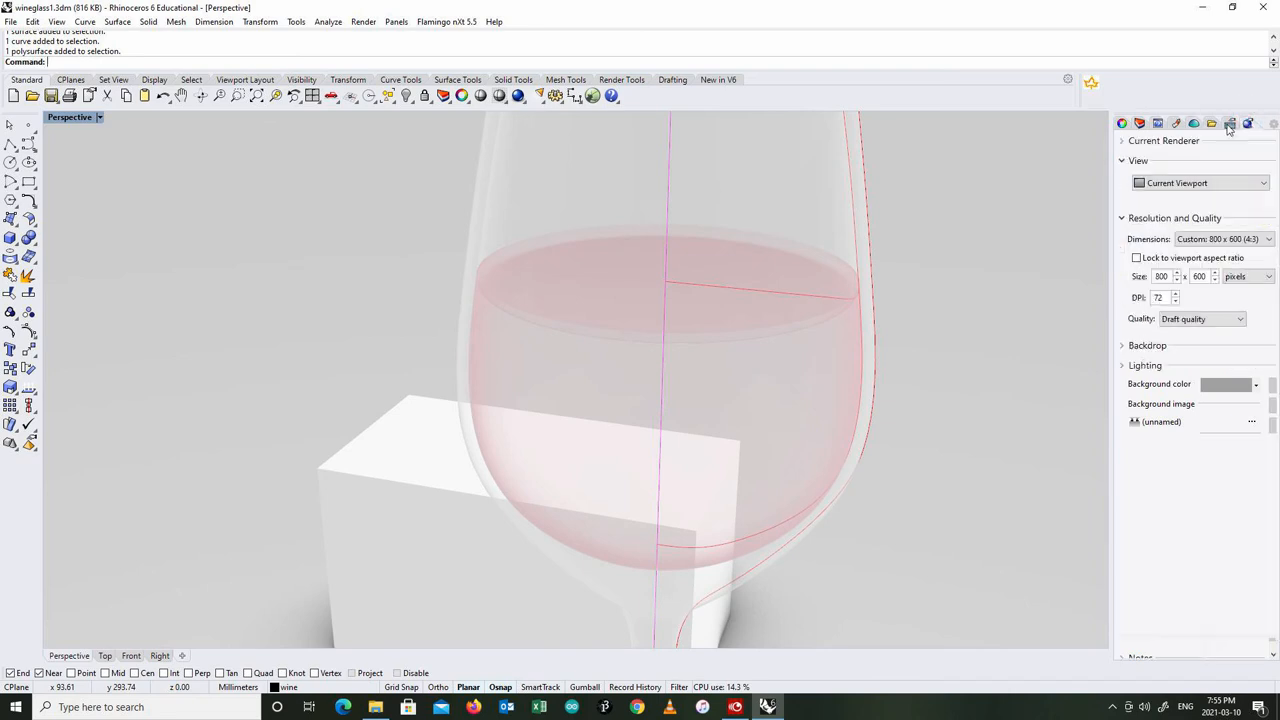
left_click(1230, 124)
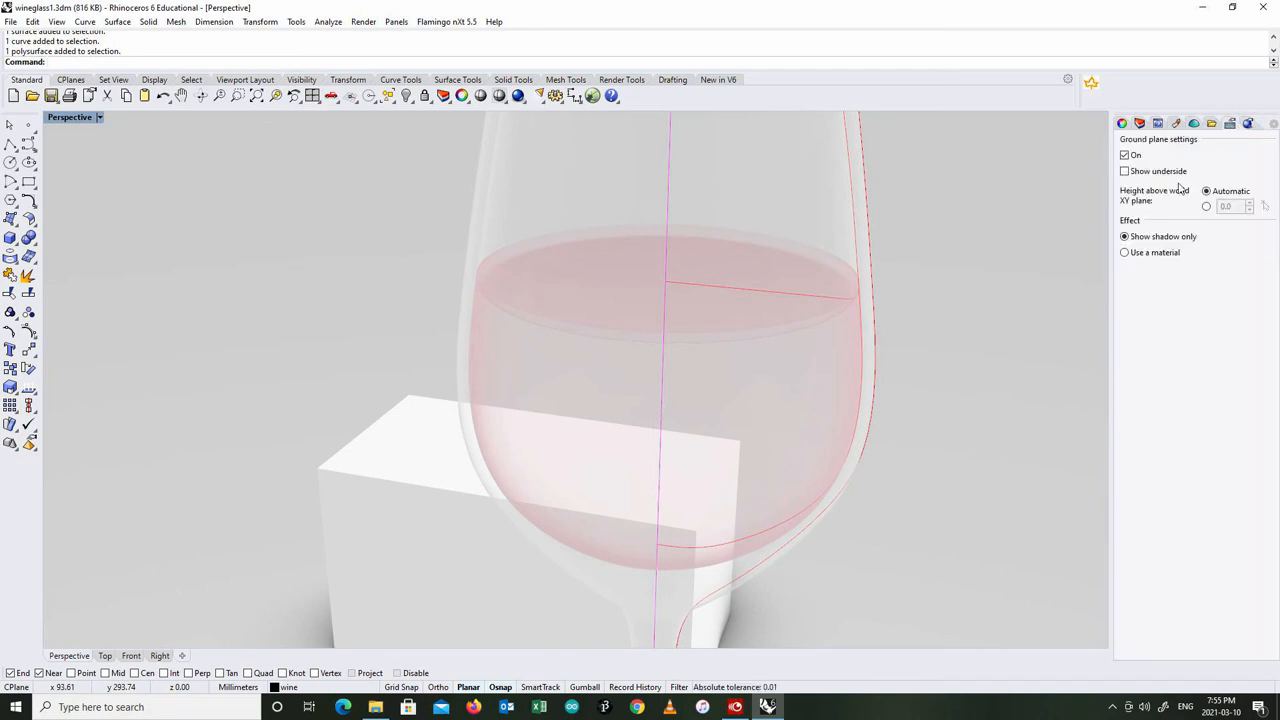
left_click(1124, 154)
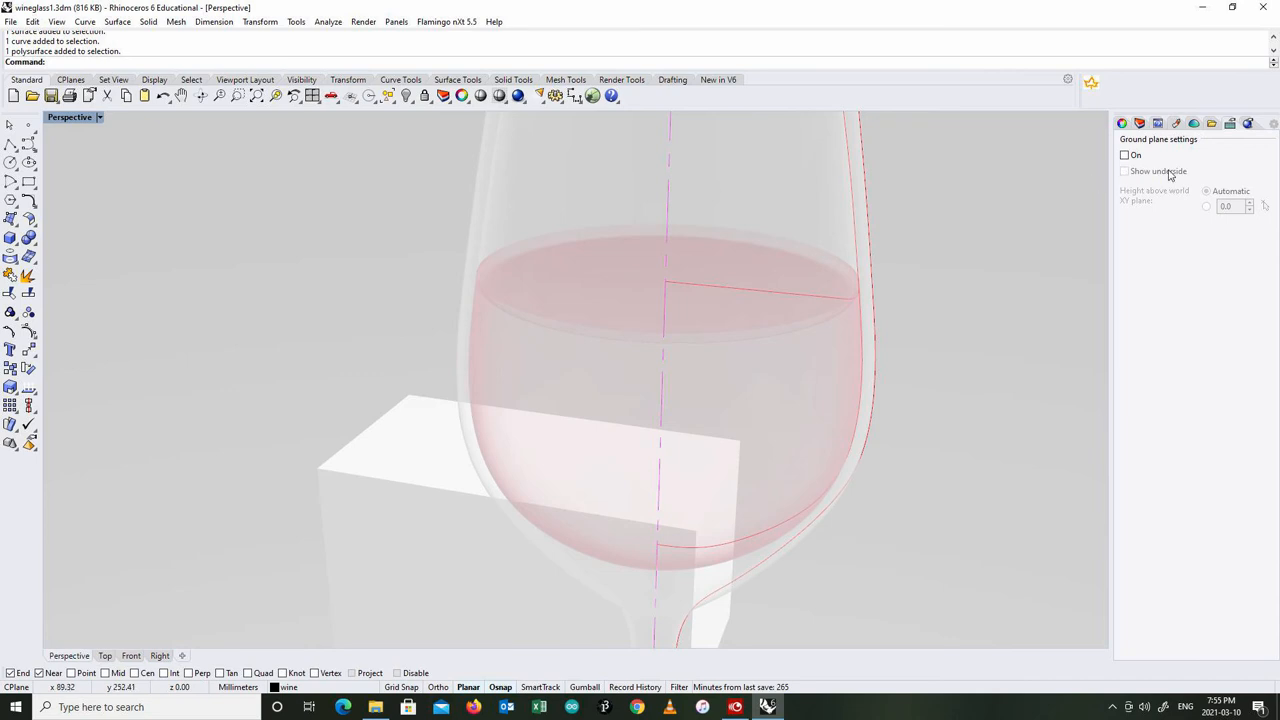
mouse_move(1004, 256)
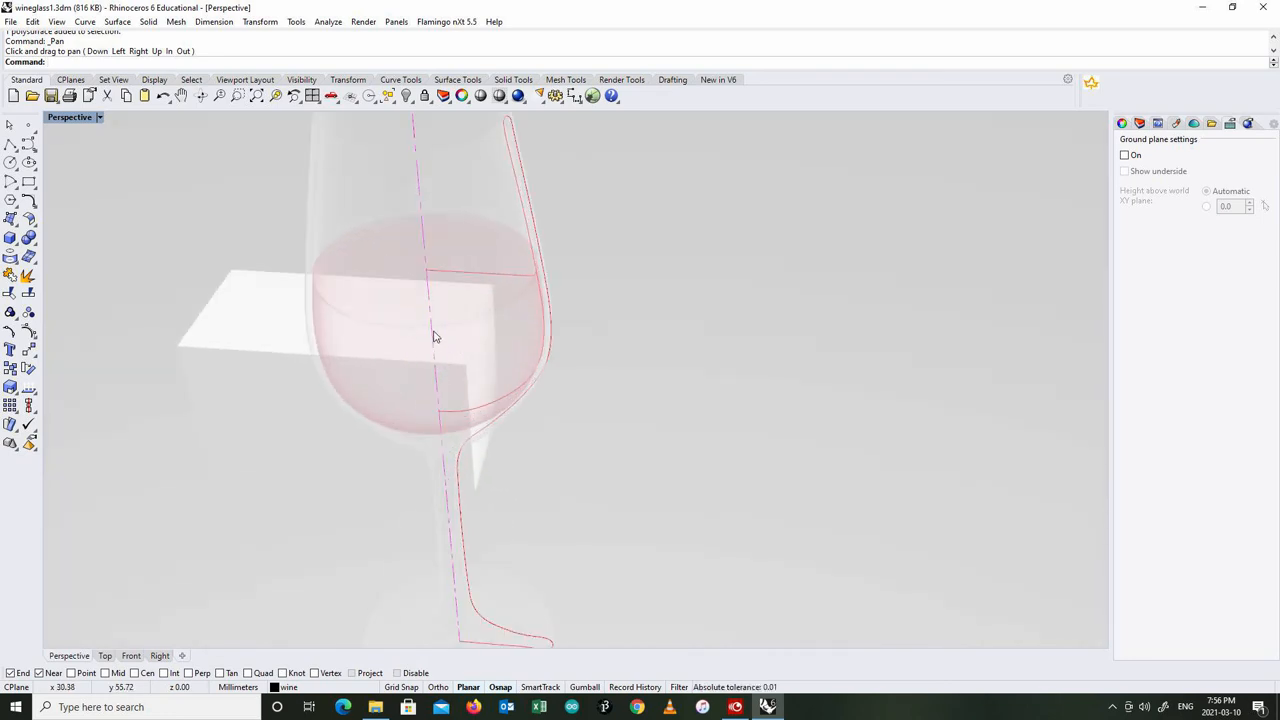
mouse_move(548, 360)
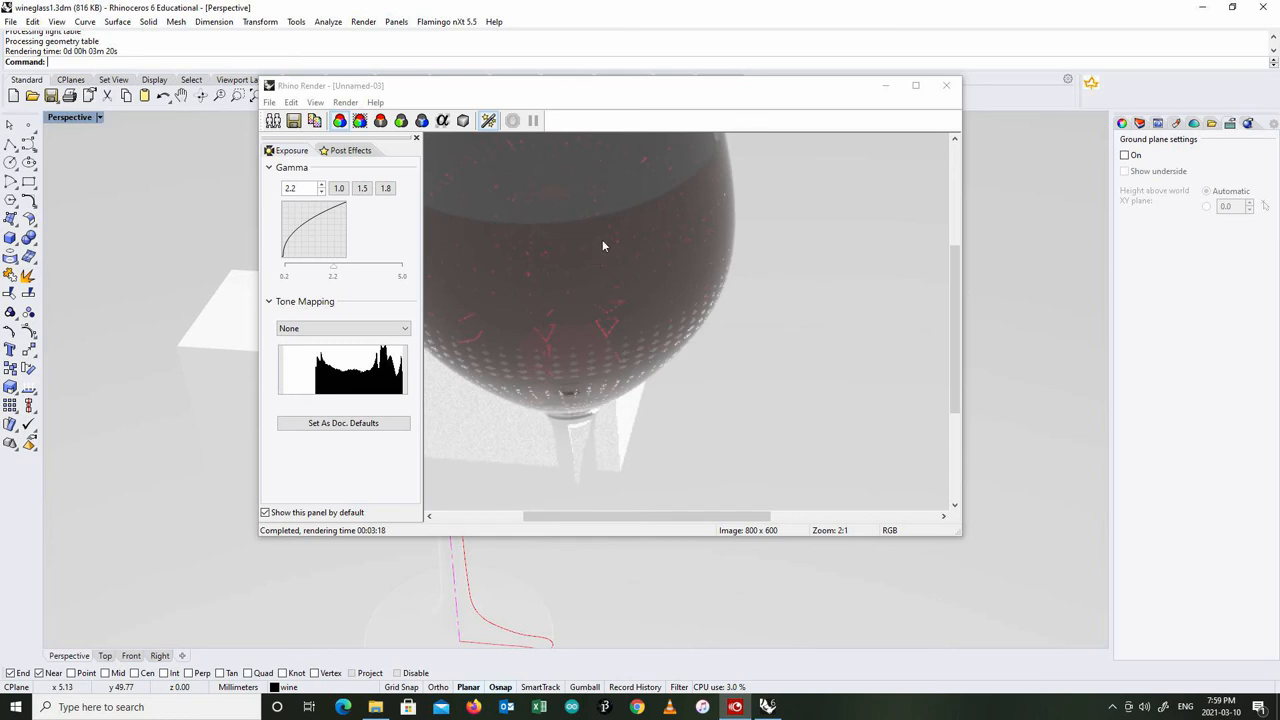
mouse_move(560, 374)
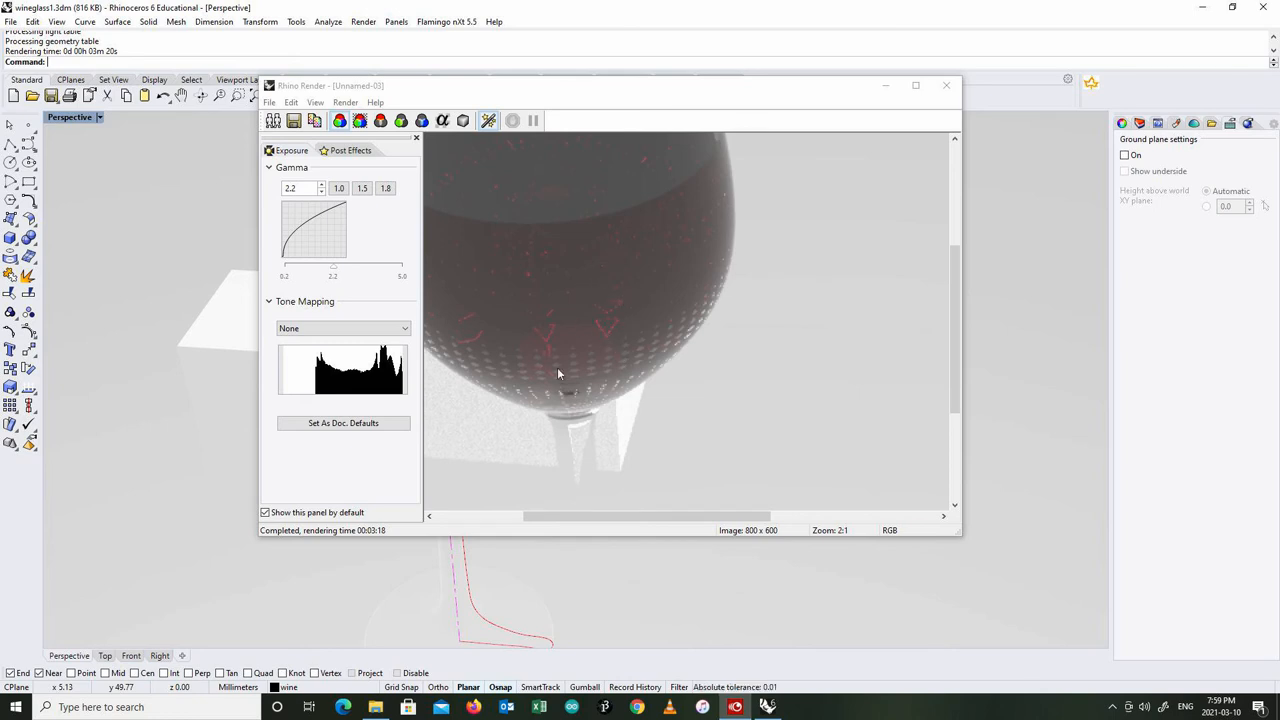
mouse_move(560, 352)
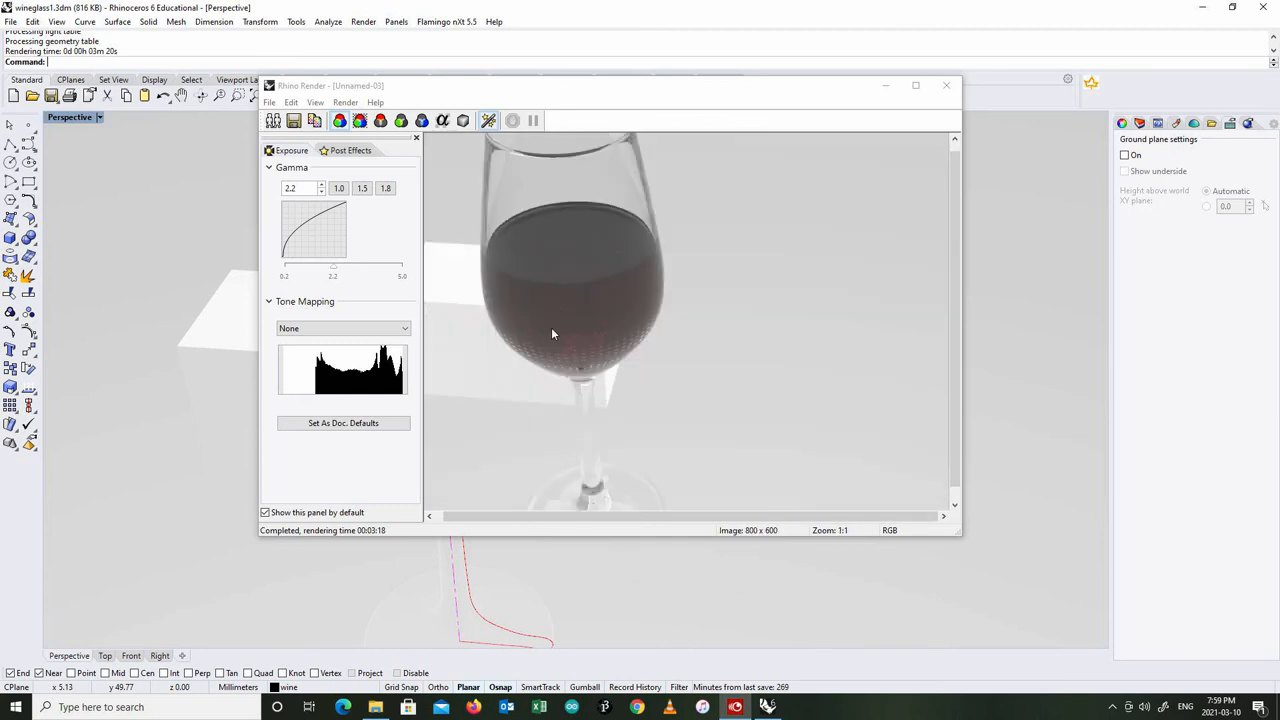
mouse_move(550, 356)
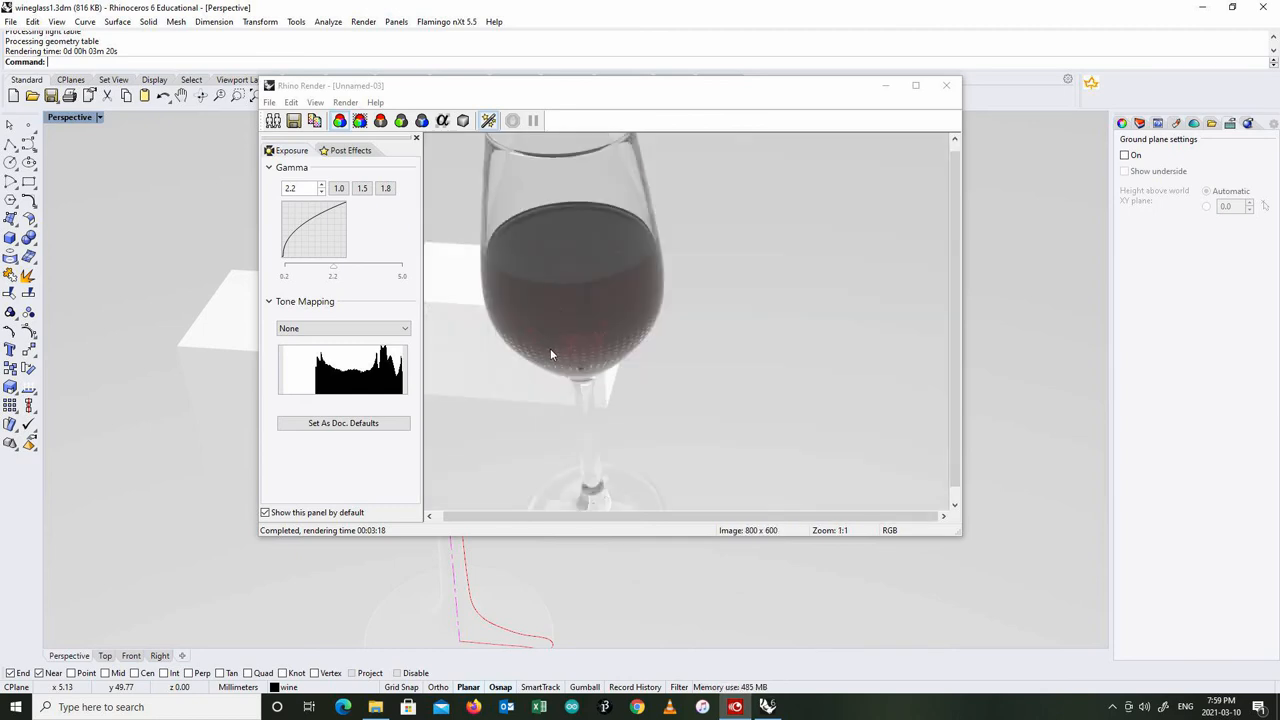
mouse_move(520, 316)
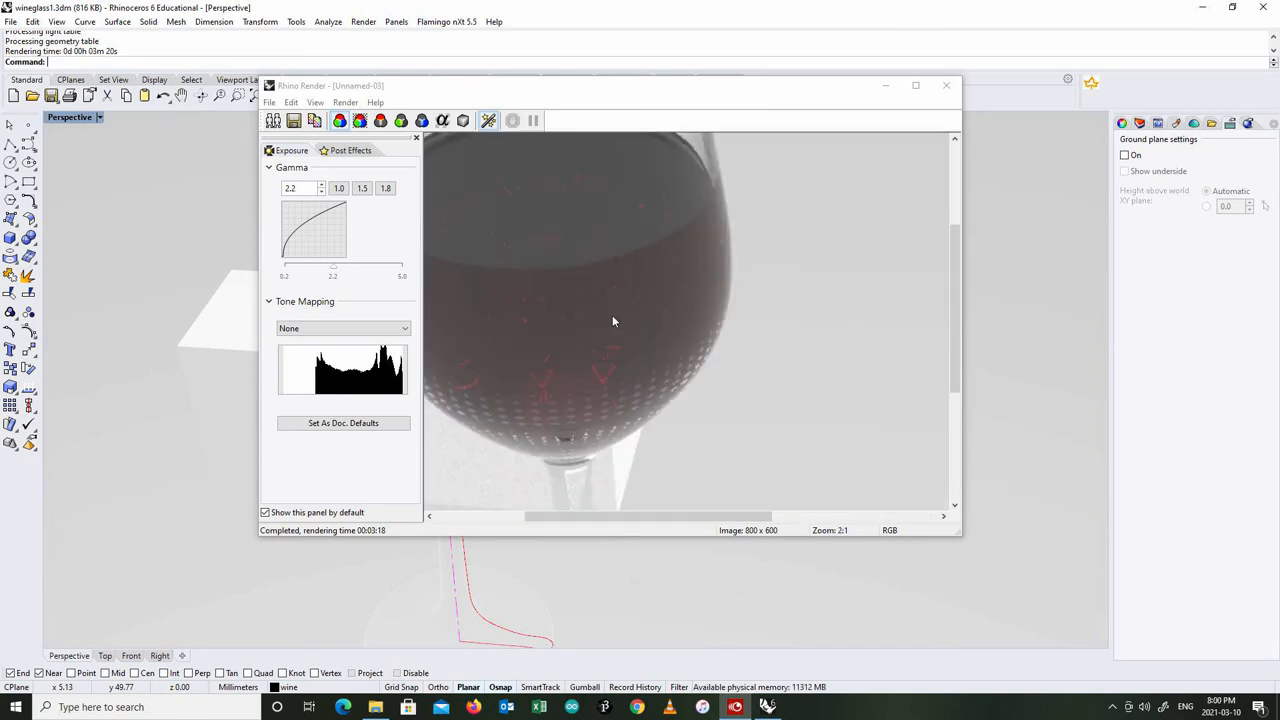
mouse_move(564, 316)
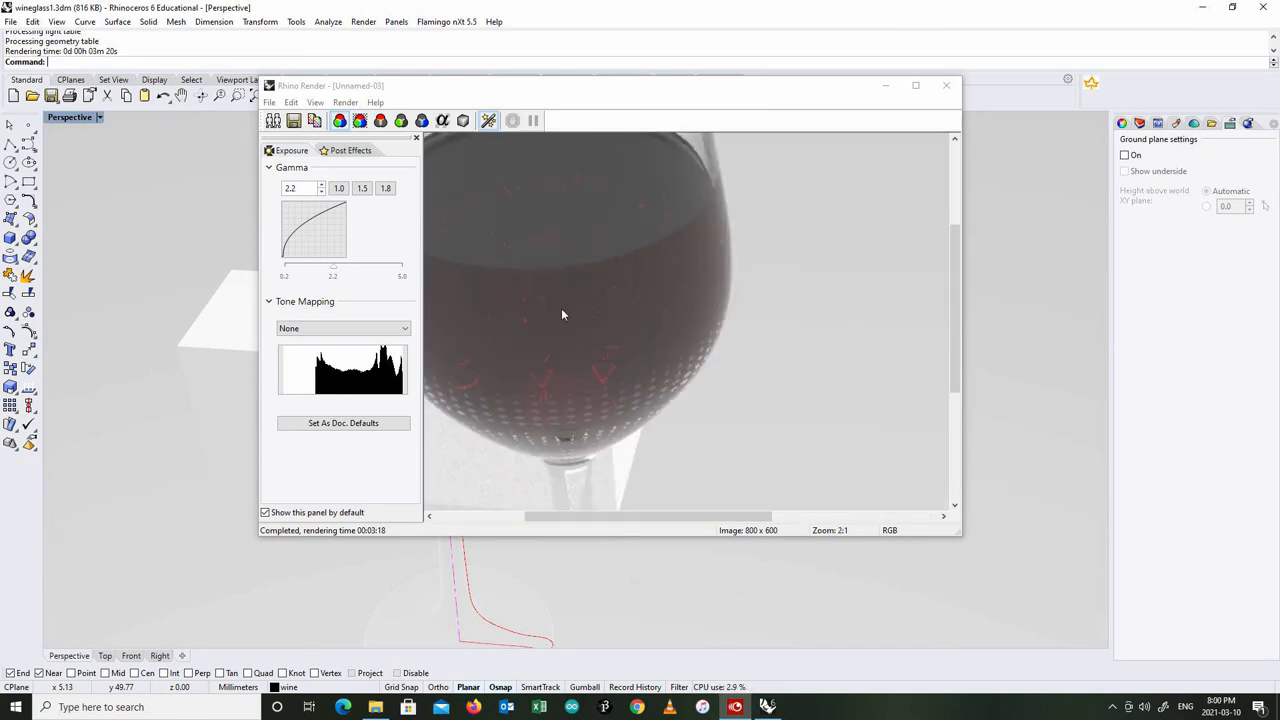
mouse_move(658, 310)
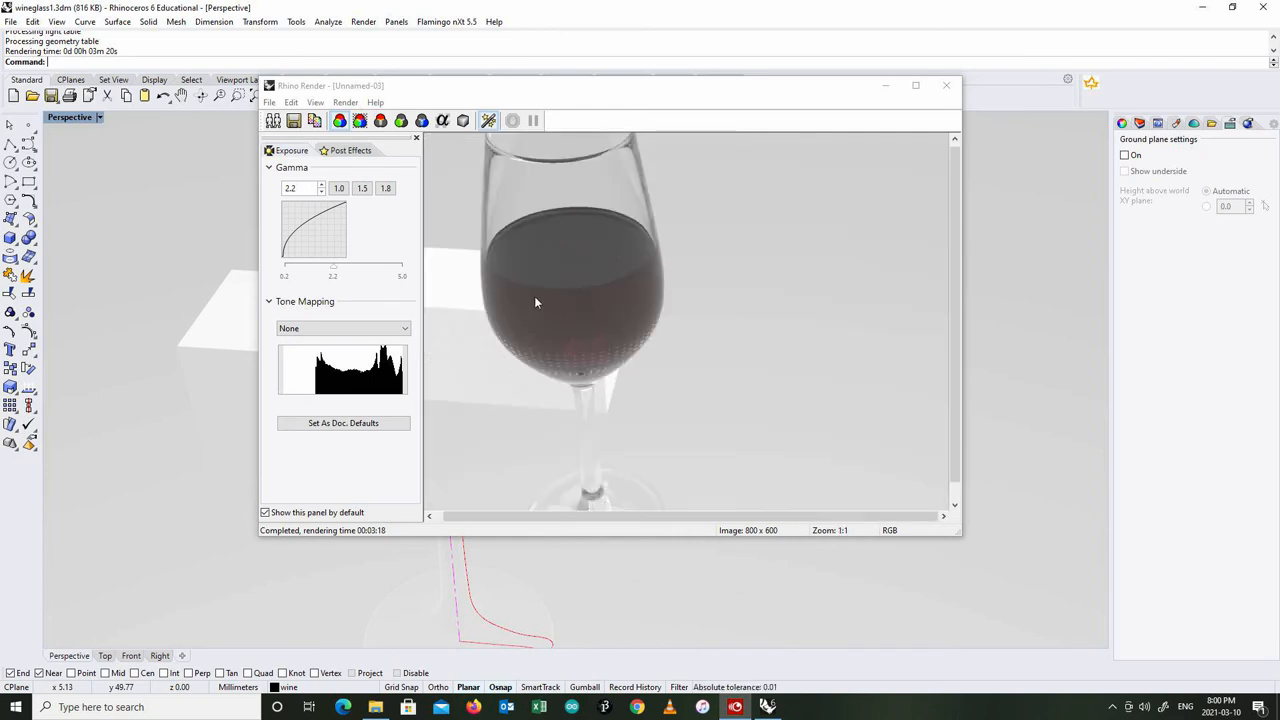
mouse_move(532, 318)
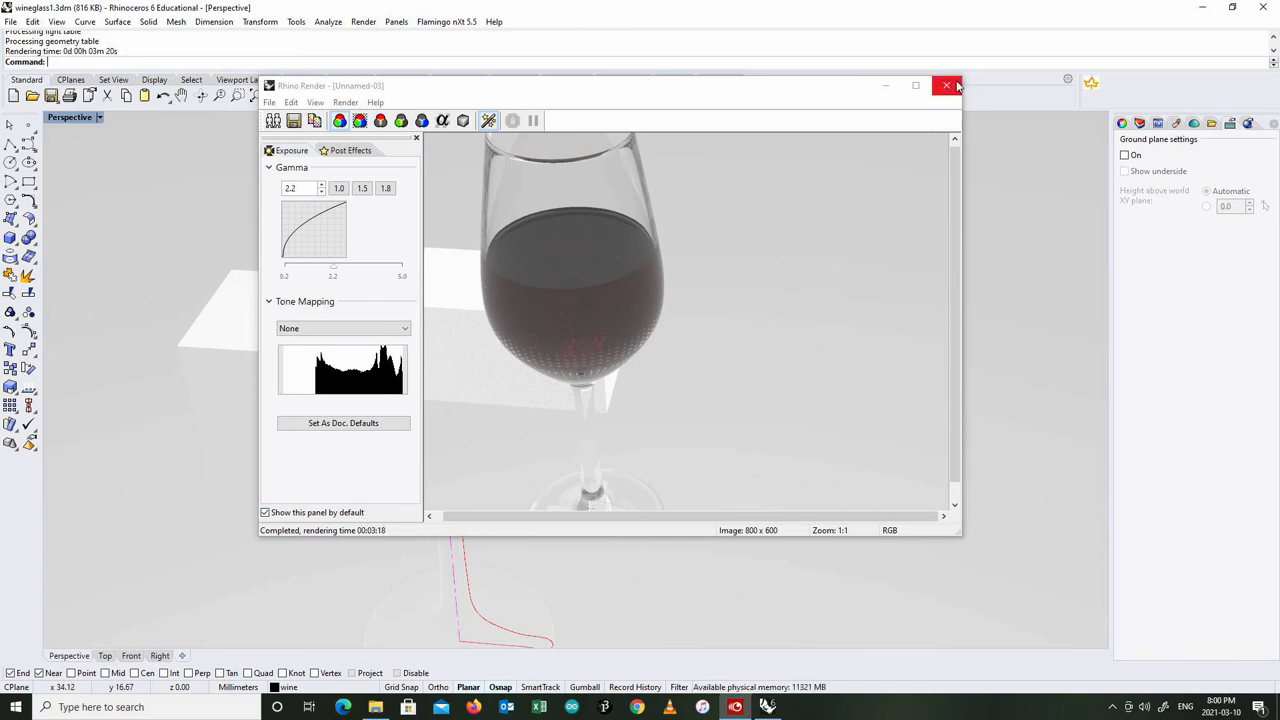
- Close the earlier Rhino Render window so a fresh render of the glass can run
left_click(946, 84)
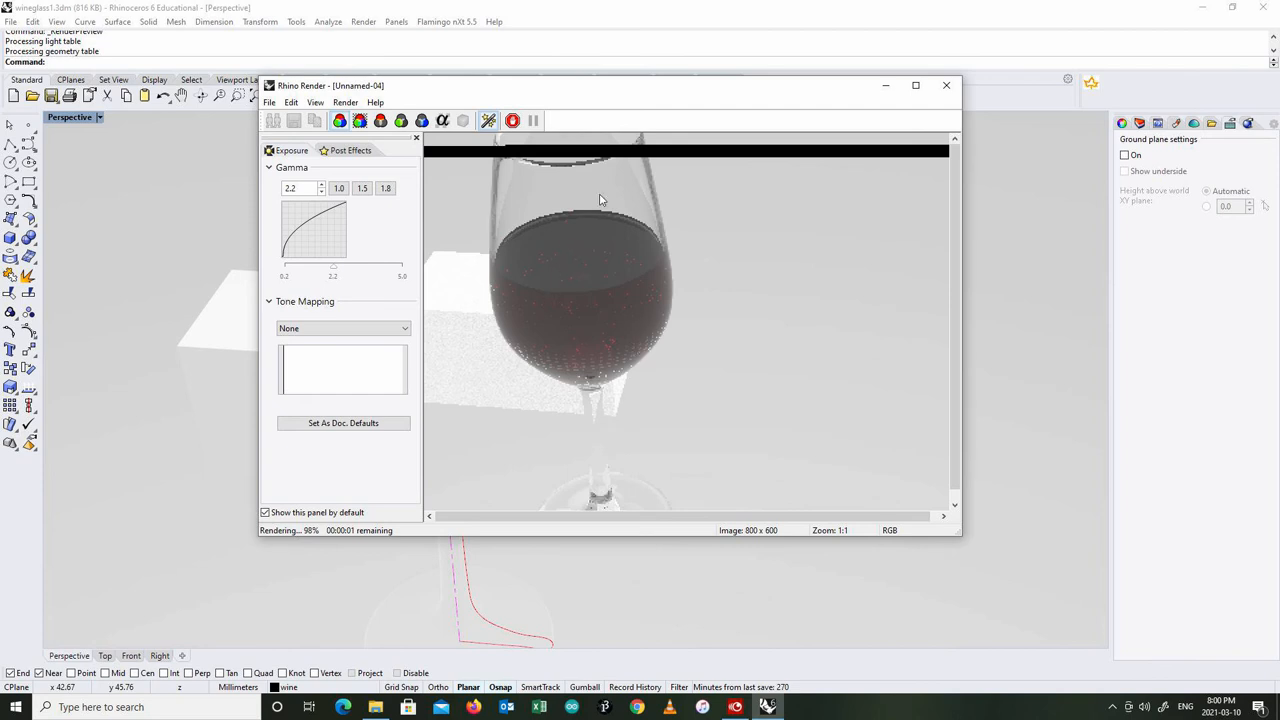
mouse_move(496, 232)
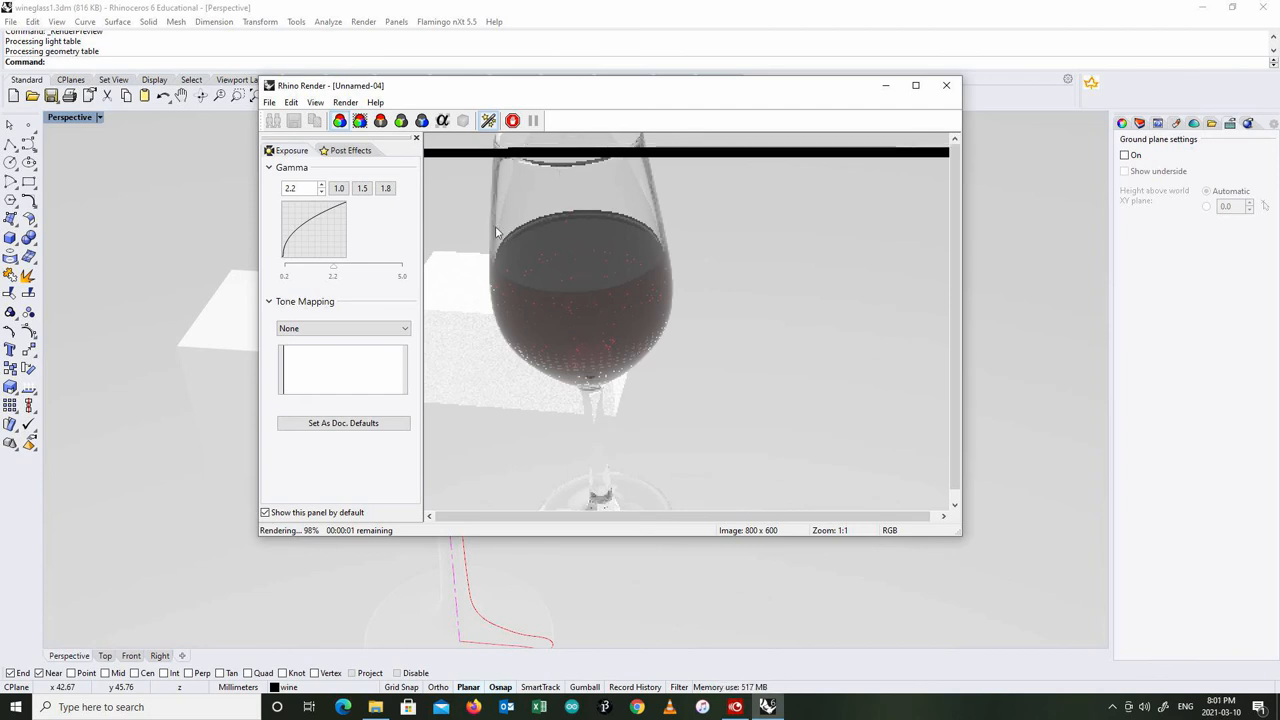
mouse_move(436, 480)
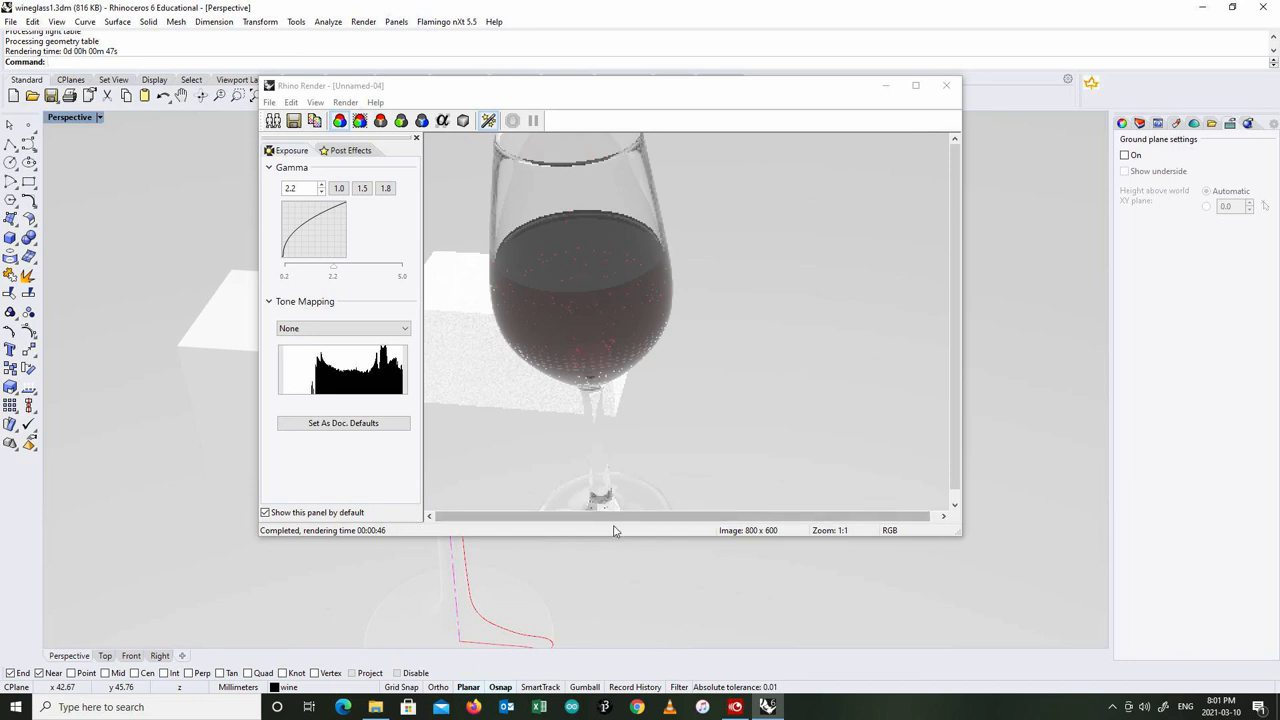
mouse_move(612, 448)
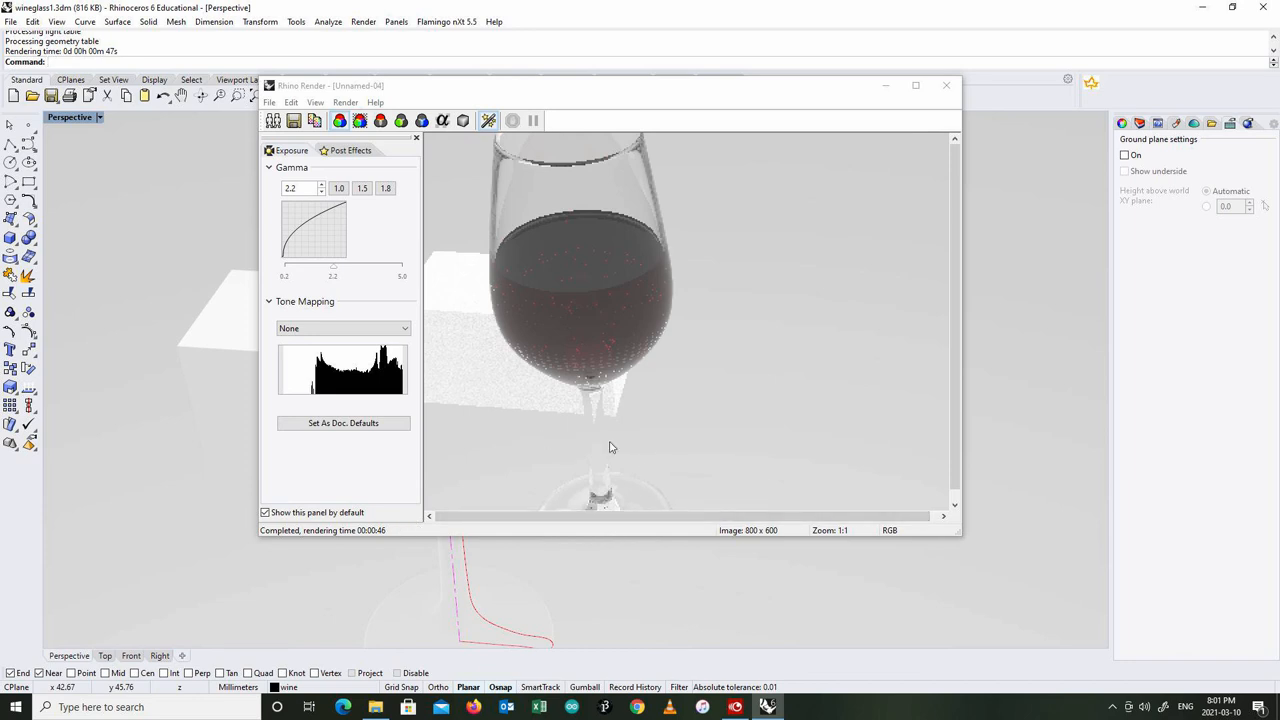
mouse_move(596, 308)
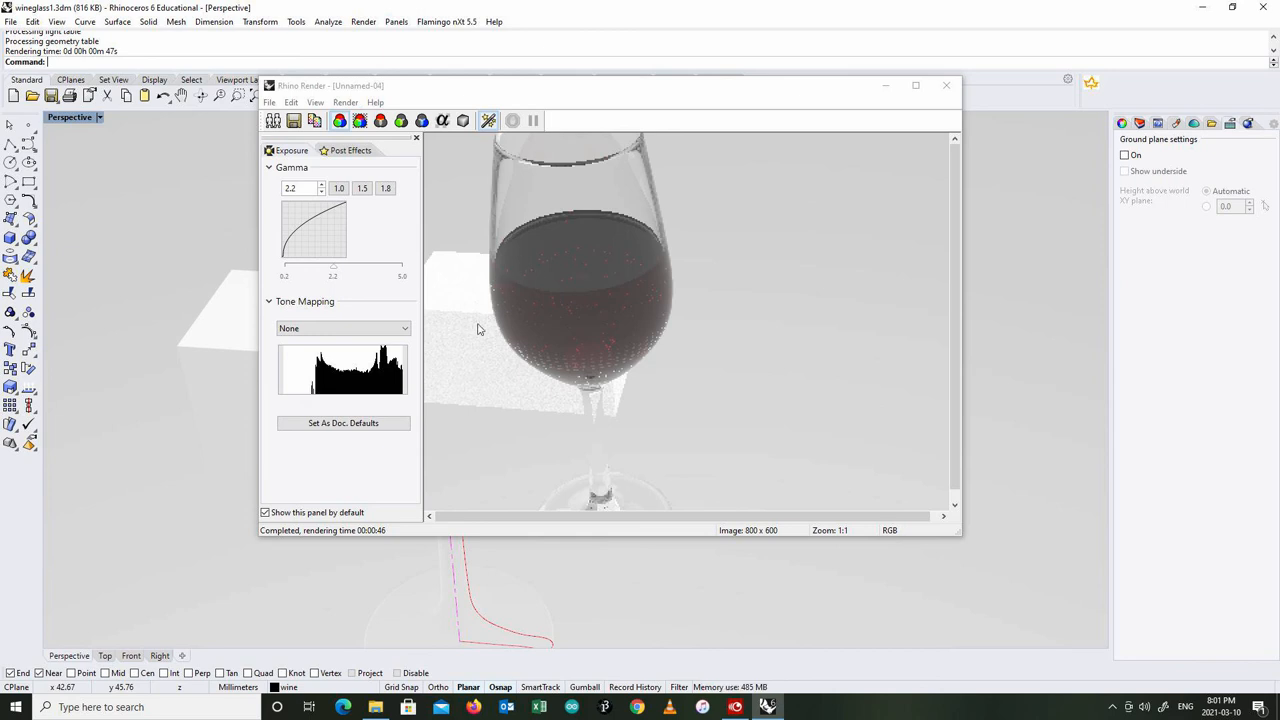
mouse_move(452, 308)
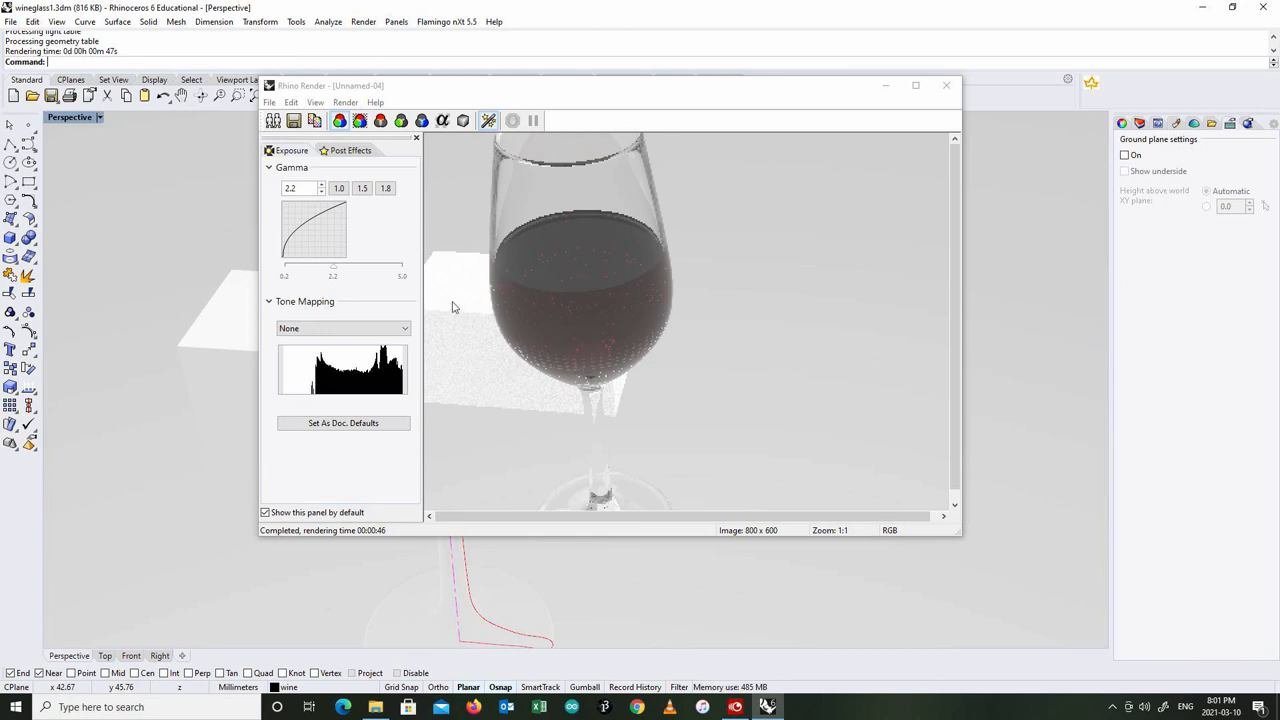
mouse_move(530, 304)
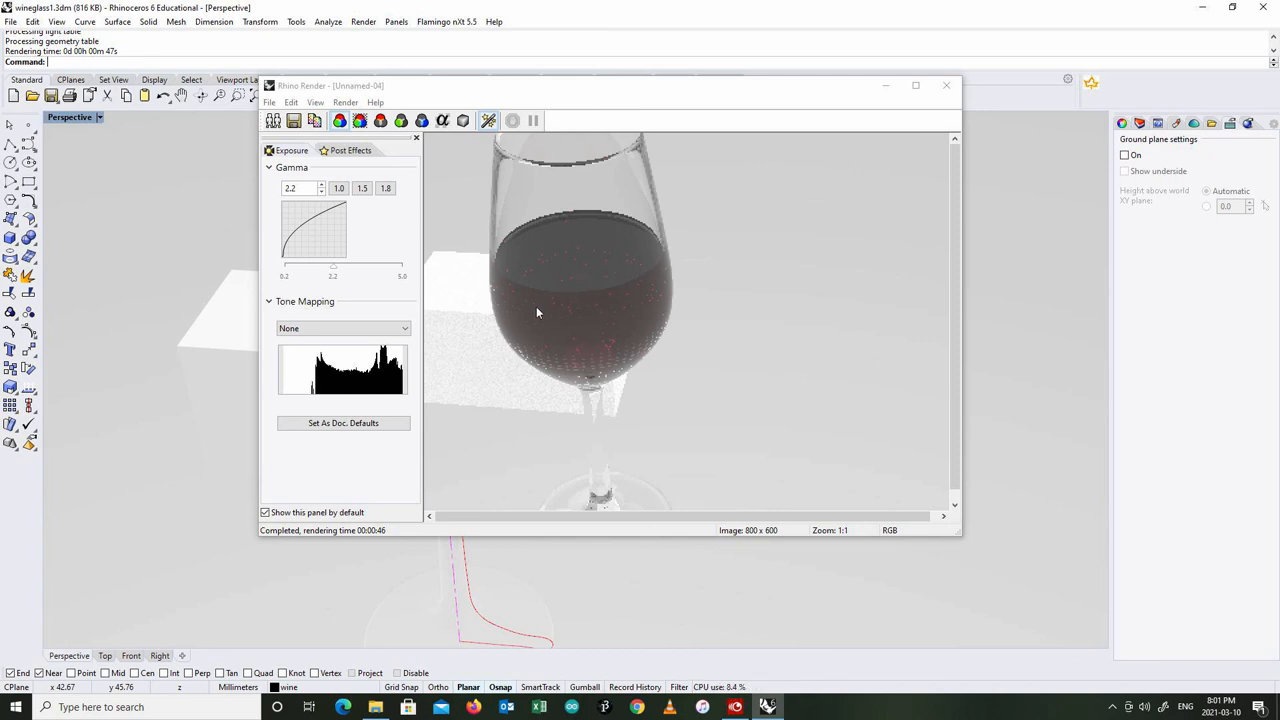
mouse_move(576, 294)
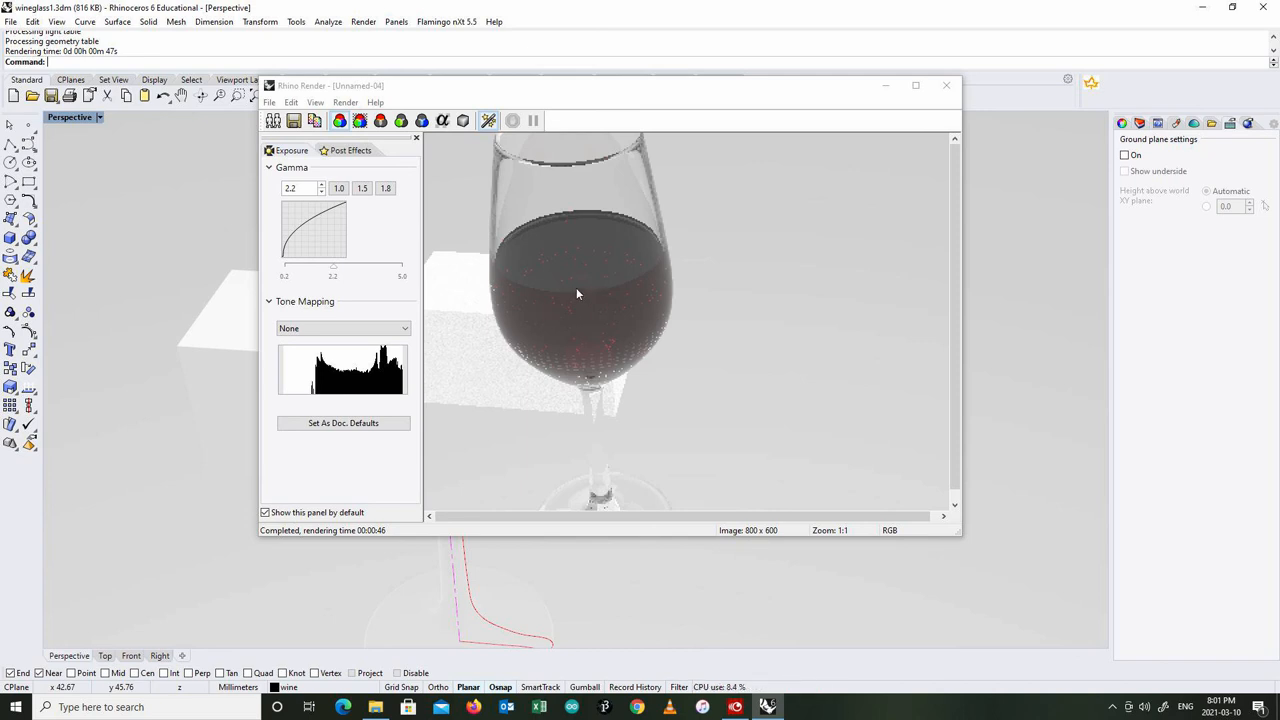
mouse_move(616, 302)
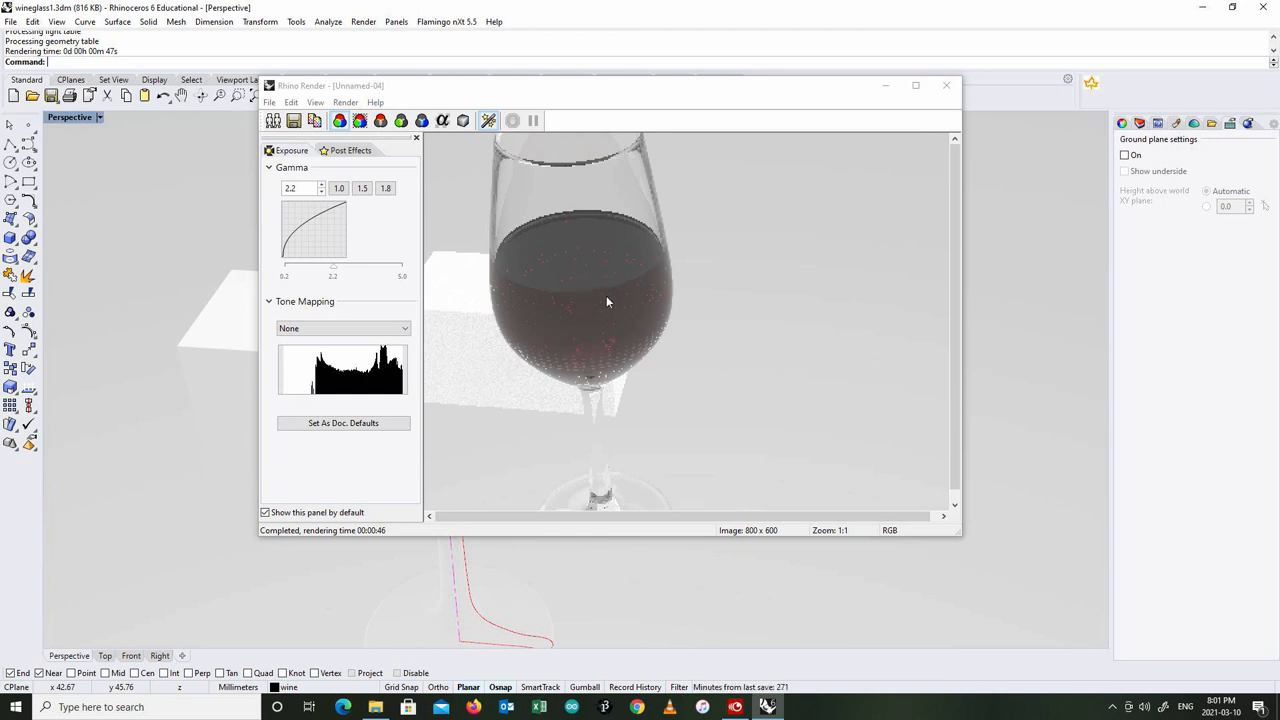
mouse_move(608, 252)
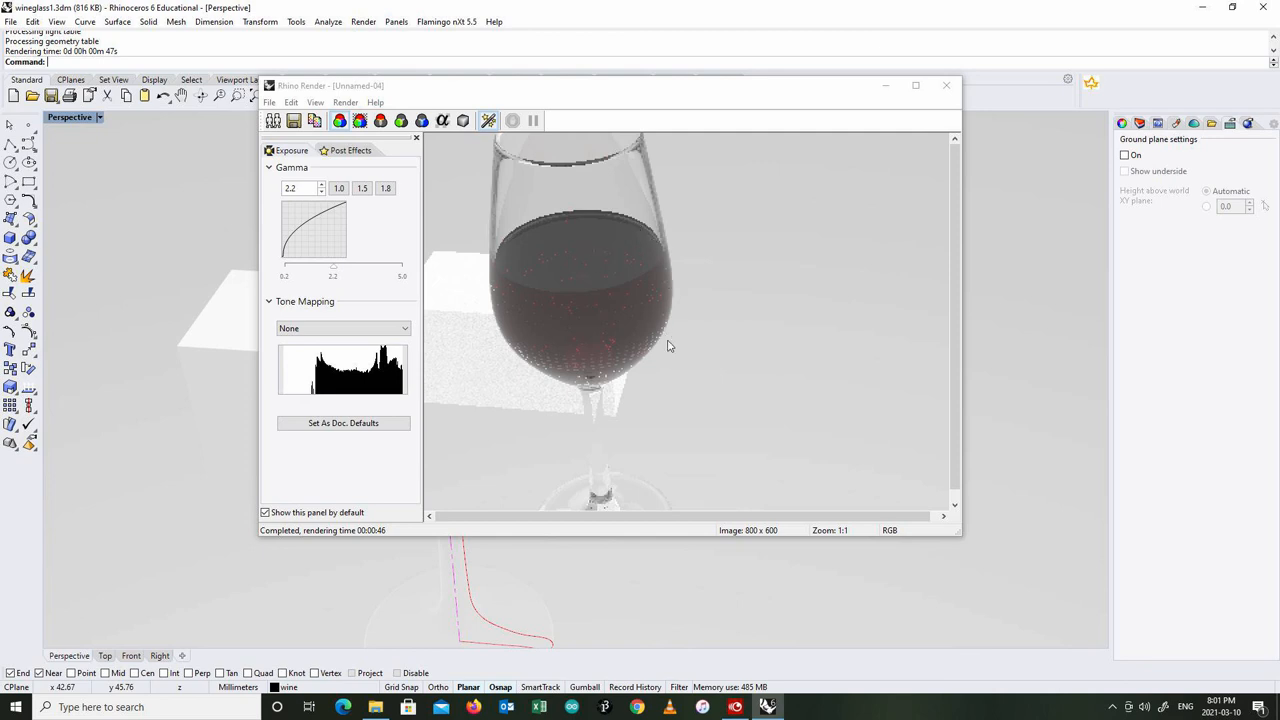
- Close the finished render and display the Perspective viewport in Raytraced mode, orbiting around the glass
left_click(944, 84)
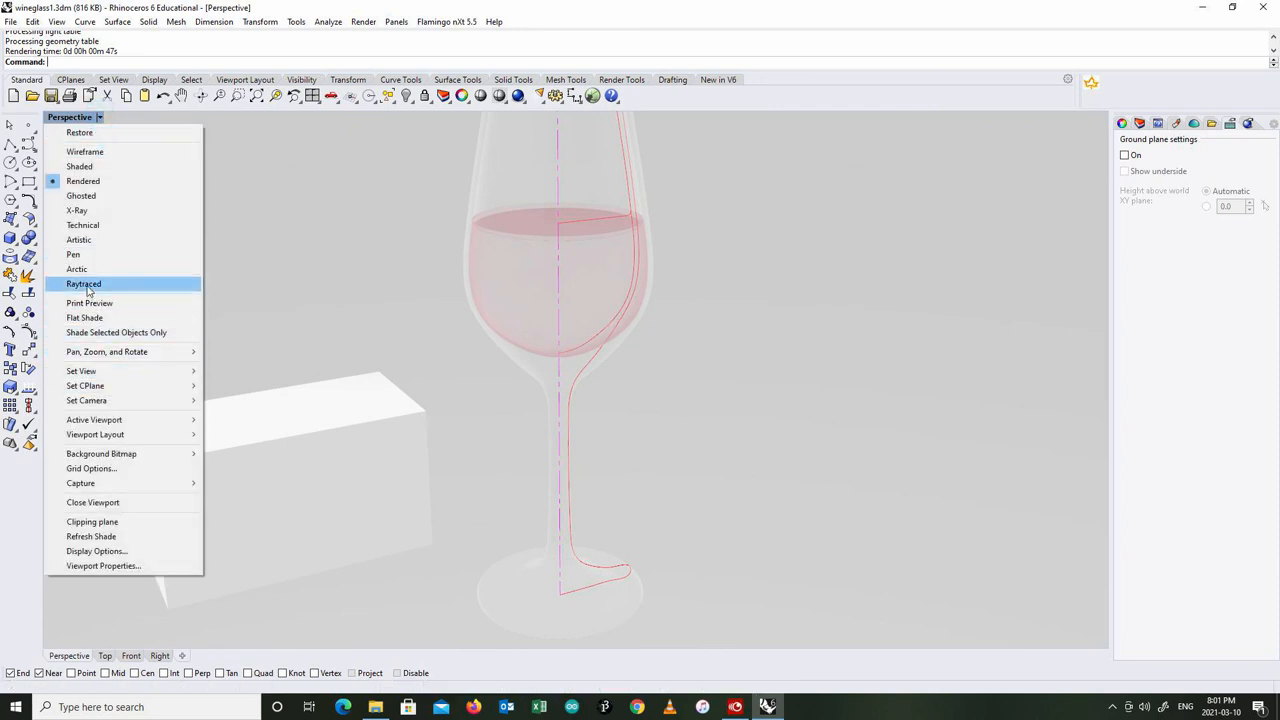
left_click(84, 284)
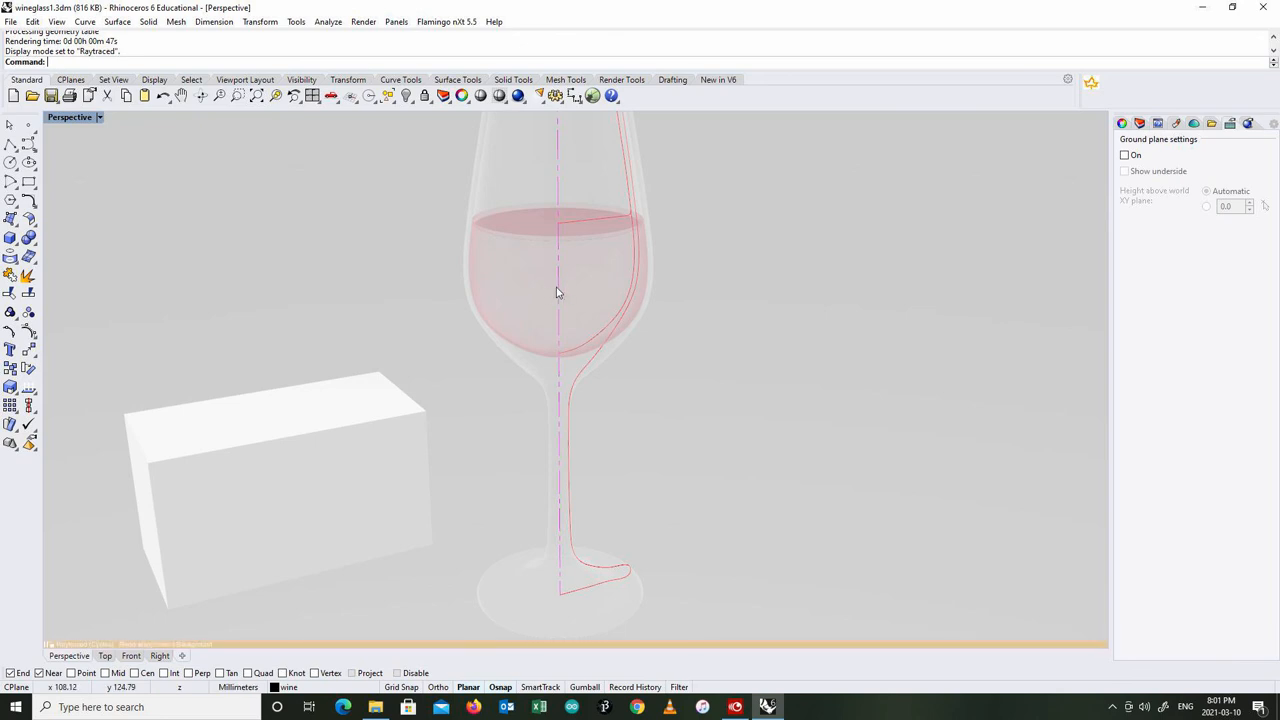
mouse_move(624, 344)
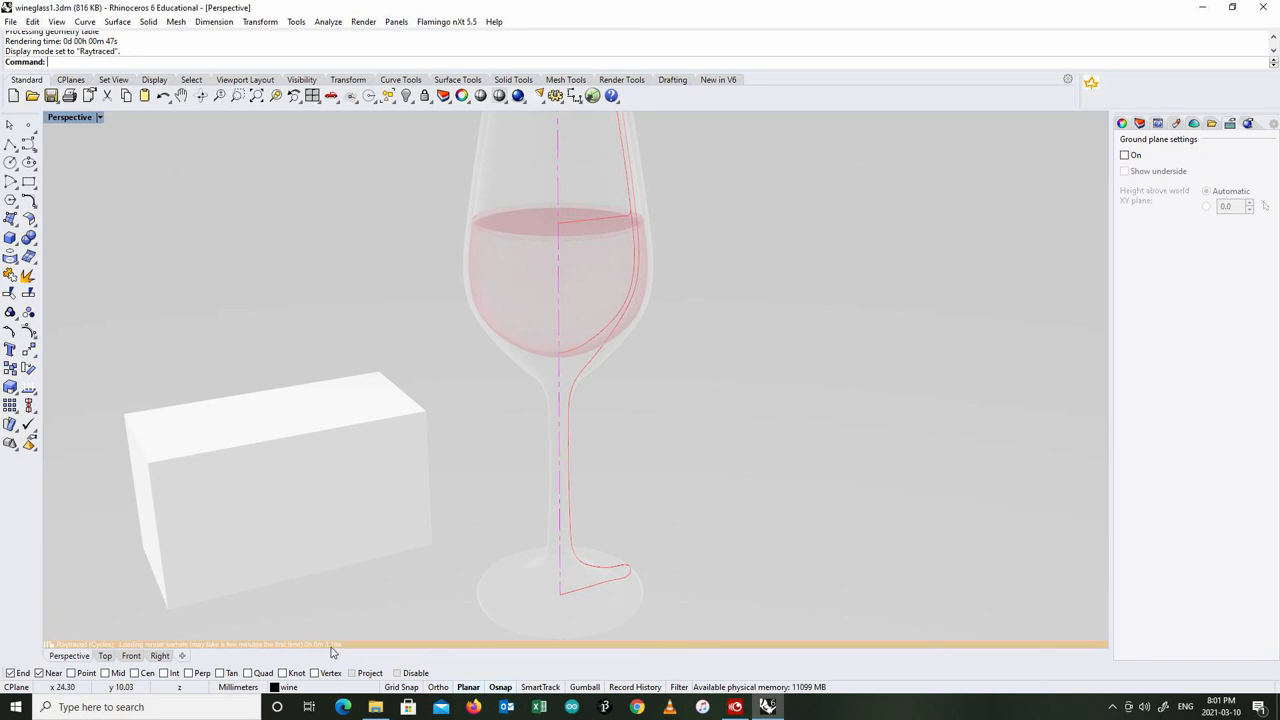
mouse_move(590, 422)
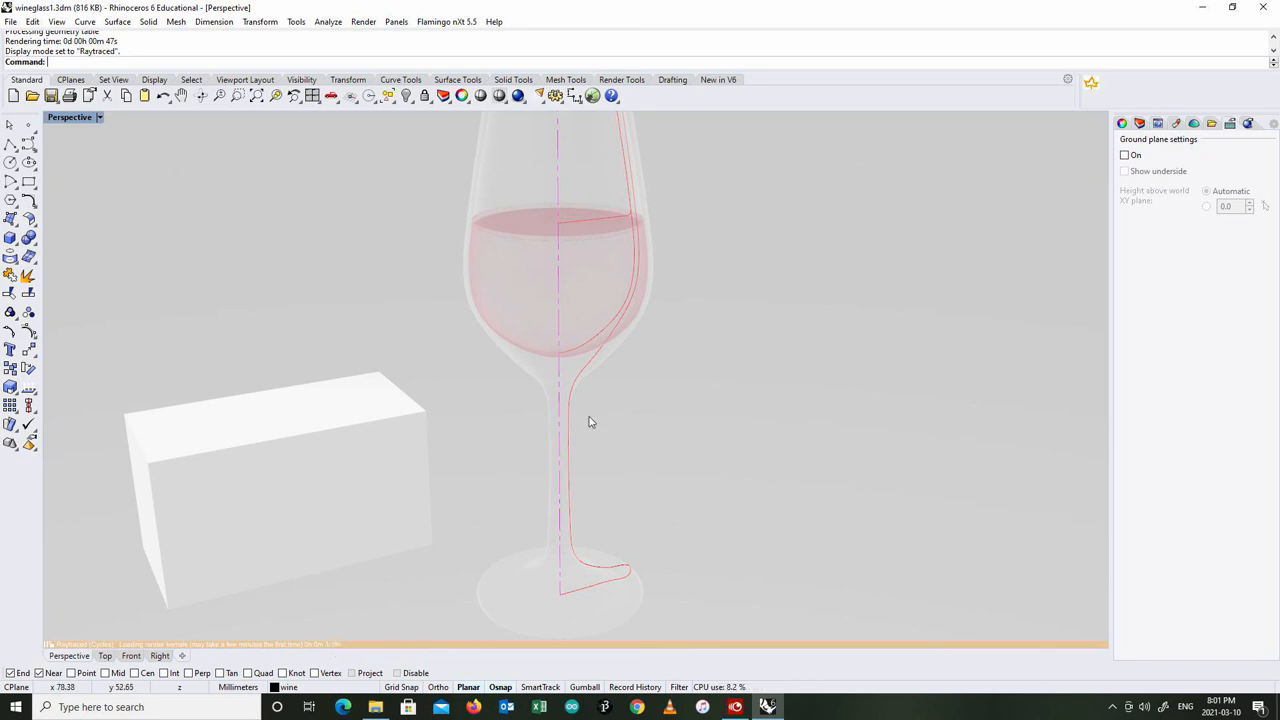
mouse_move(604, 432)
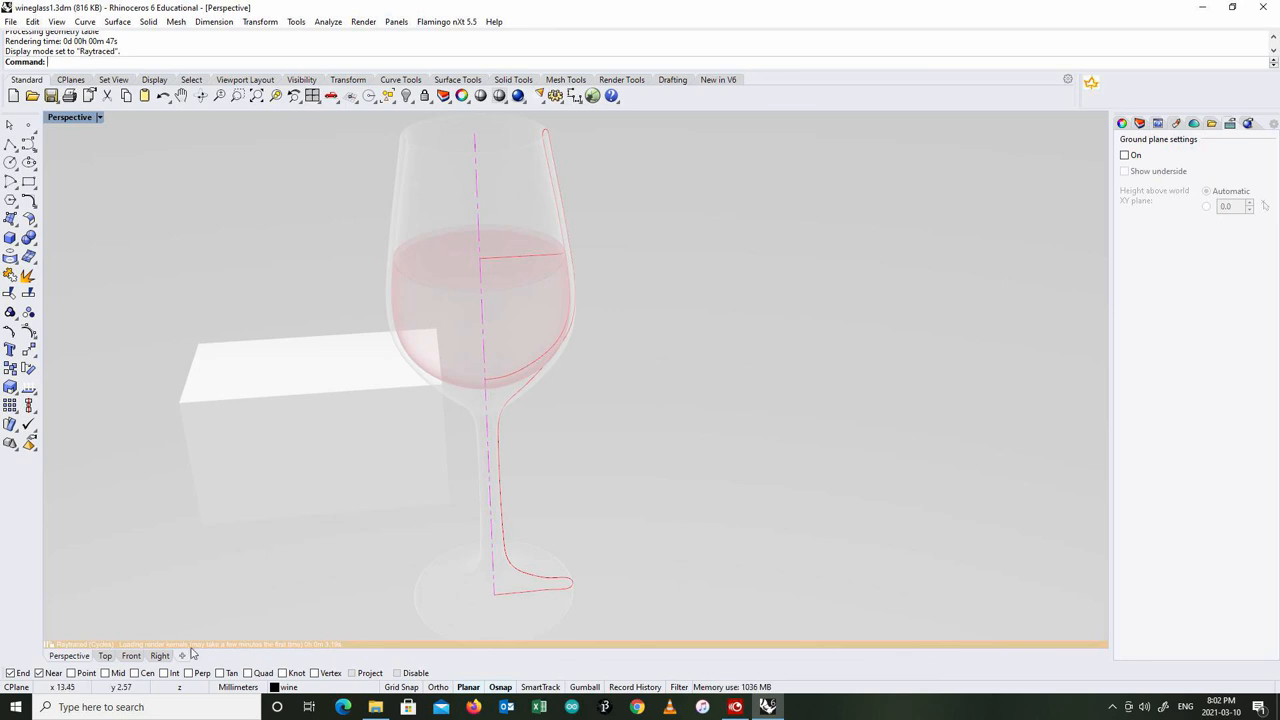
mouse_move(340, 656)
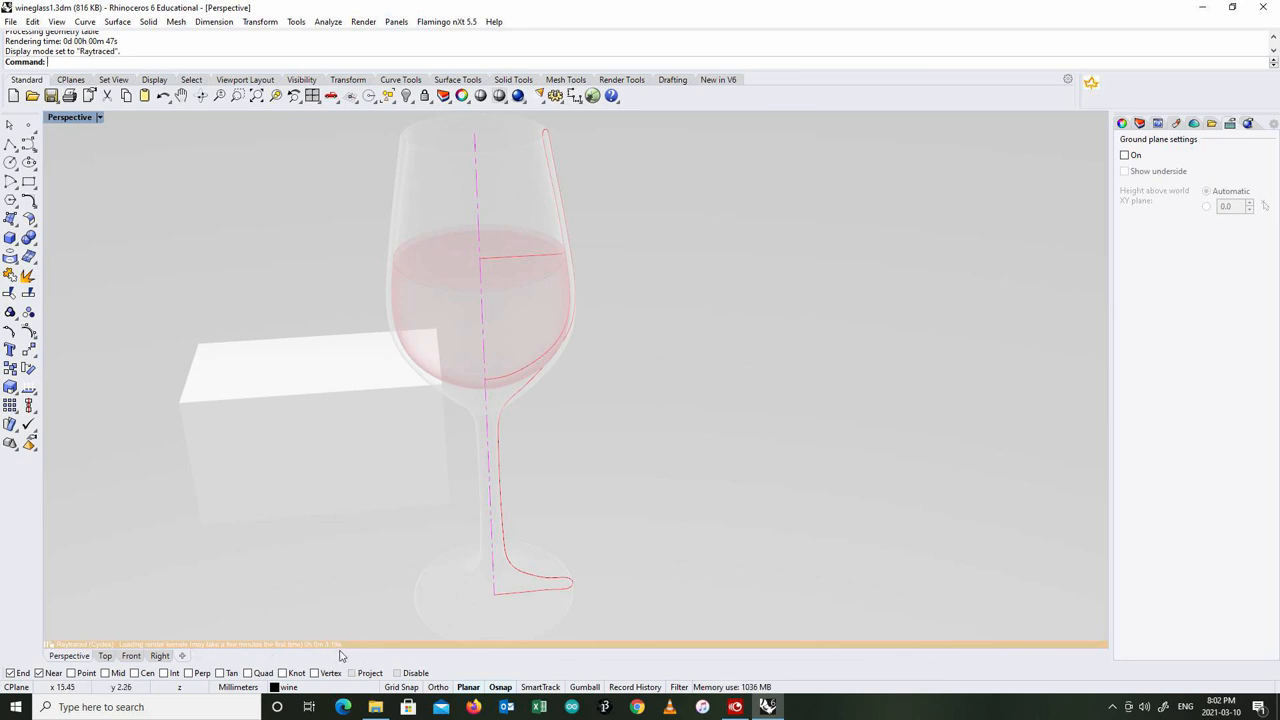
mouse_move(336, 656)
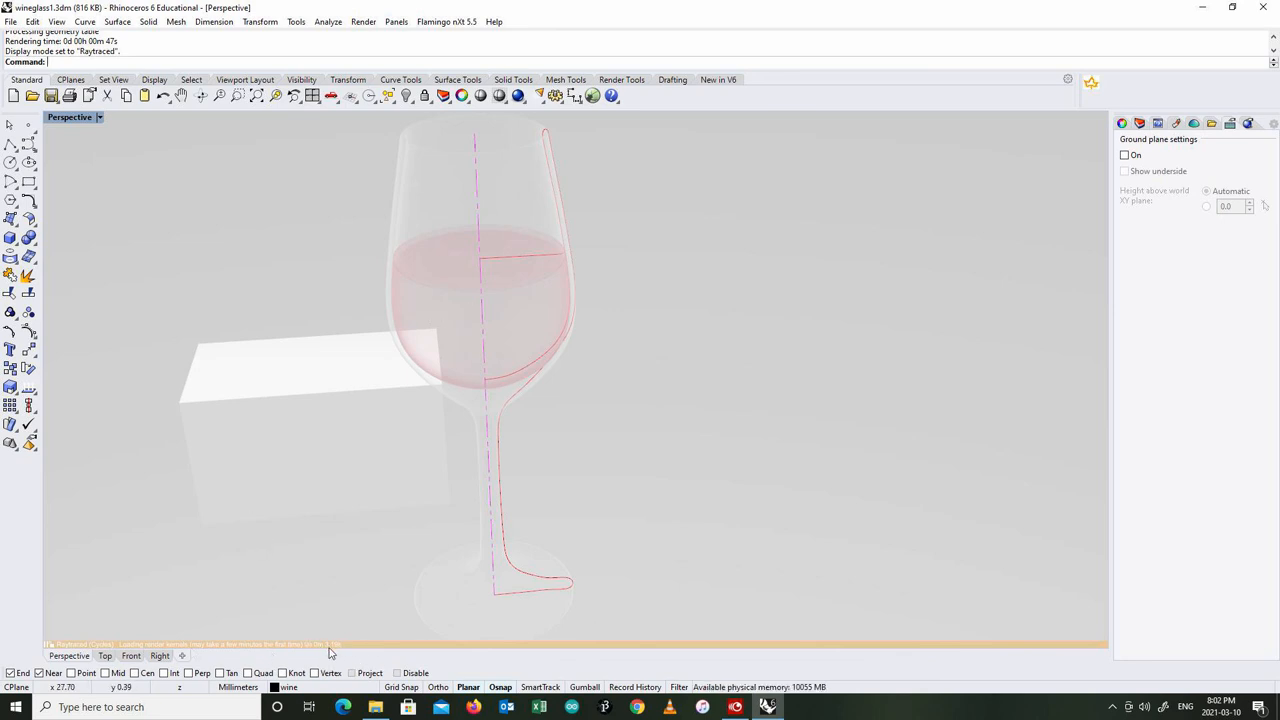
mouse_move(588, 400)
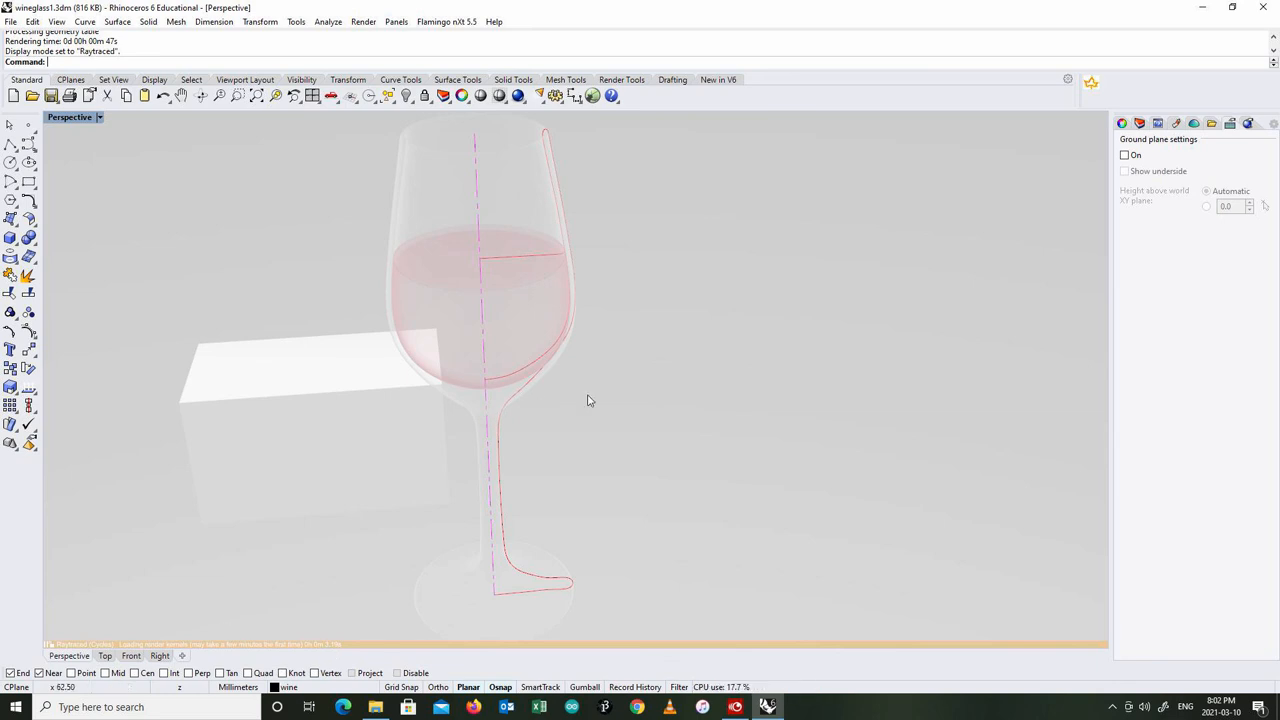
left_click_drag(588, 400, 370, 296)
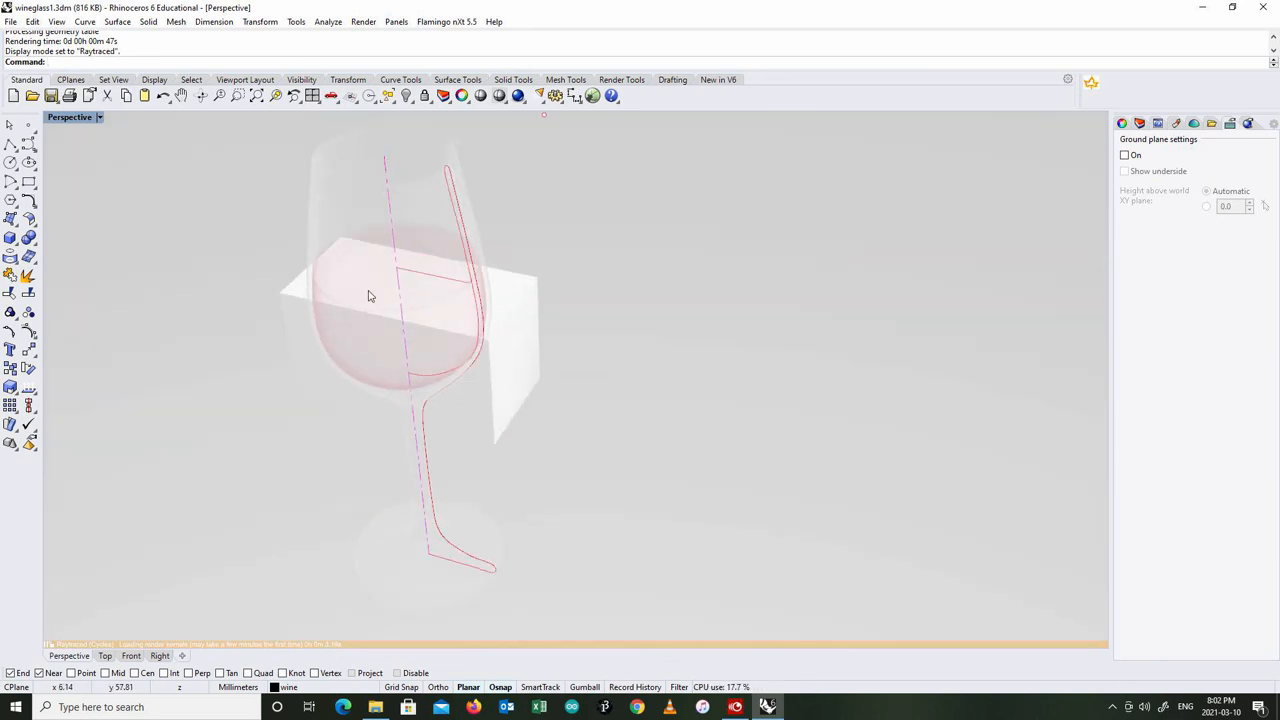